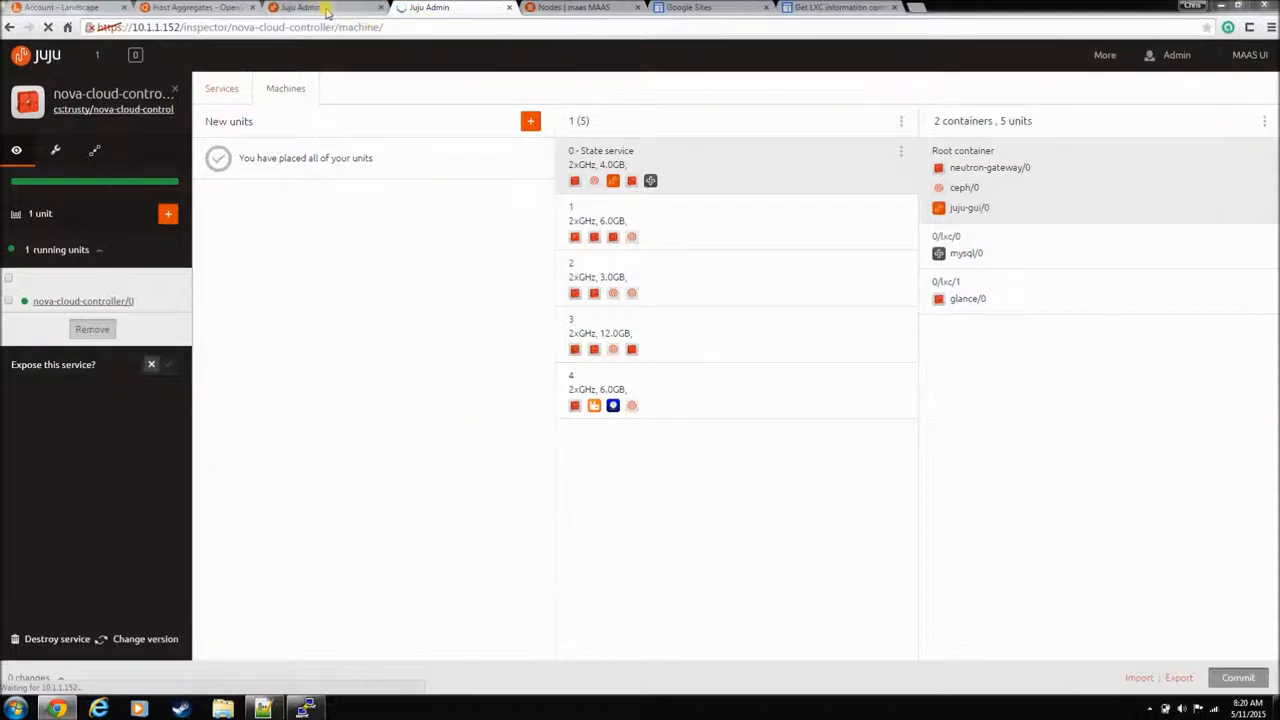
- Open the OpenStack Dashboard Hypervisors page listing four hypervisors' CPU, memory and storage usage
click(575, 7)
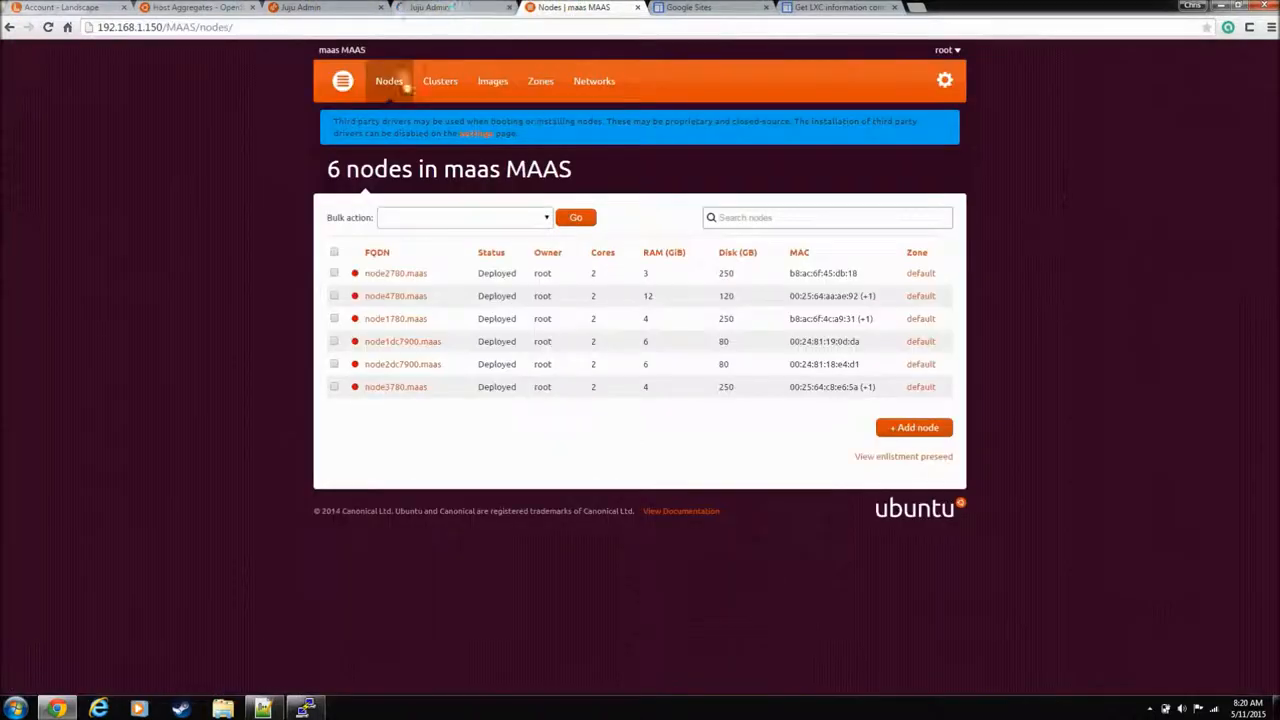
mouse_move(451, 395)
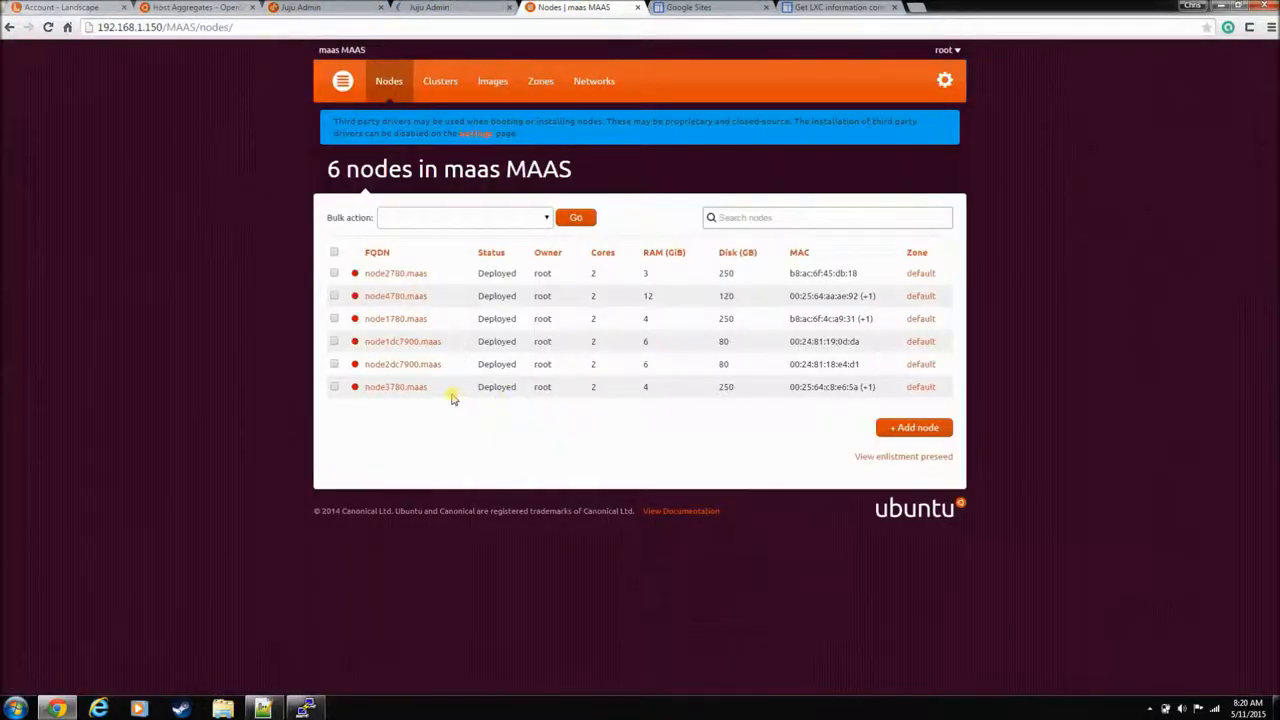
mouse_move(420, 398)
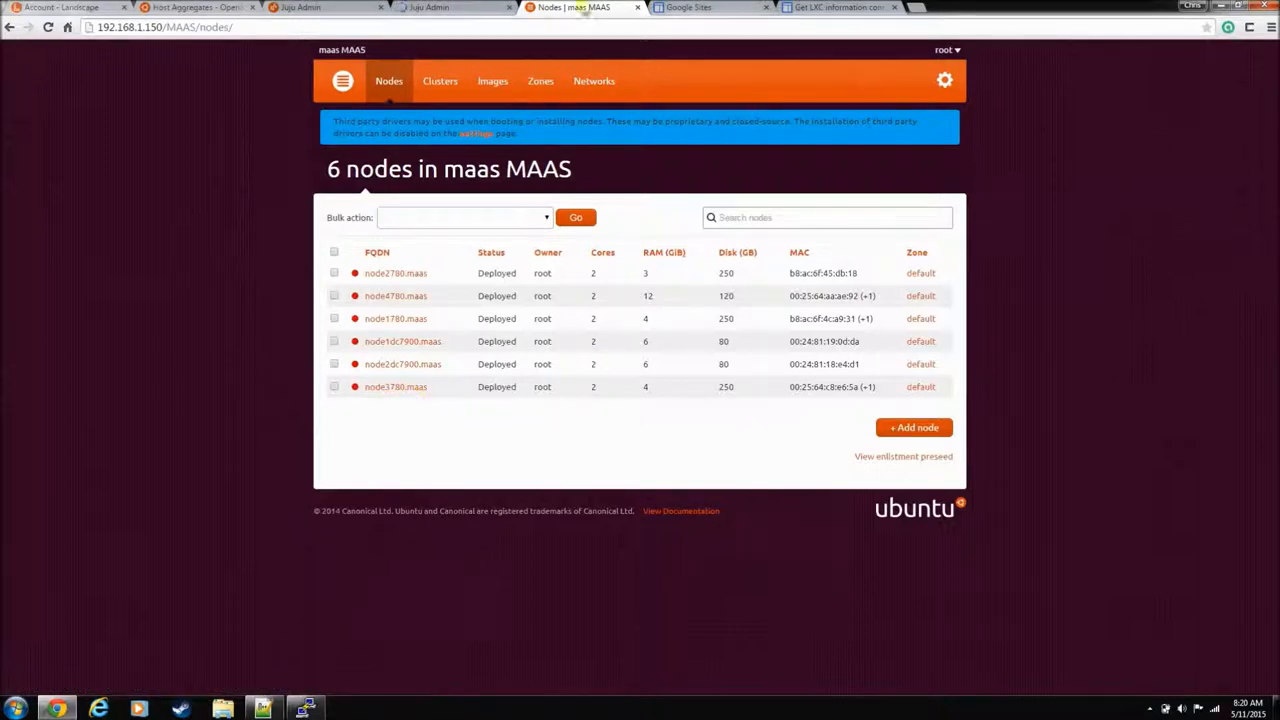
click(453, 7)
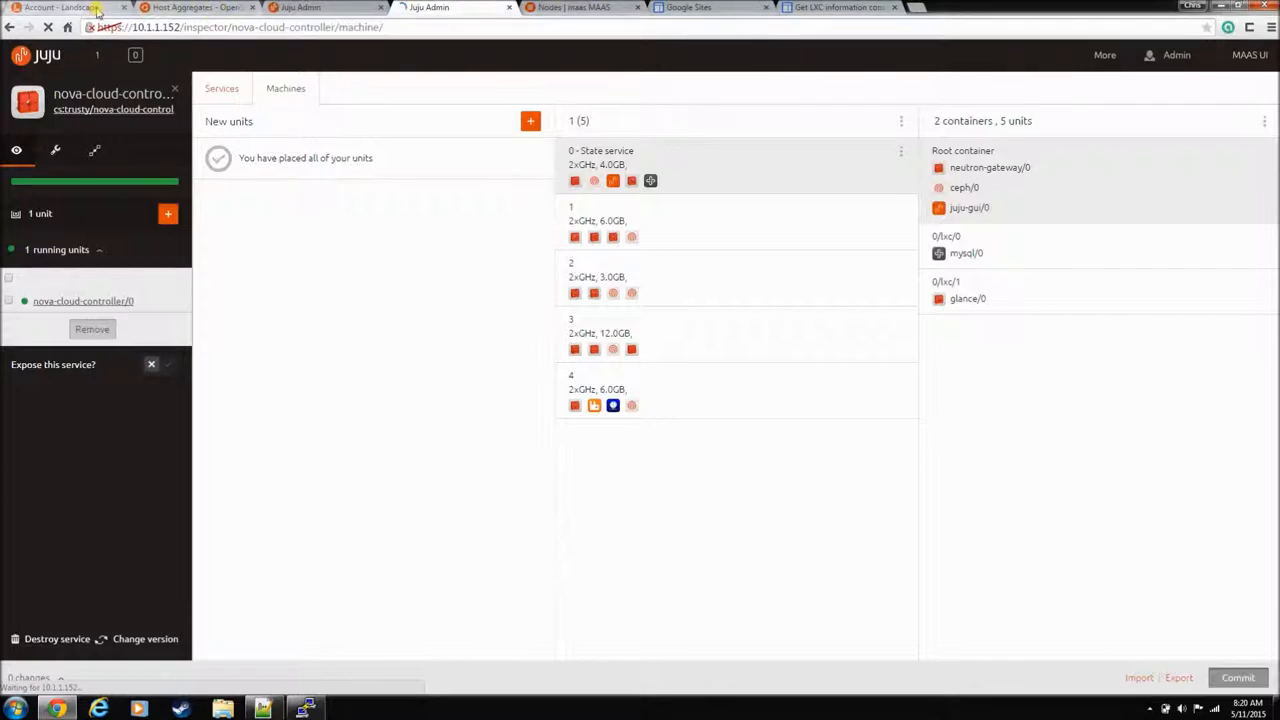
click(65, 7)
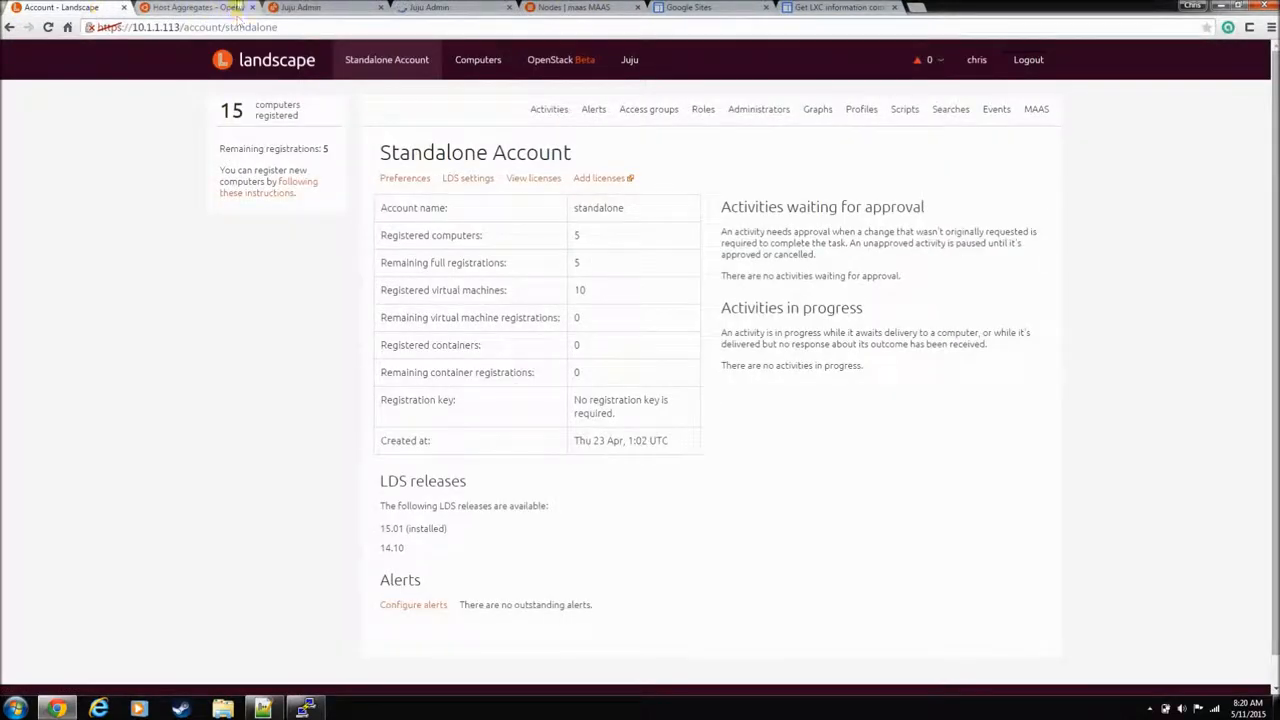
click(197, 7)
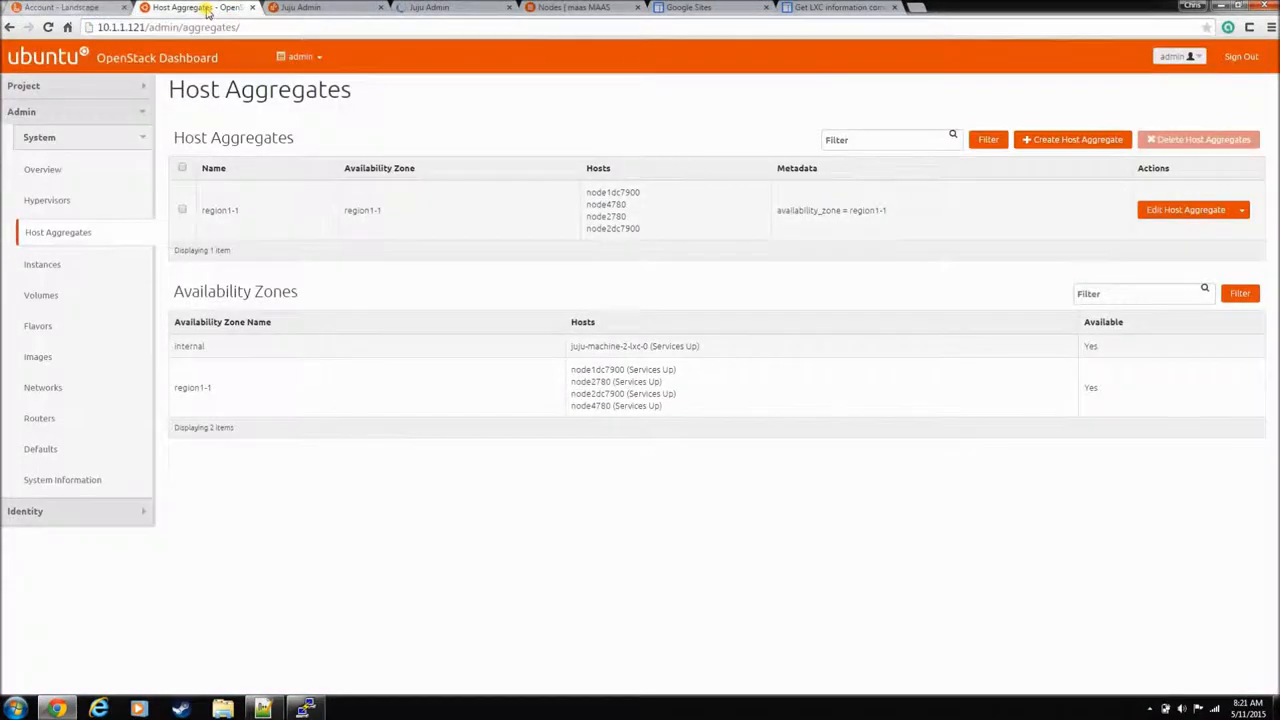
mouse_move(268, 267)
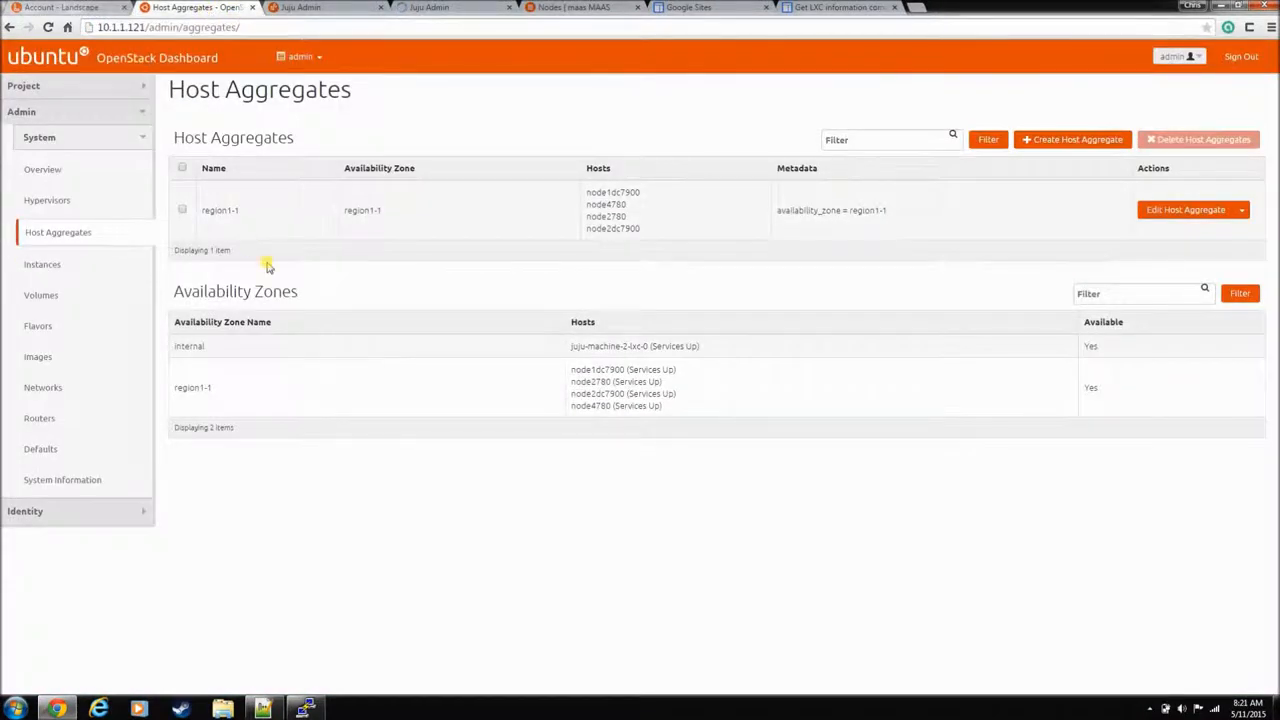
mouse_move(490, 392)
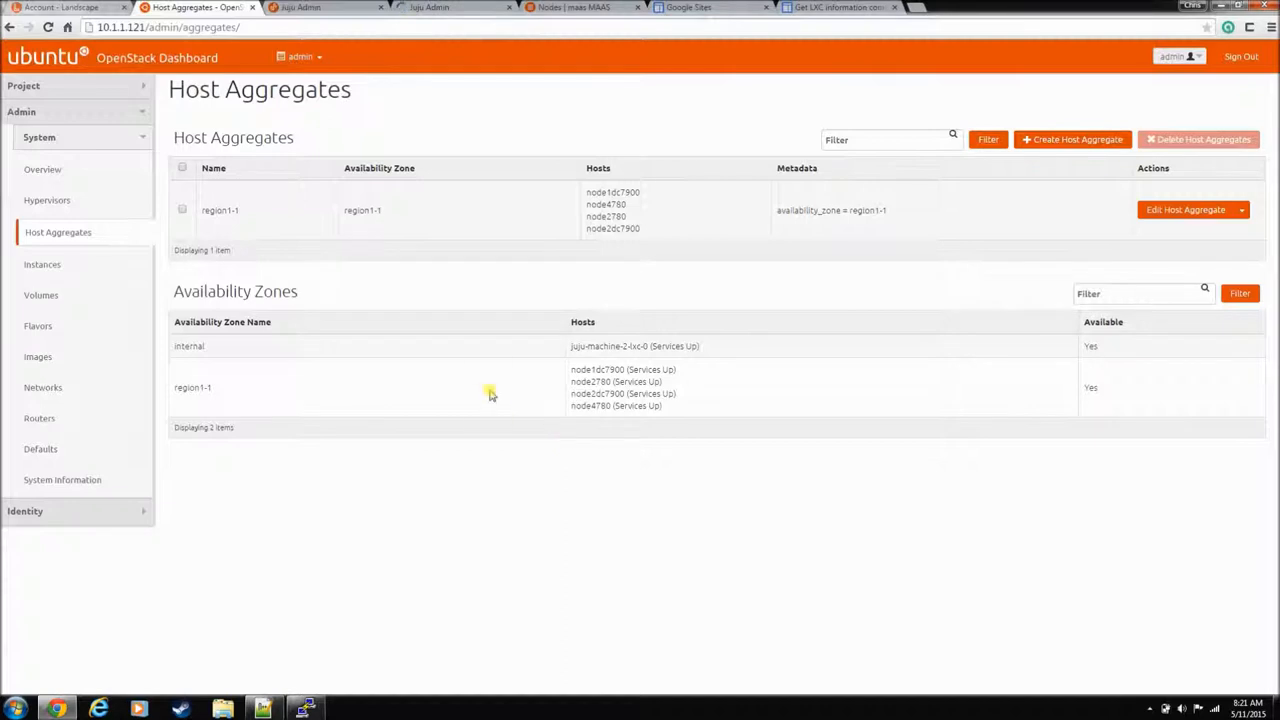
click(47, 201)
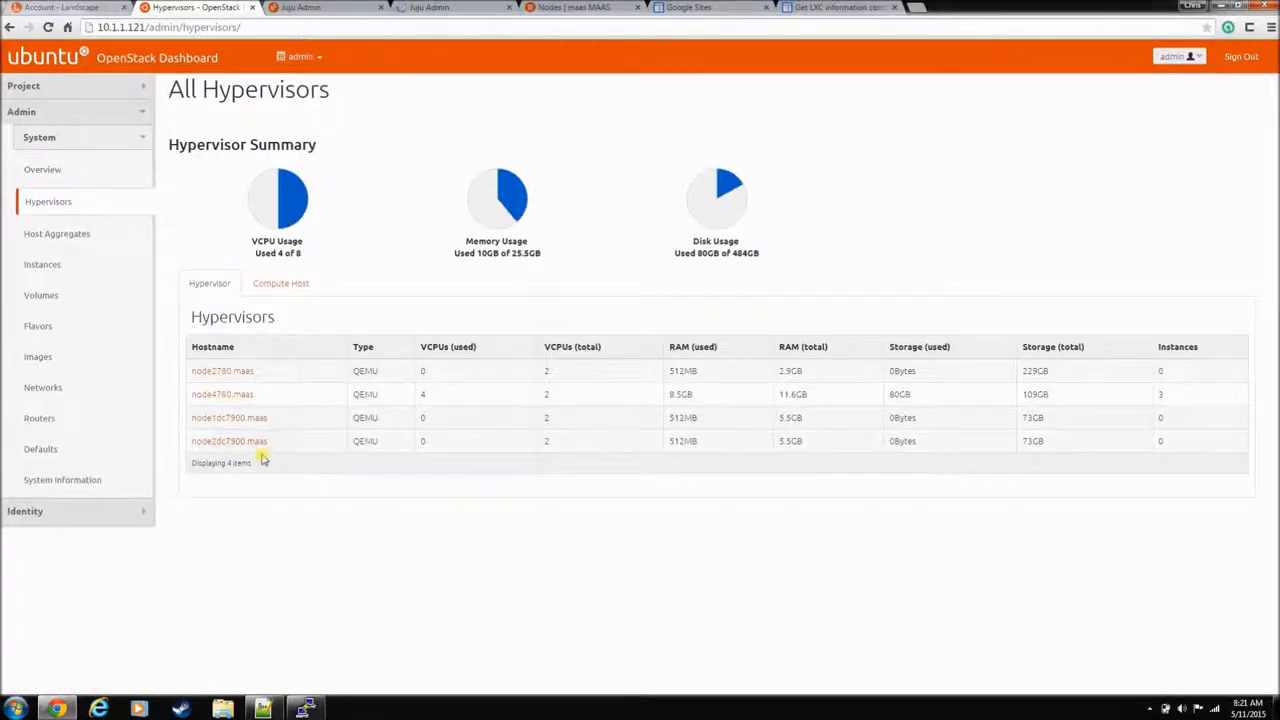
mouse_move(317, 453)
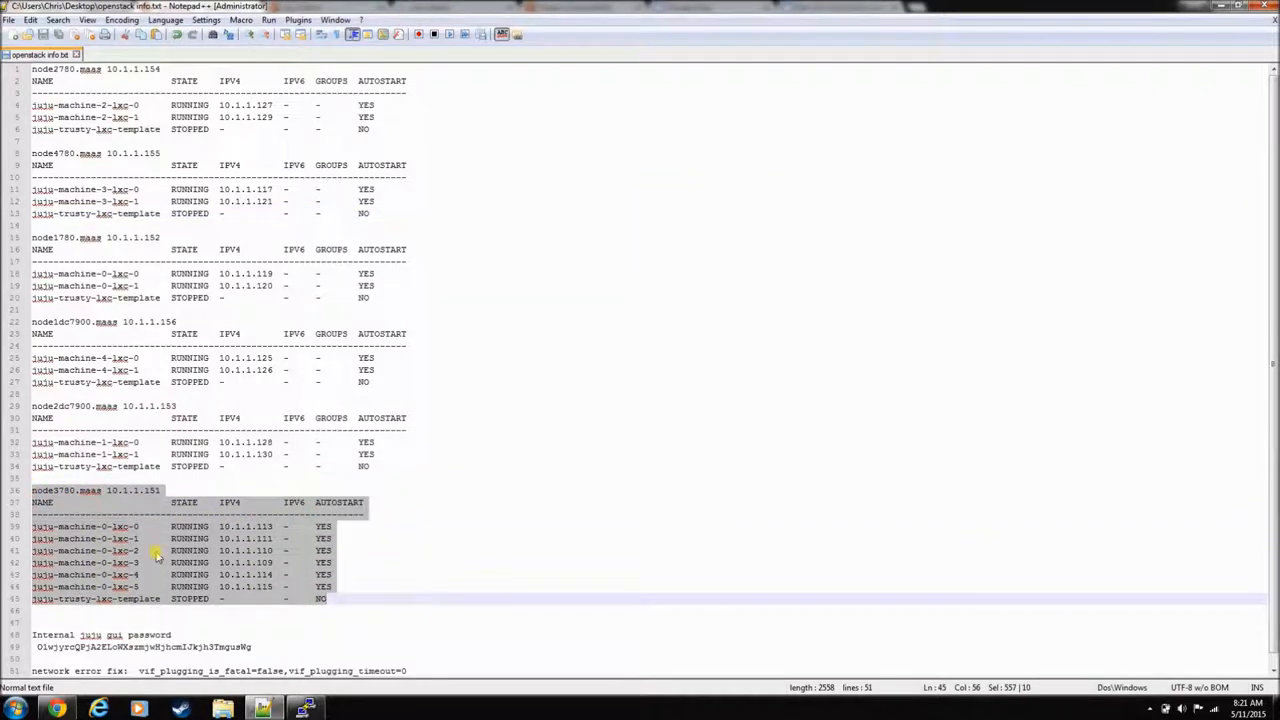
mouse_move(330, 249)
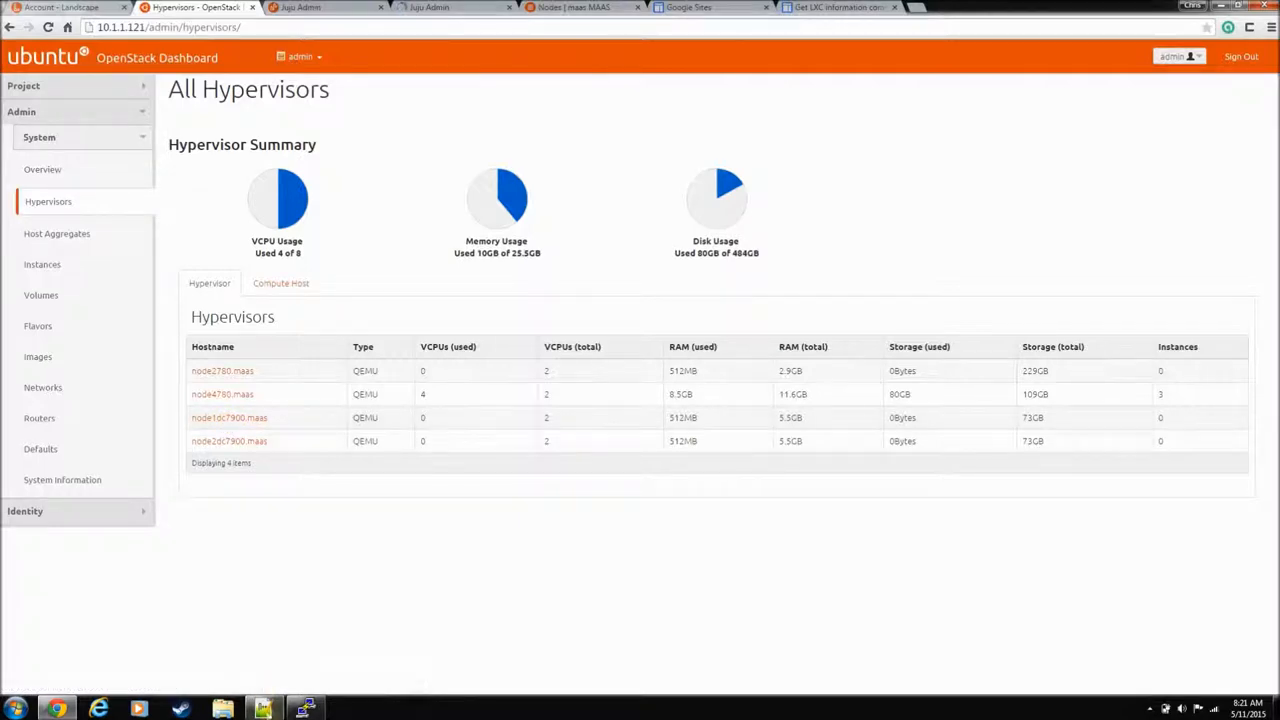
click(263, 710)
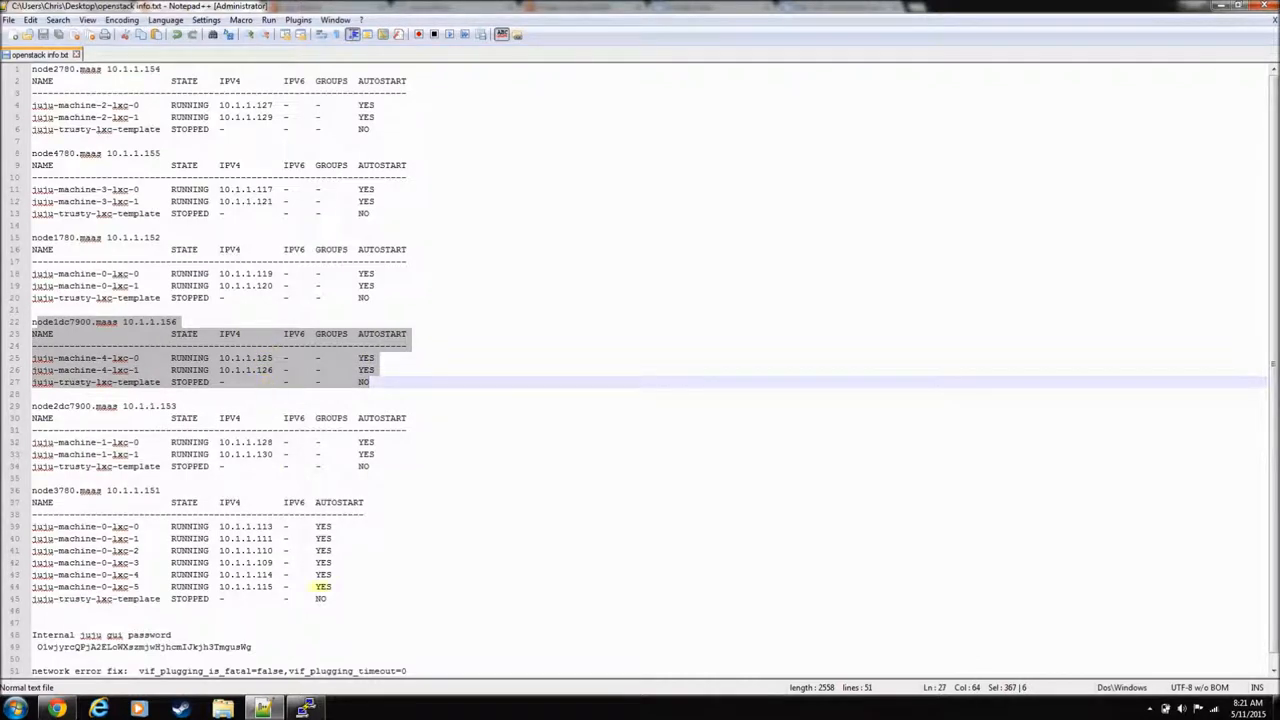
mouse_move(56, 708)
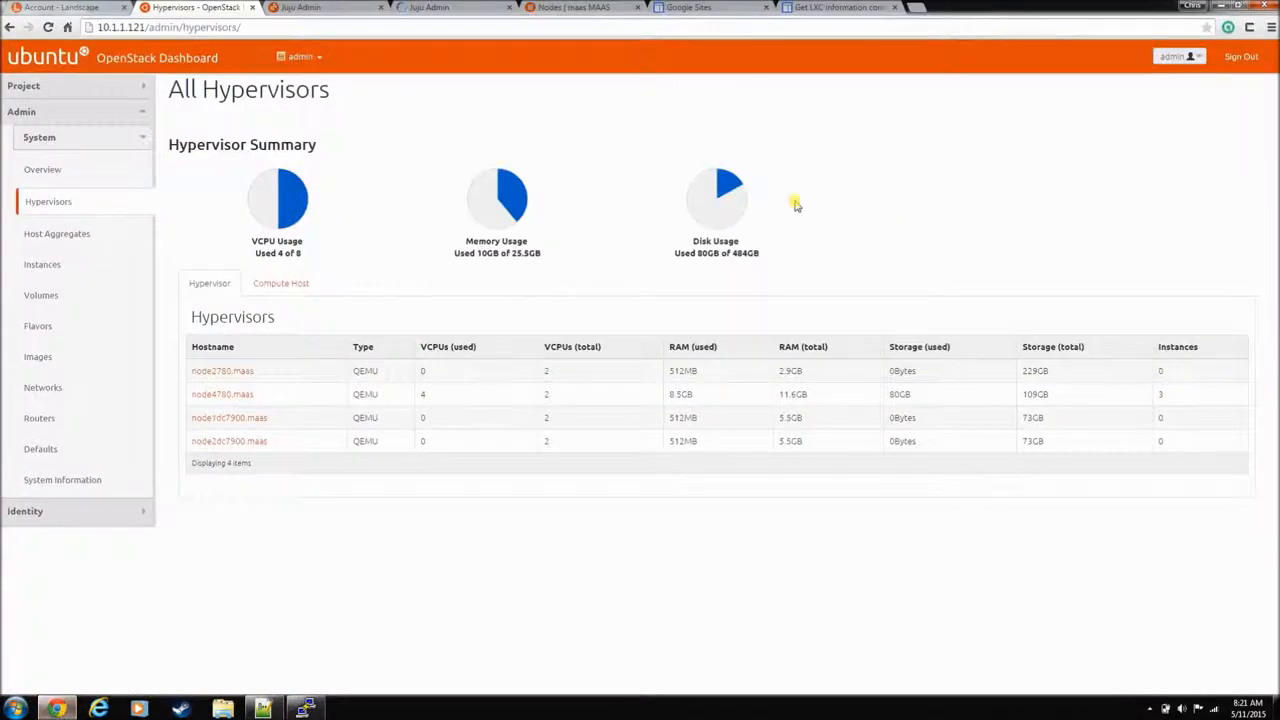
mouse_move(315, 123)
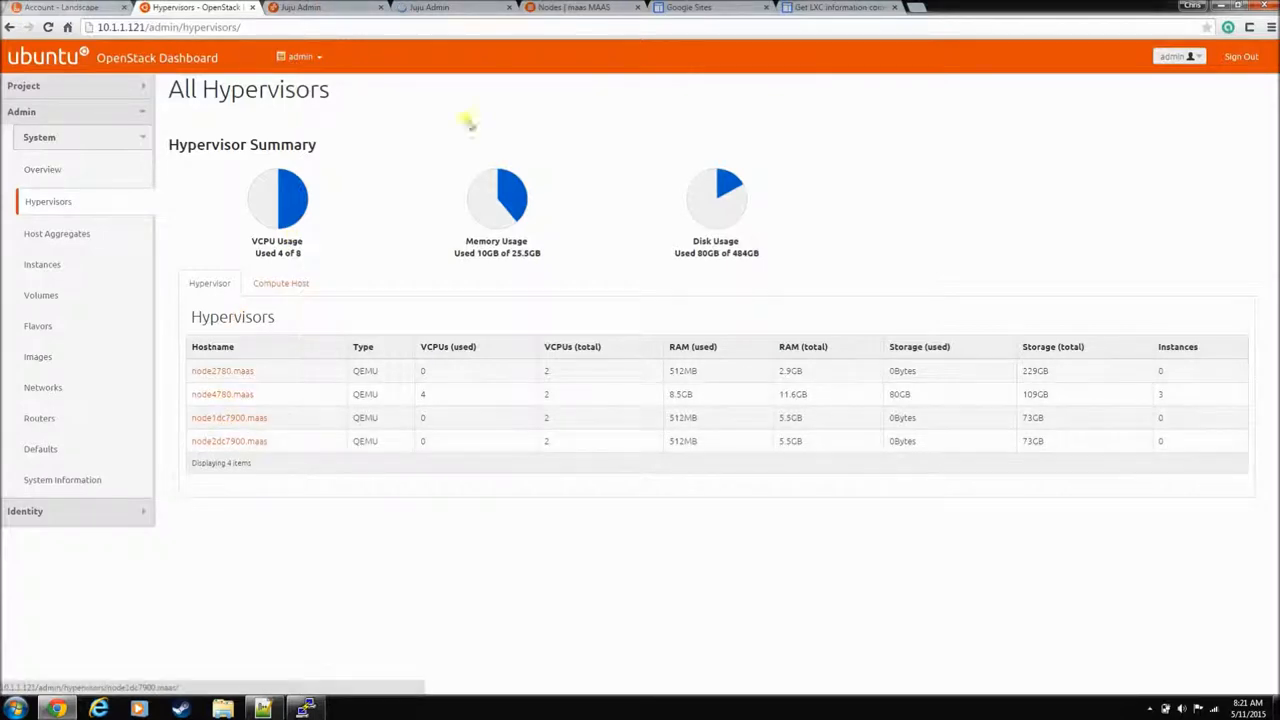
click(325, 7)
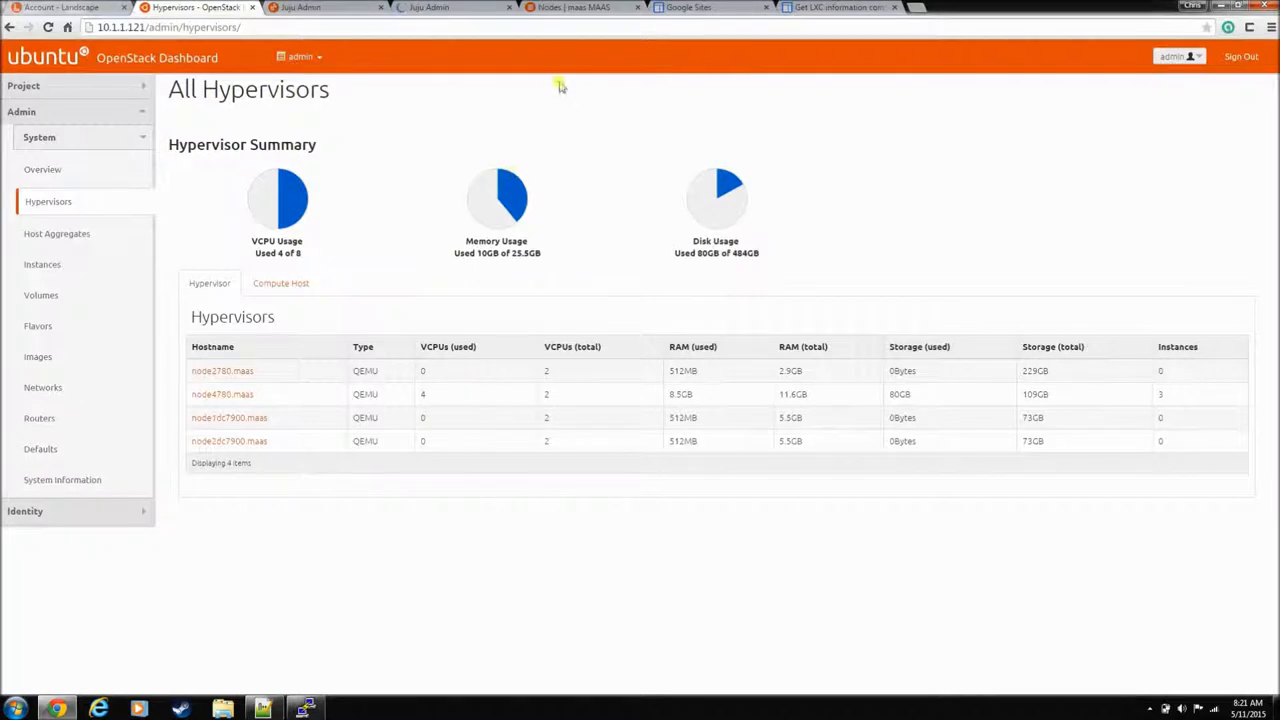
- Review the containers on machines 0, 1 and 3 in the machine view, then return to the service canvas
click(573, 7)
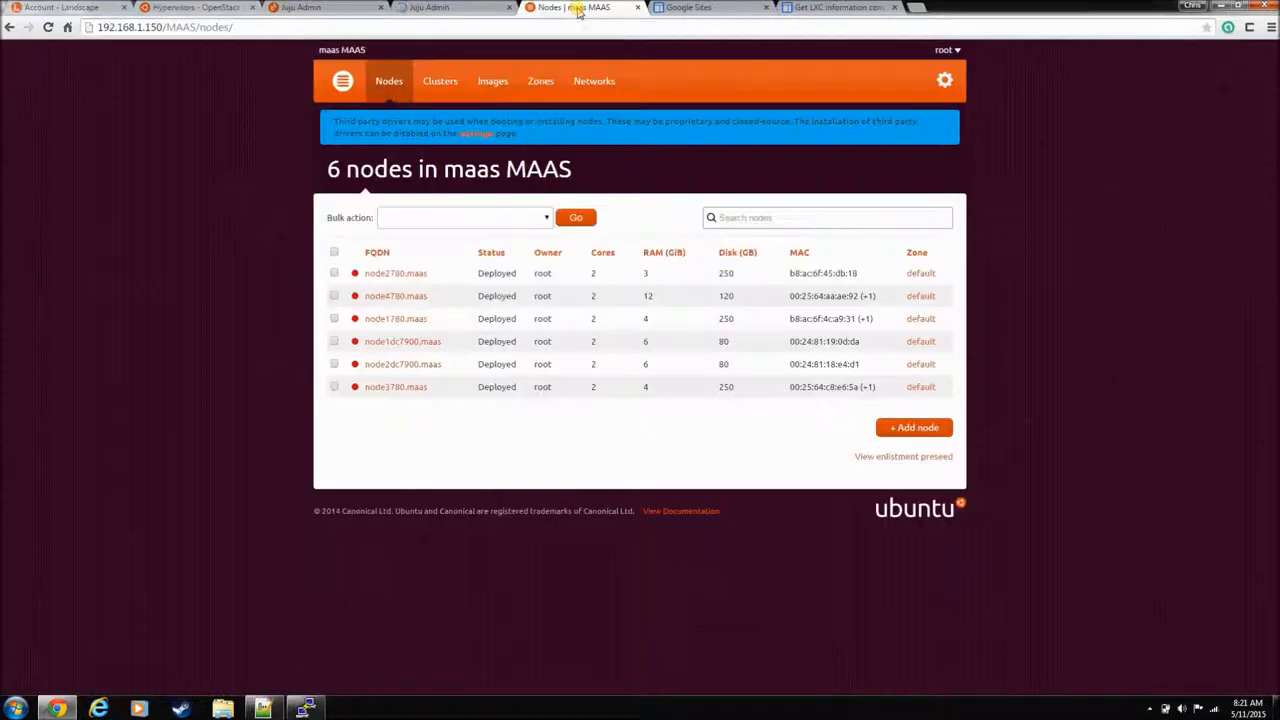
click(452, 7)
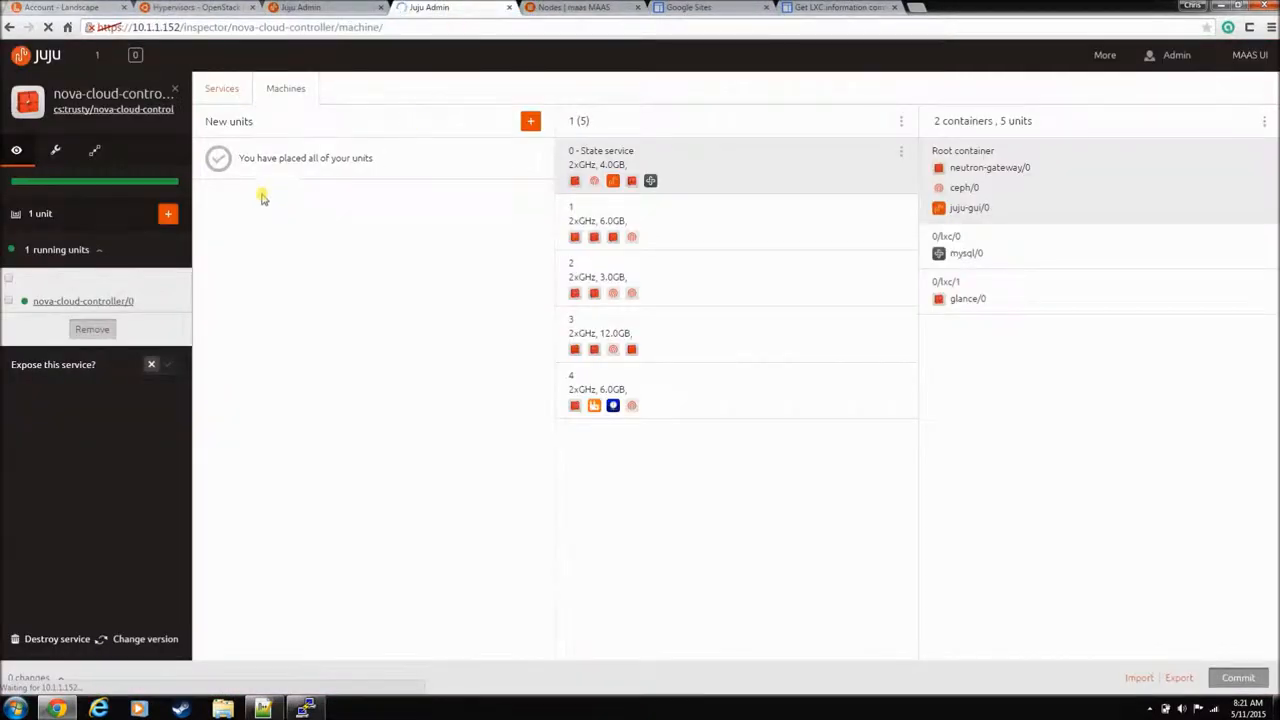
click(221, 88)
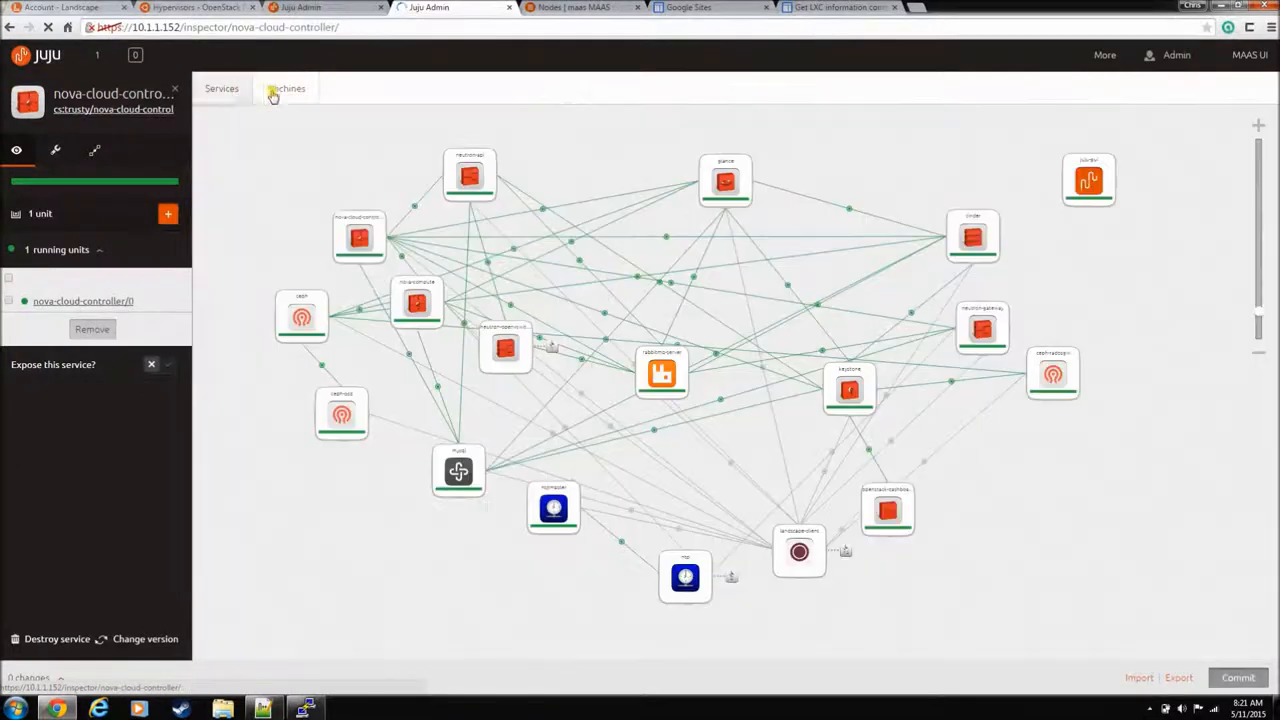
click(286, 89)
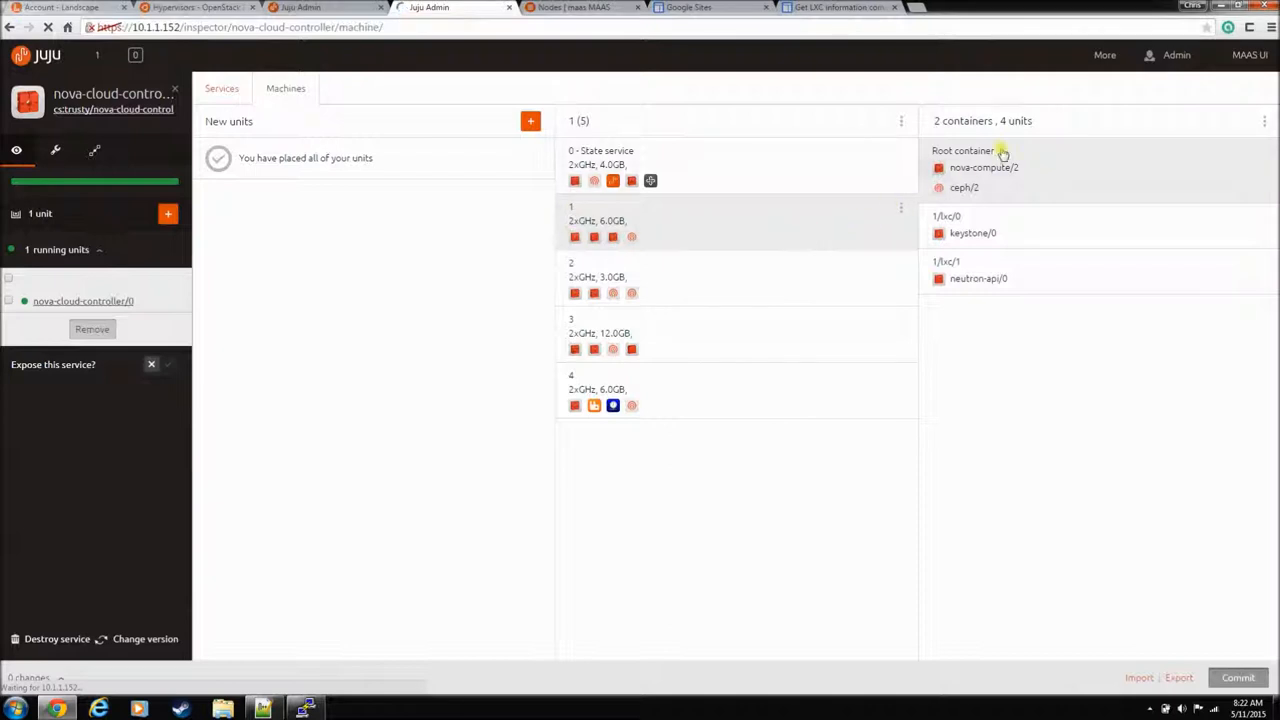
mouse_move(690, 275)
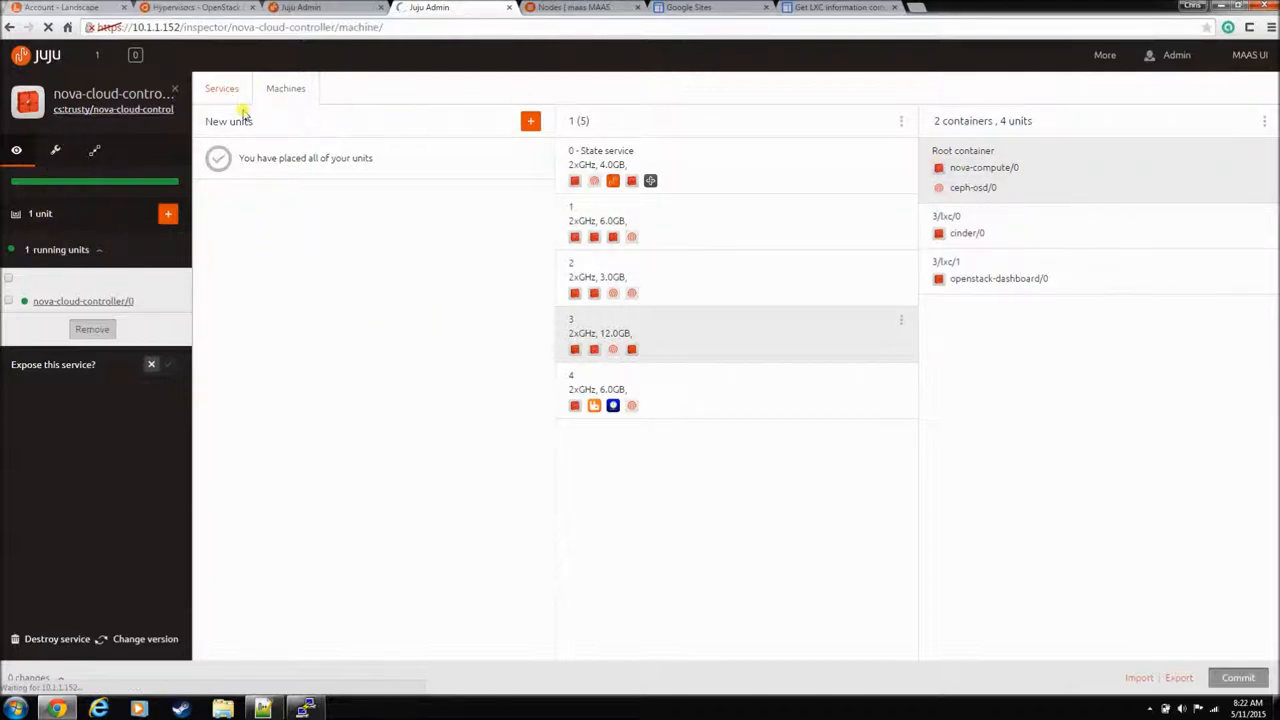
click(221, 88)
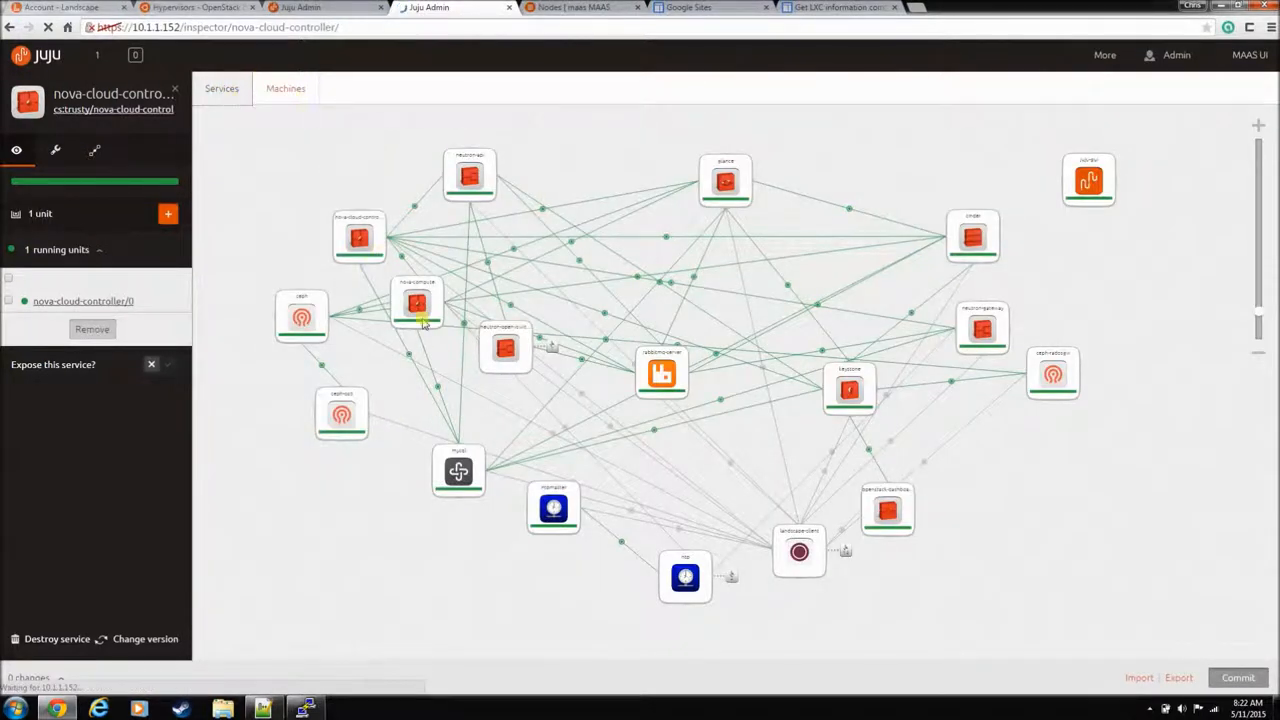
- Inspect nova-compute units 0 through 3, then close the unit panel to show machine 3's containers
click(417, 302)
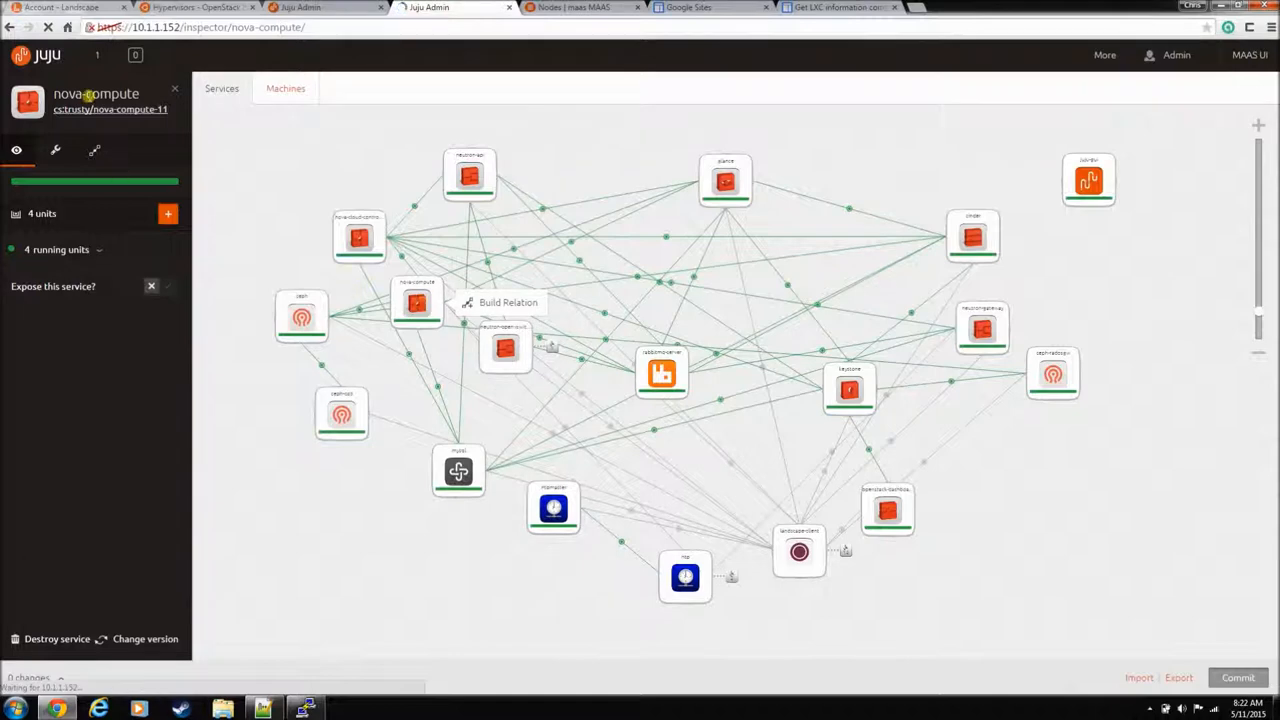
click(58, 249)
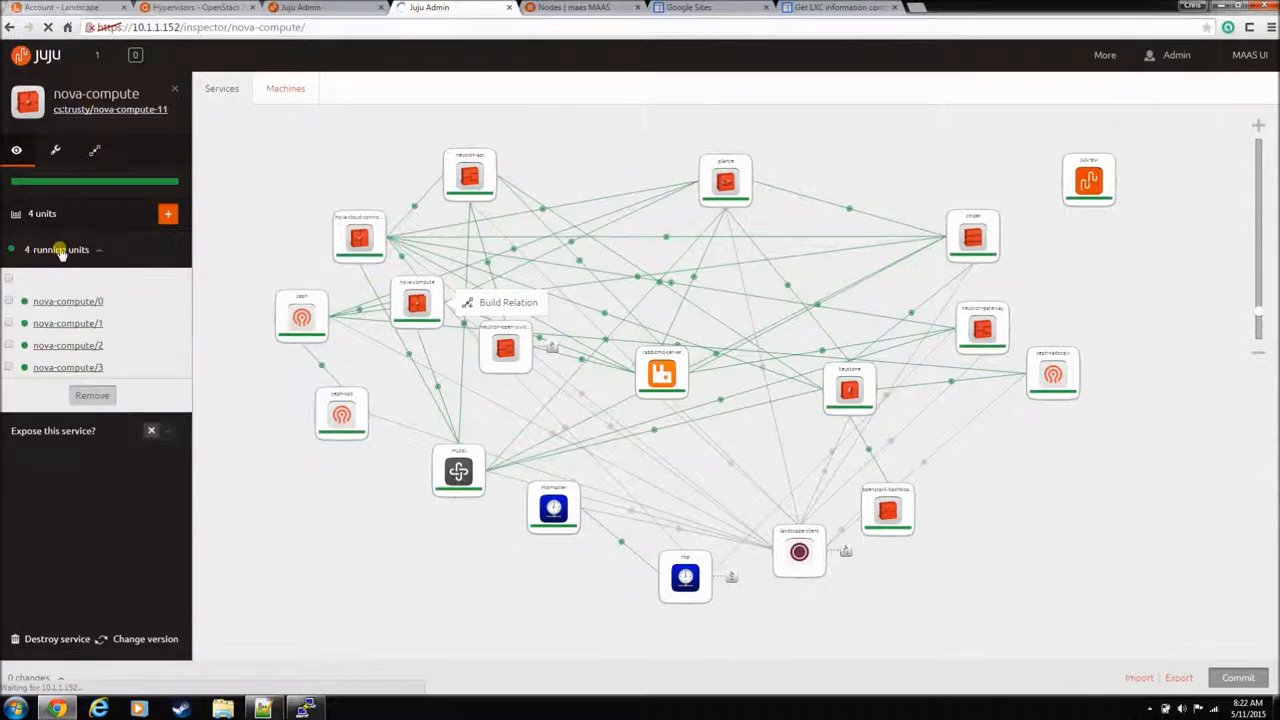
click(67, 301)
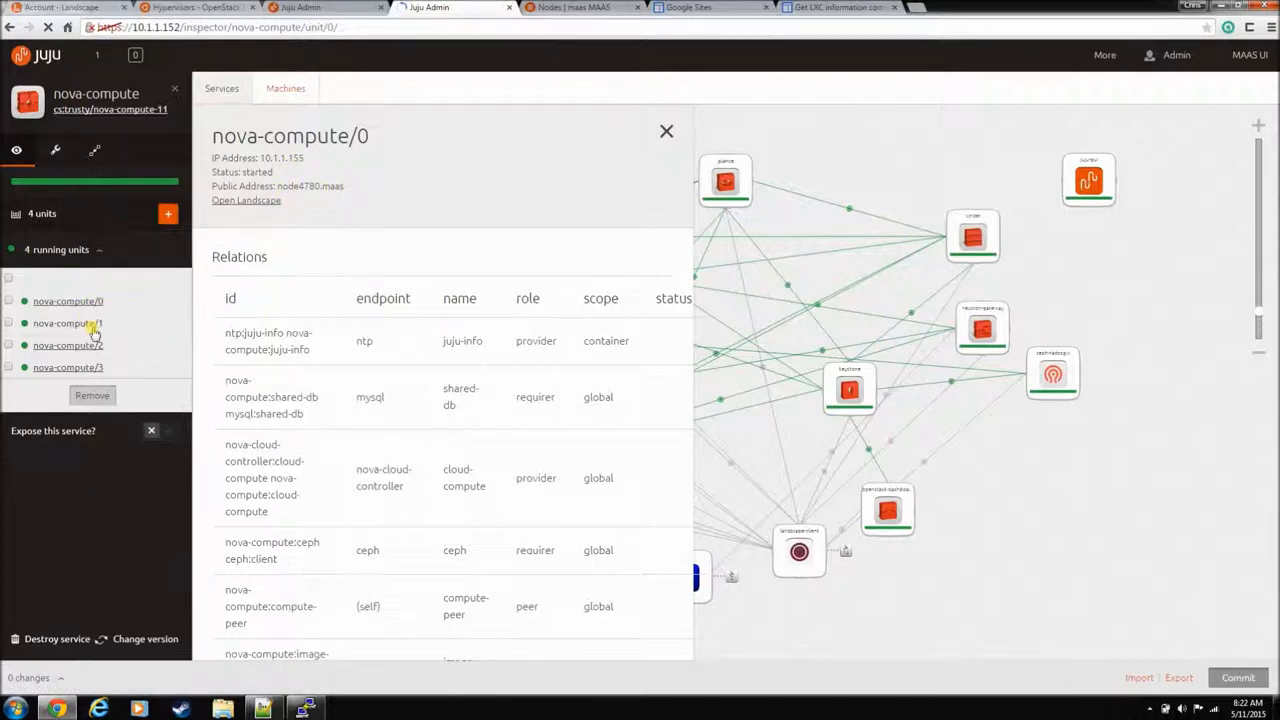
click(68, 323)
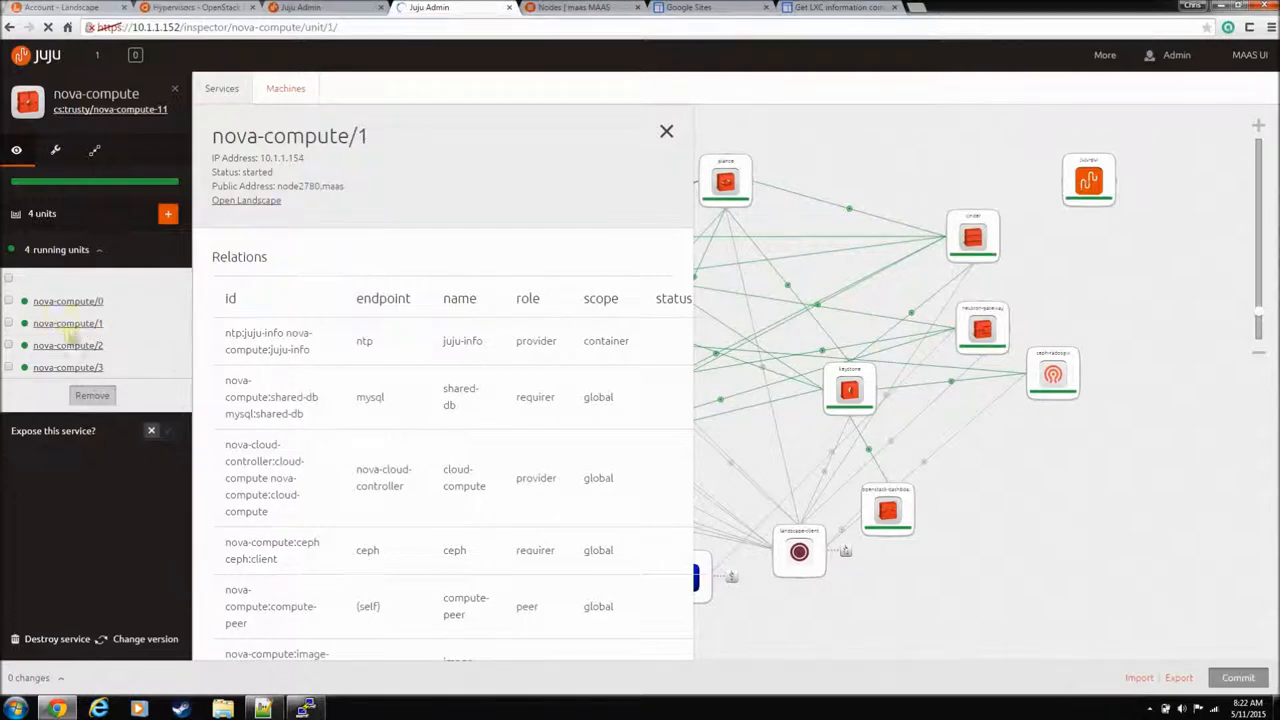
click(67, 345)
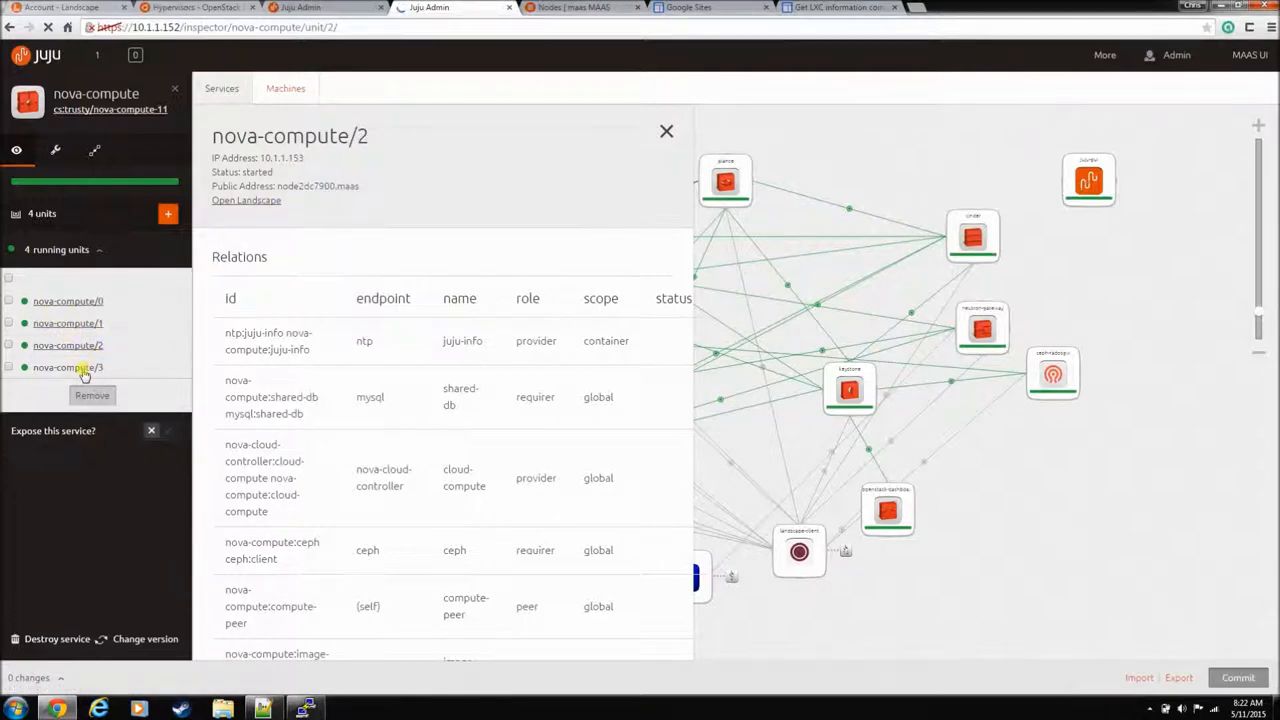
click(68, 367)
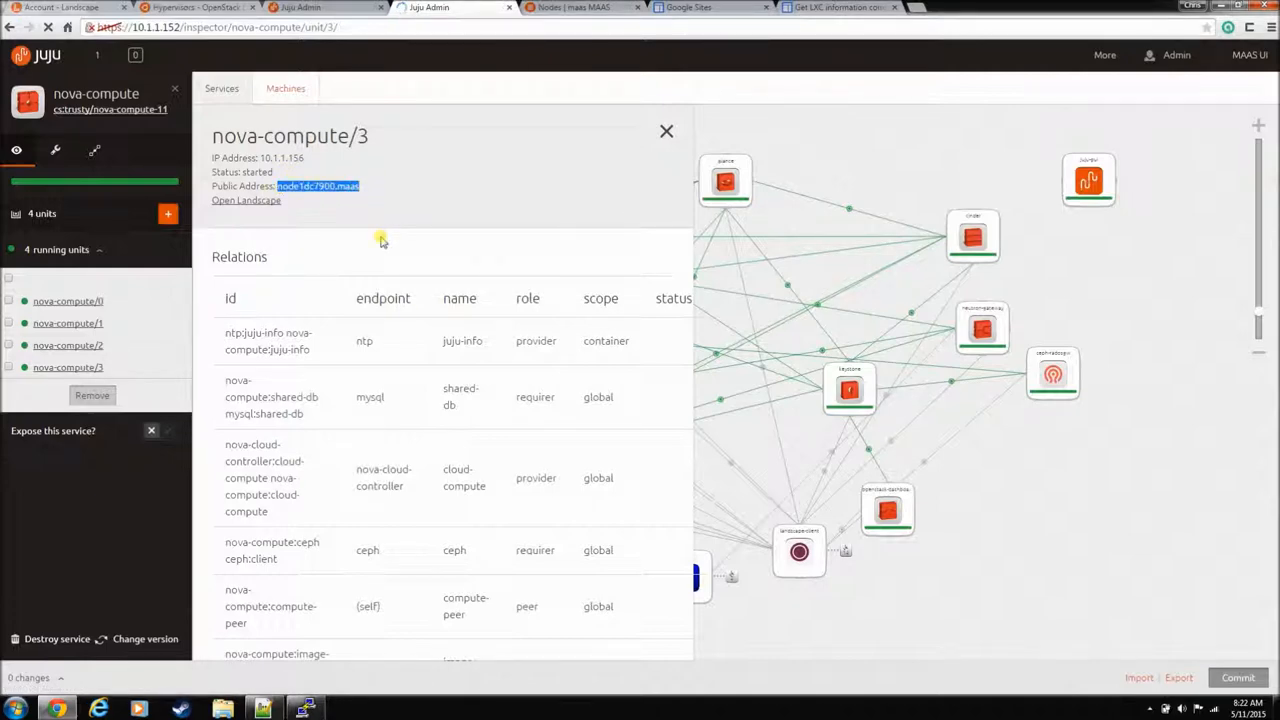
mouse_move(304, 200)
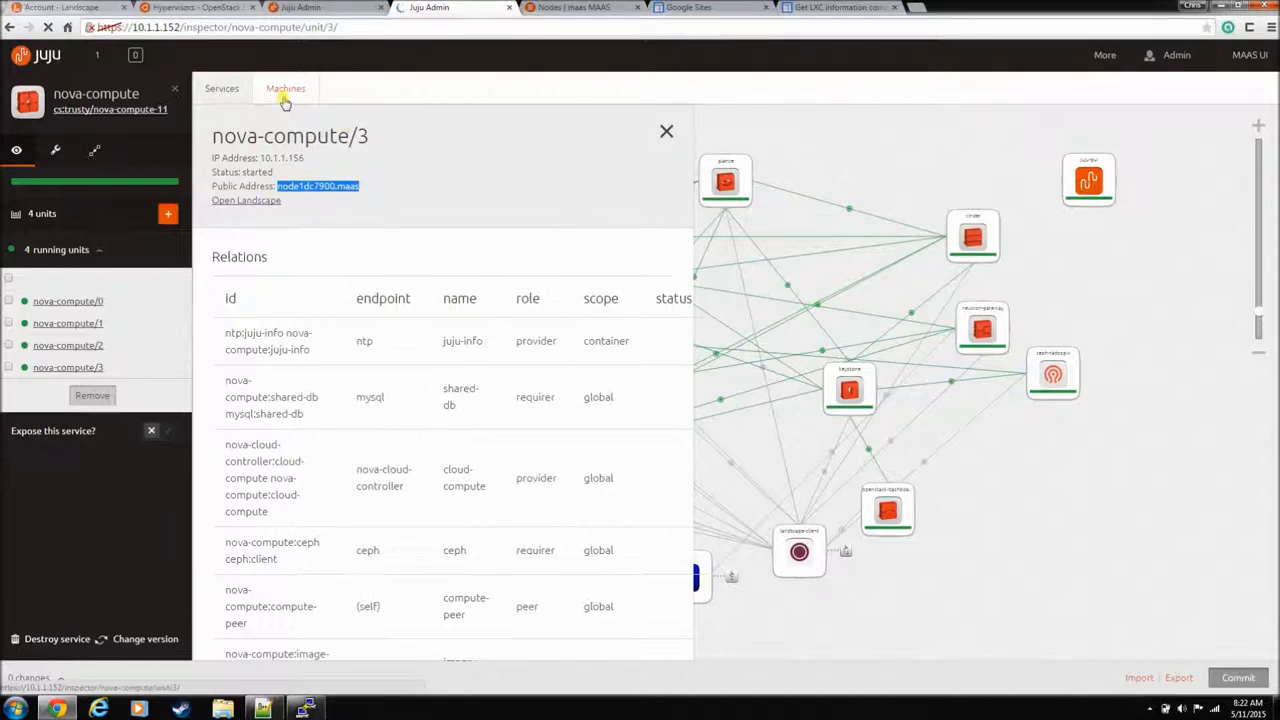
click(286, 88)
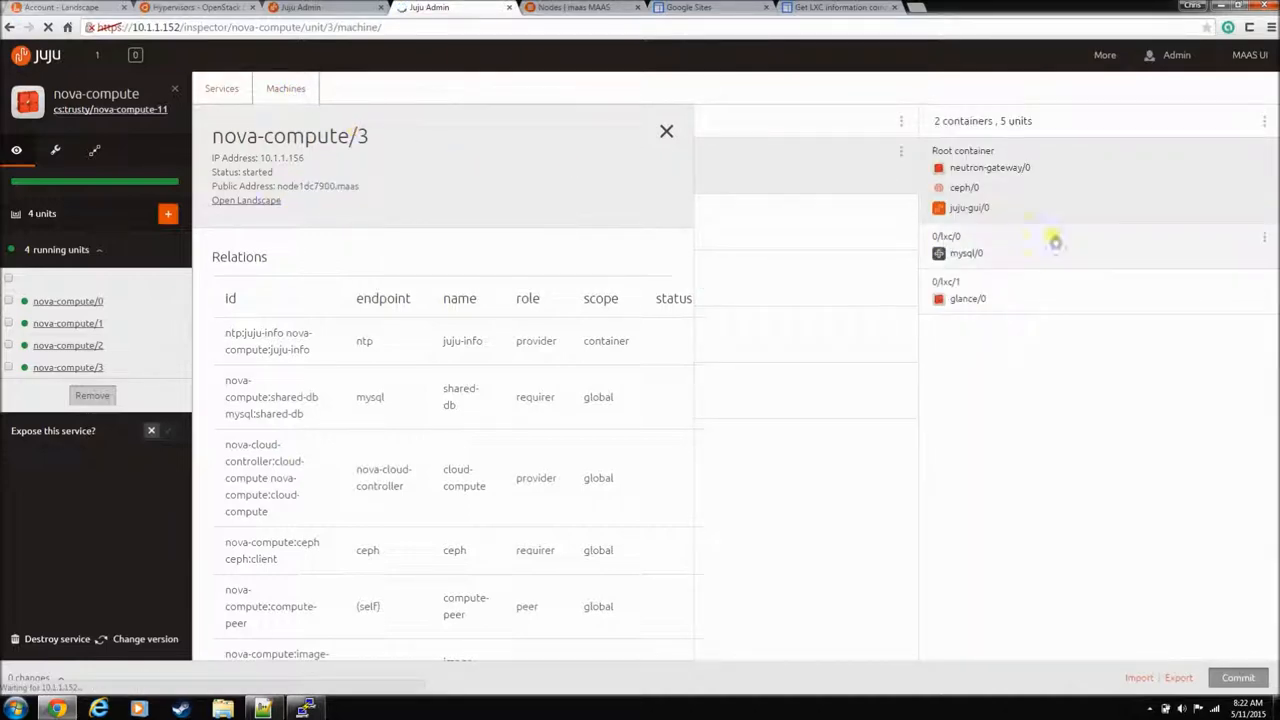
mouse_move(665, 133)
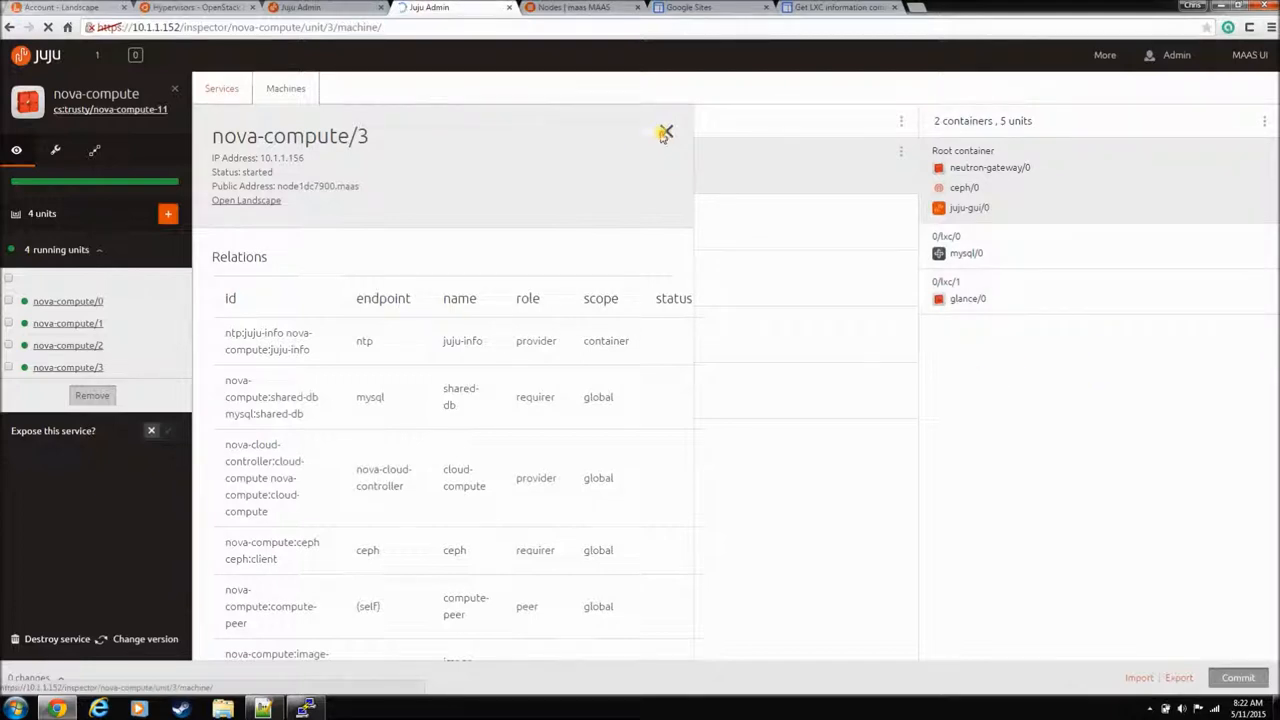
click(666, 133)
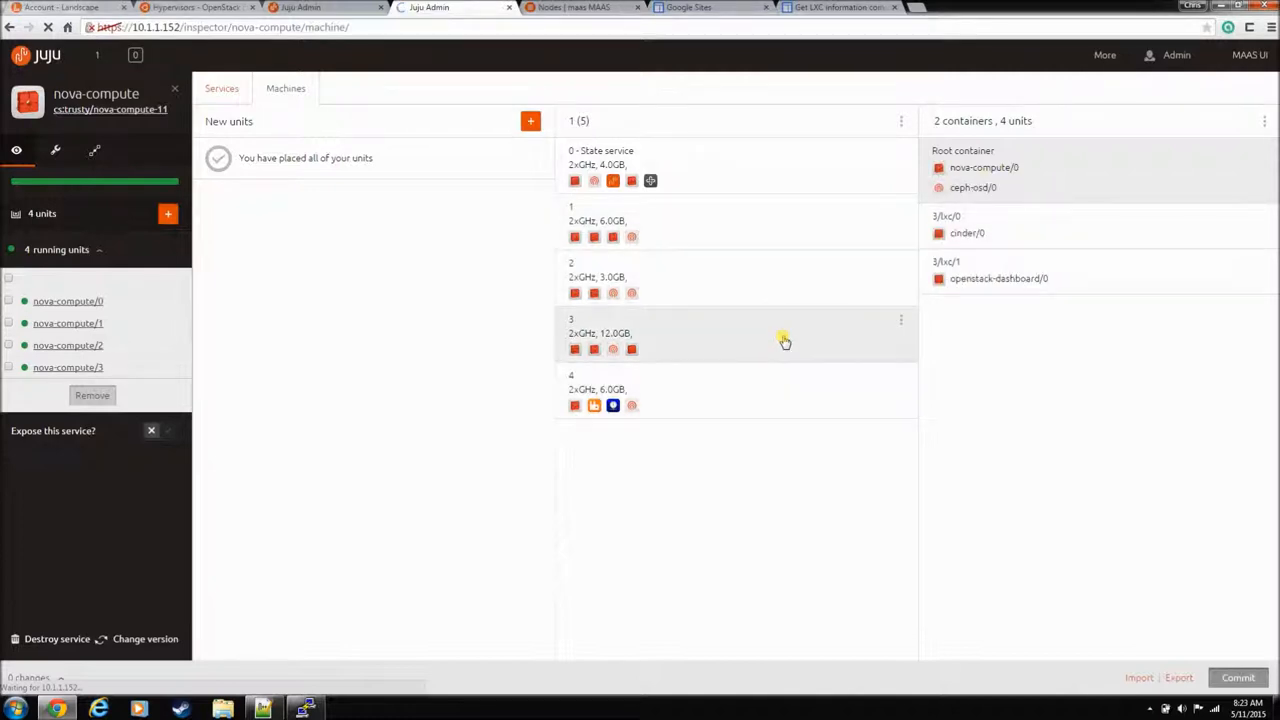
mouse_move(797, 337)
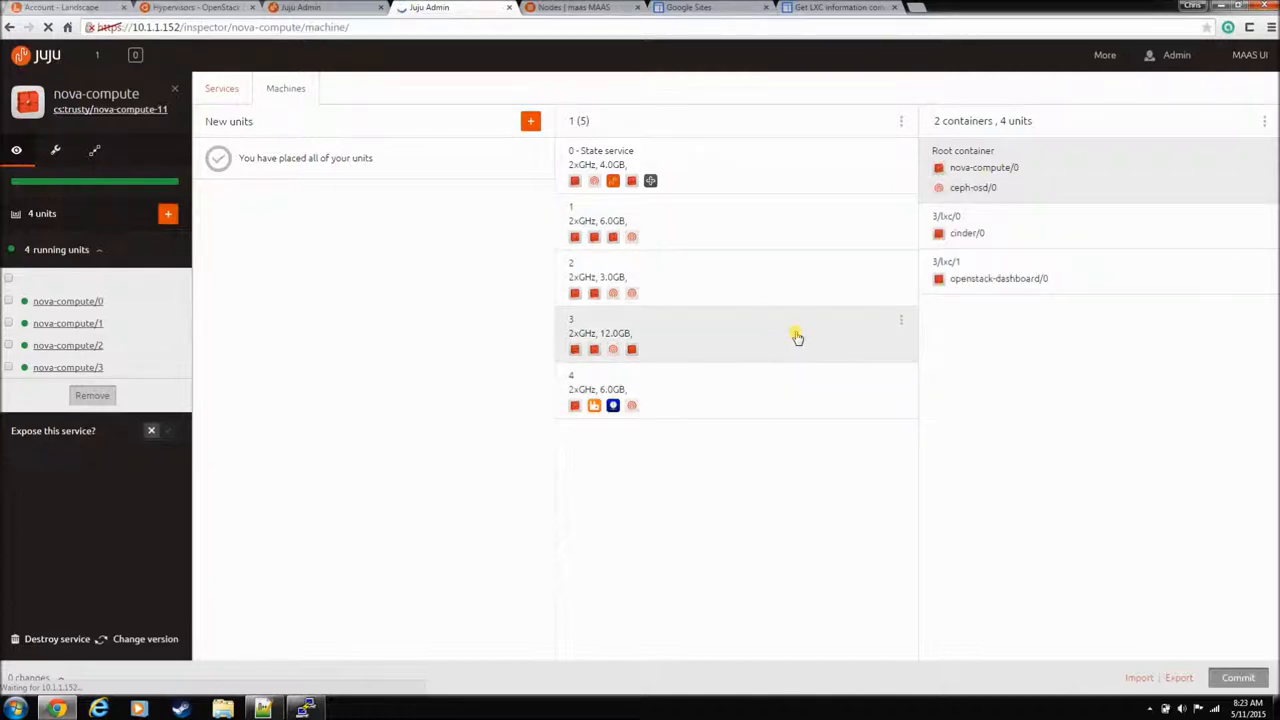
mouse_move(1075, 292)
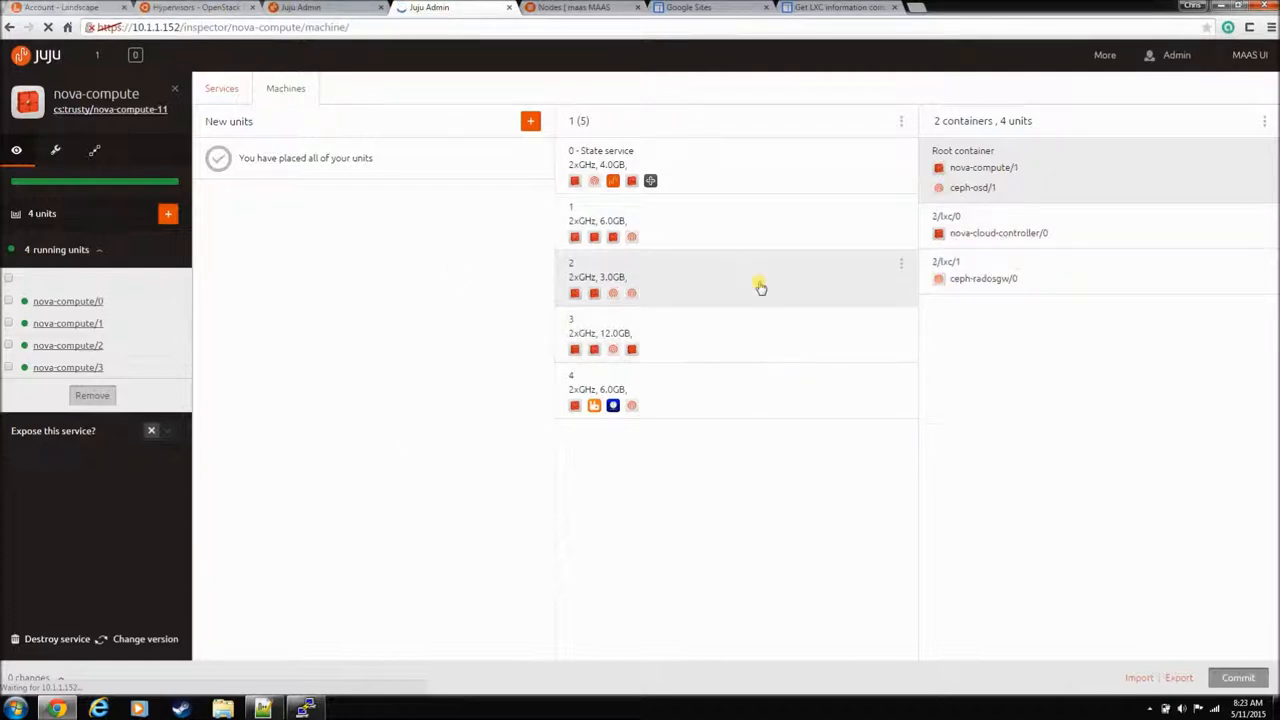
mouse_move(799, 288)
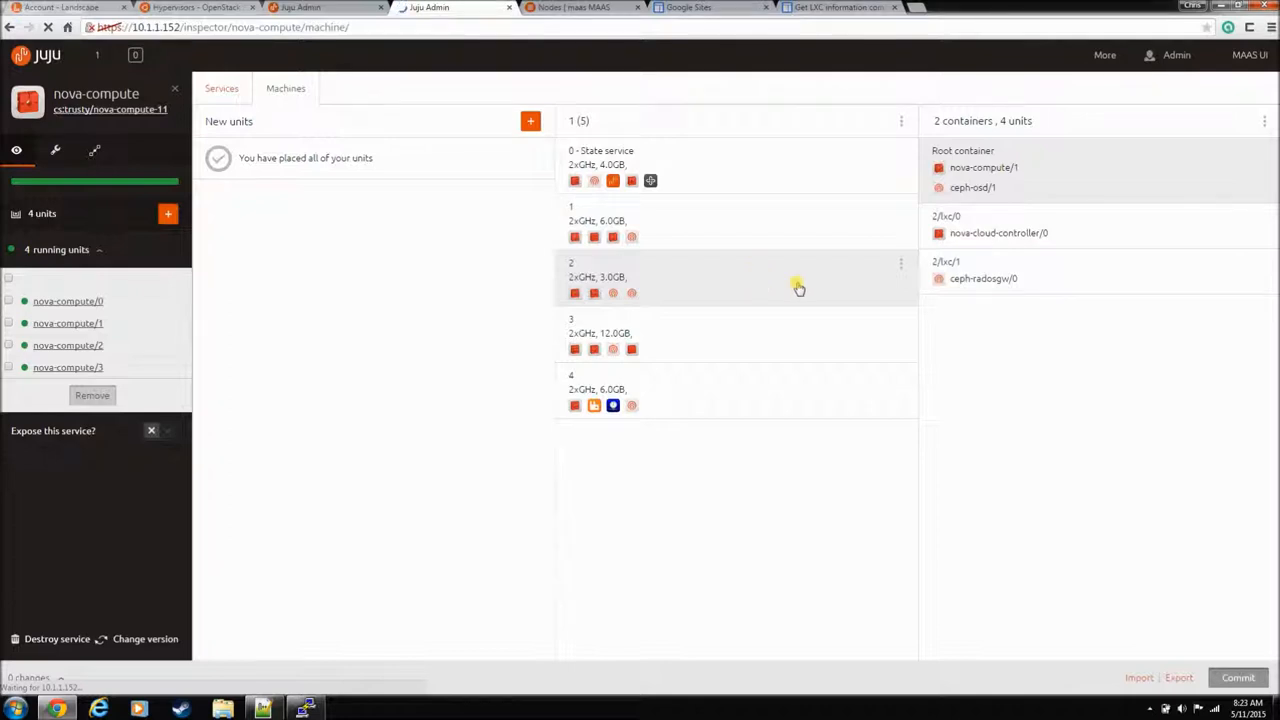
mouse_move(1118, 288)
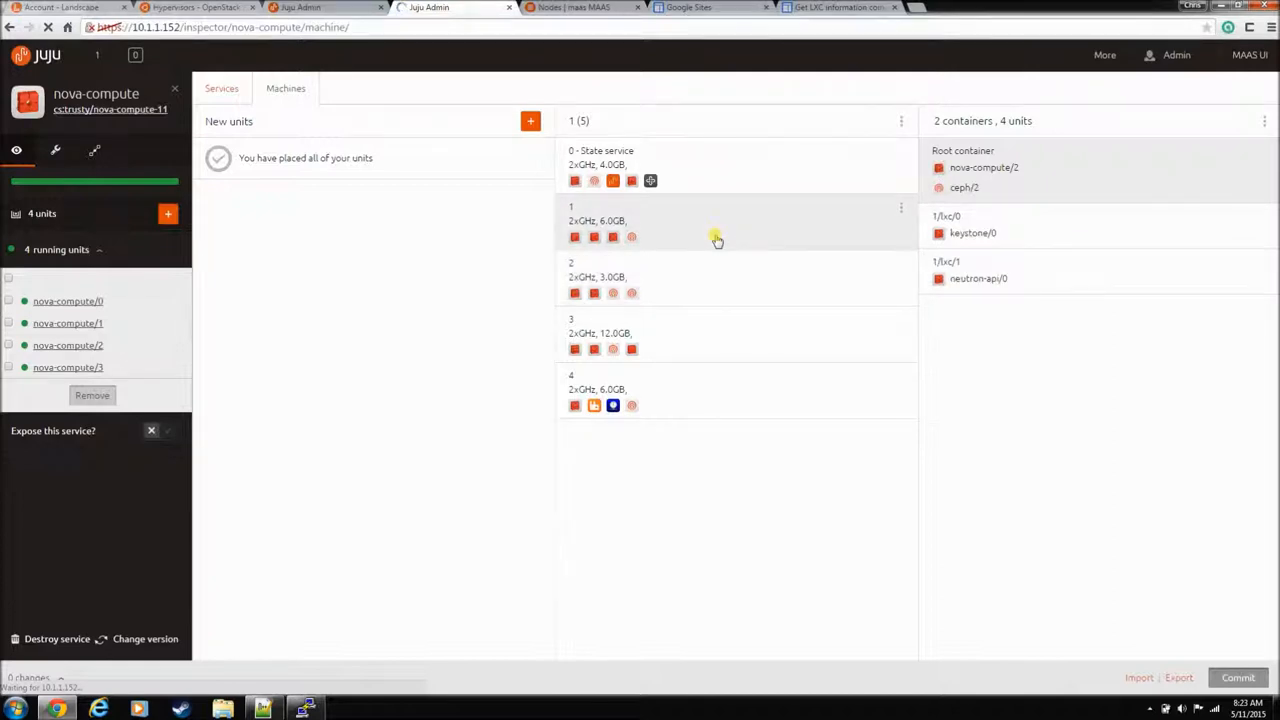
mouse_move(907, 222)
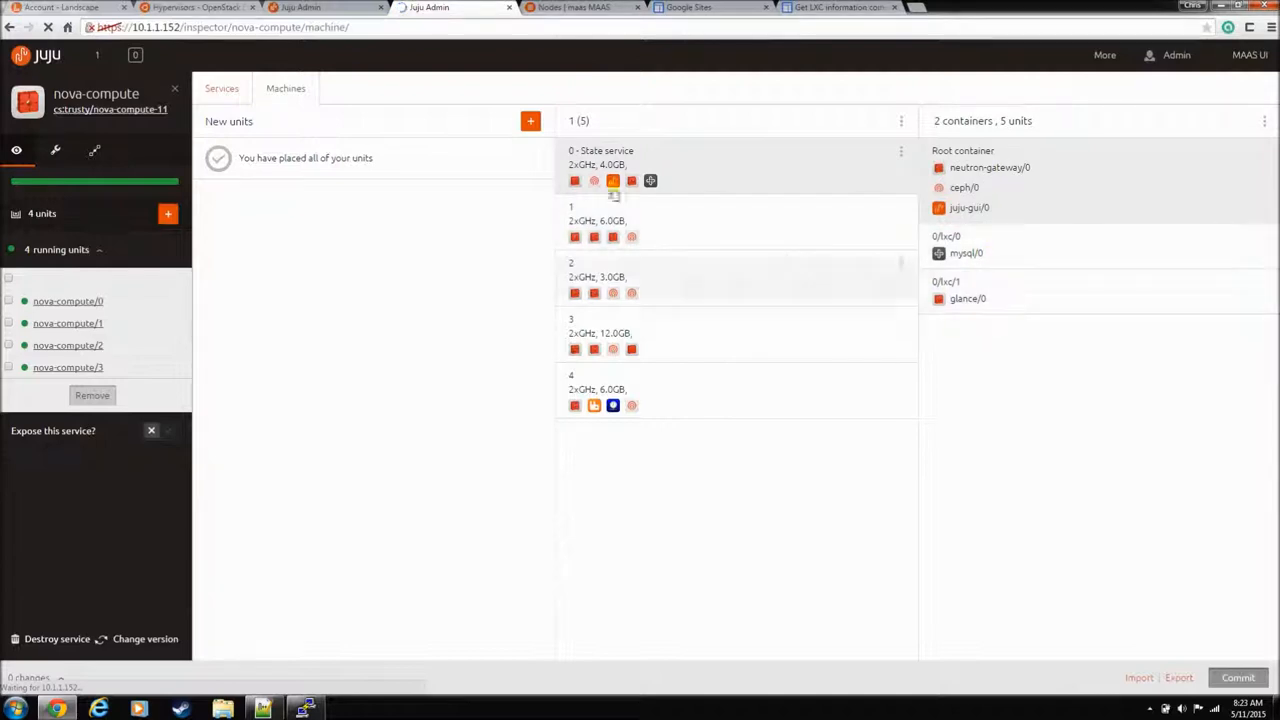
click(715, 390)
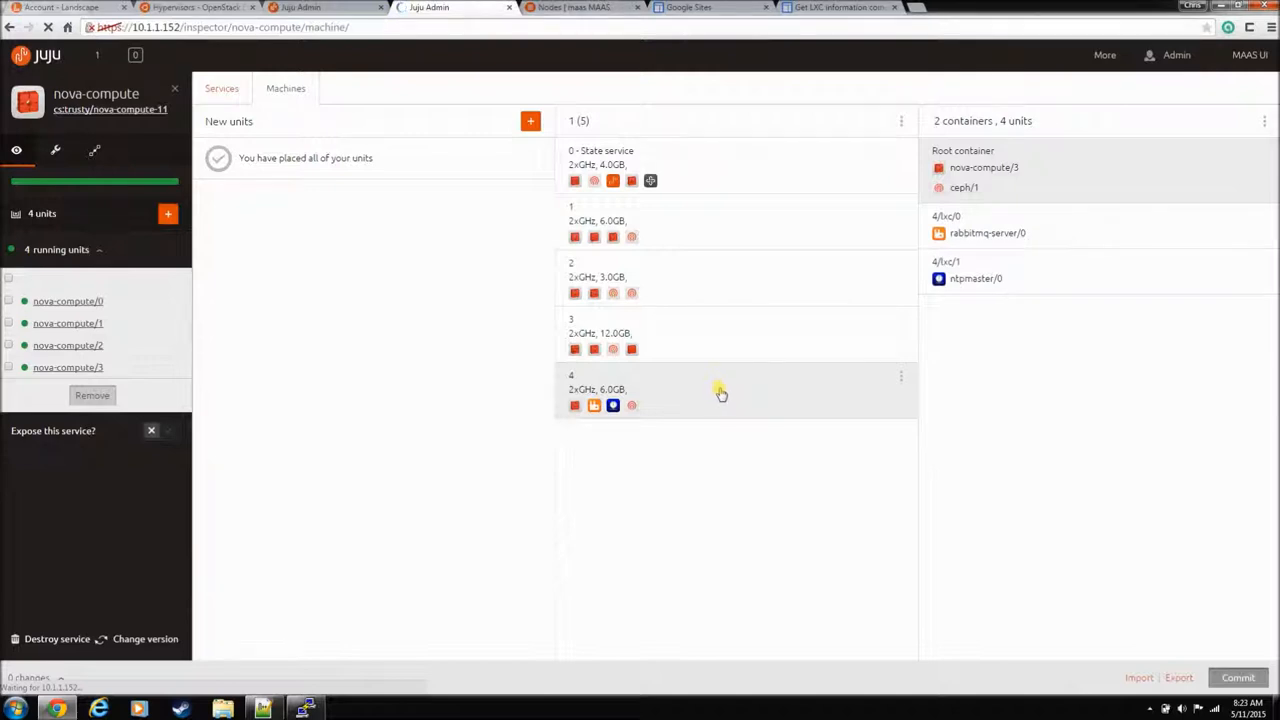
mouse_move(1010, 173)
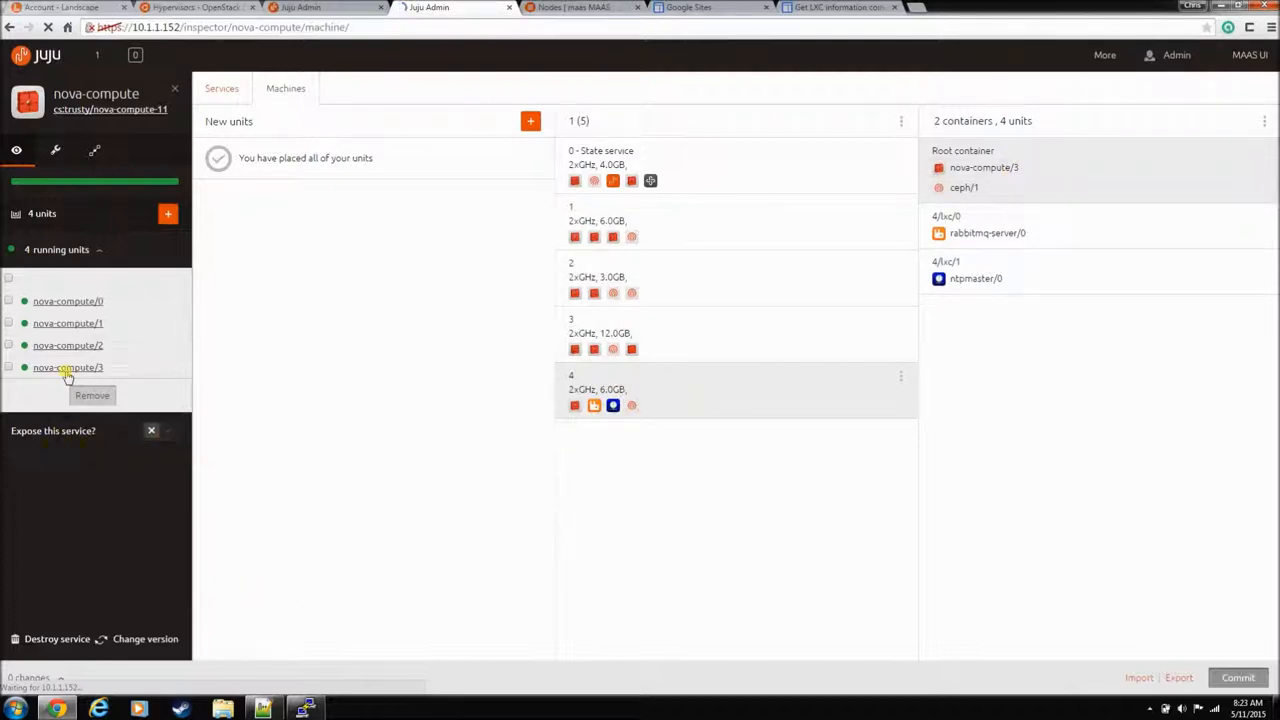
click(67, 367)
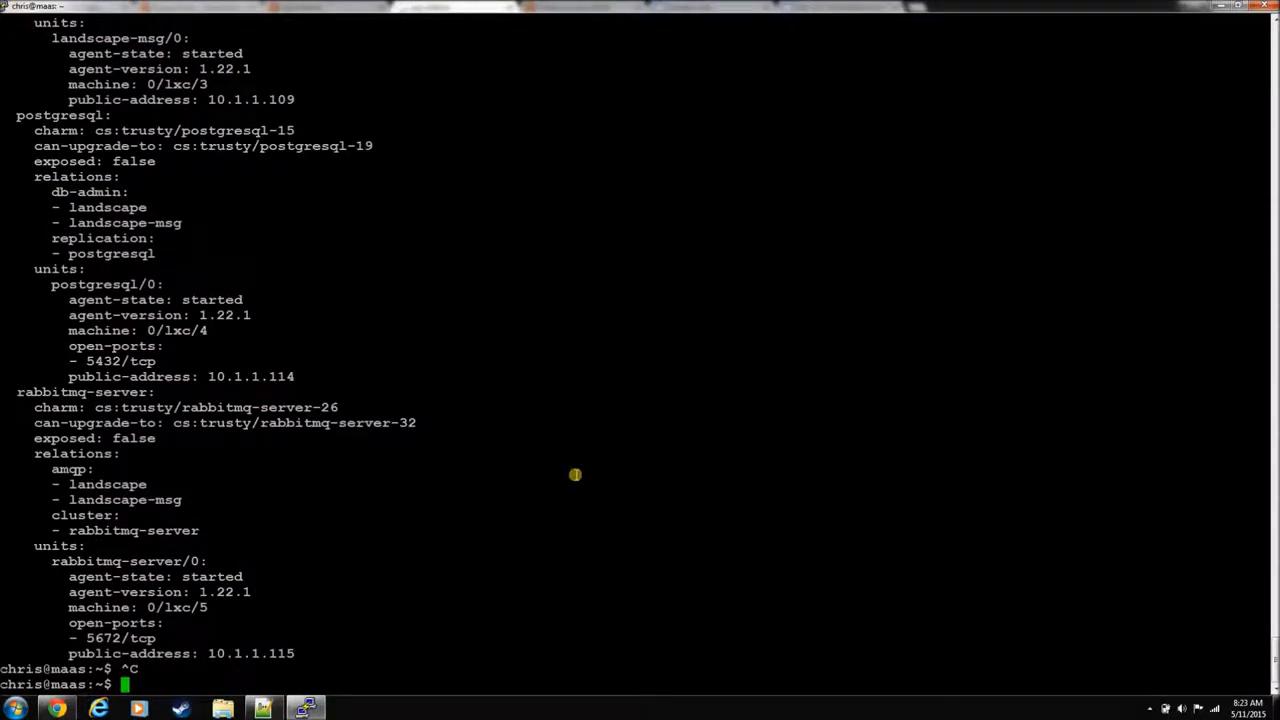
text(su)
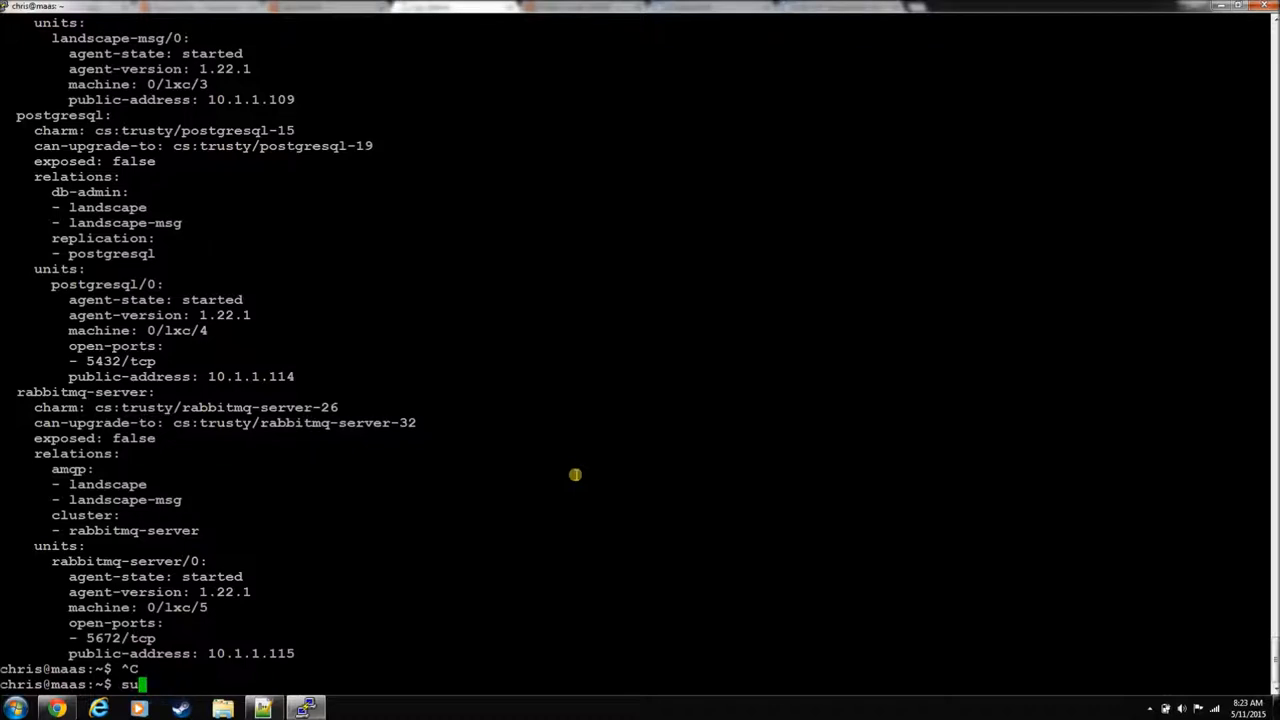
text(ssh)
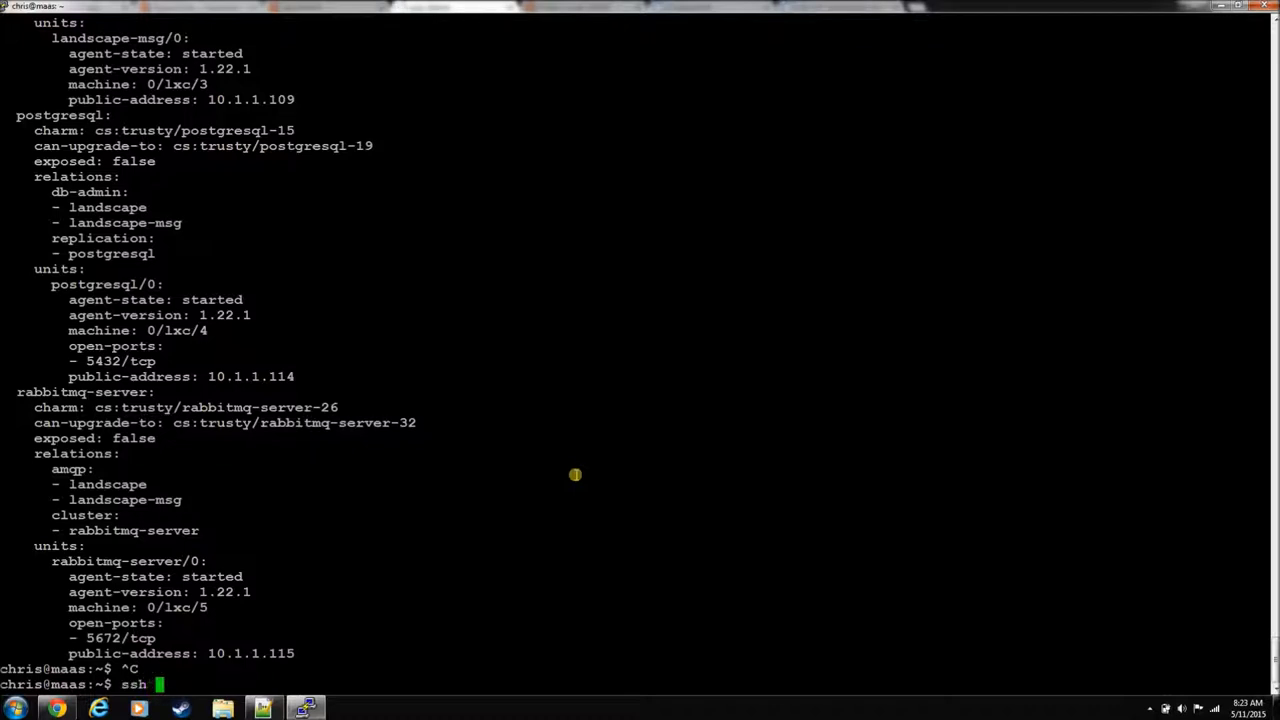
text(ubuntu)
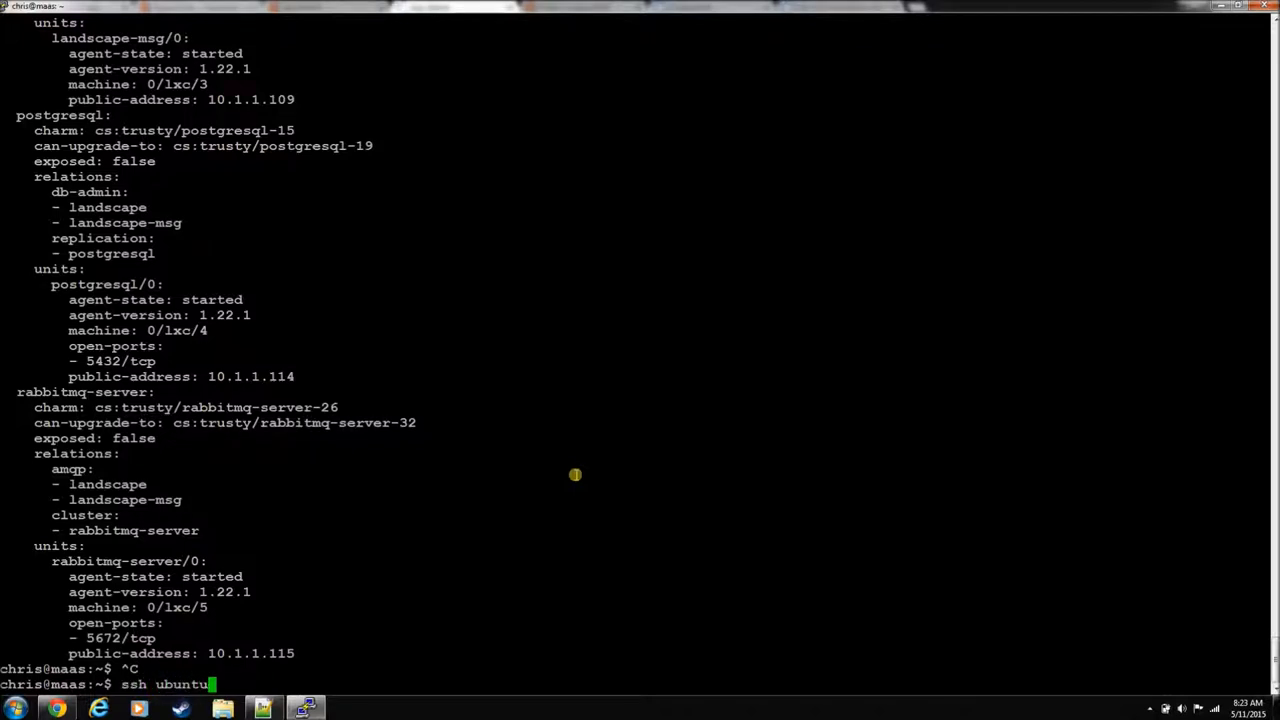
text(@10.1.1.156)
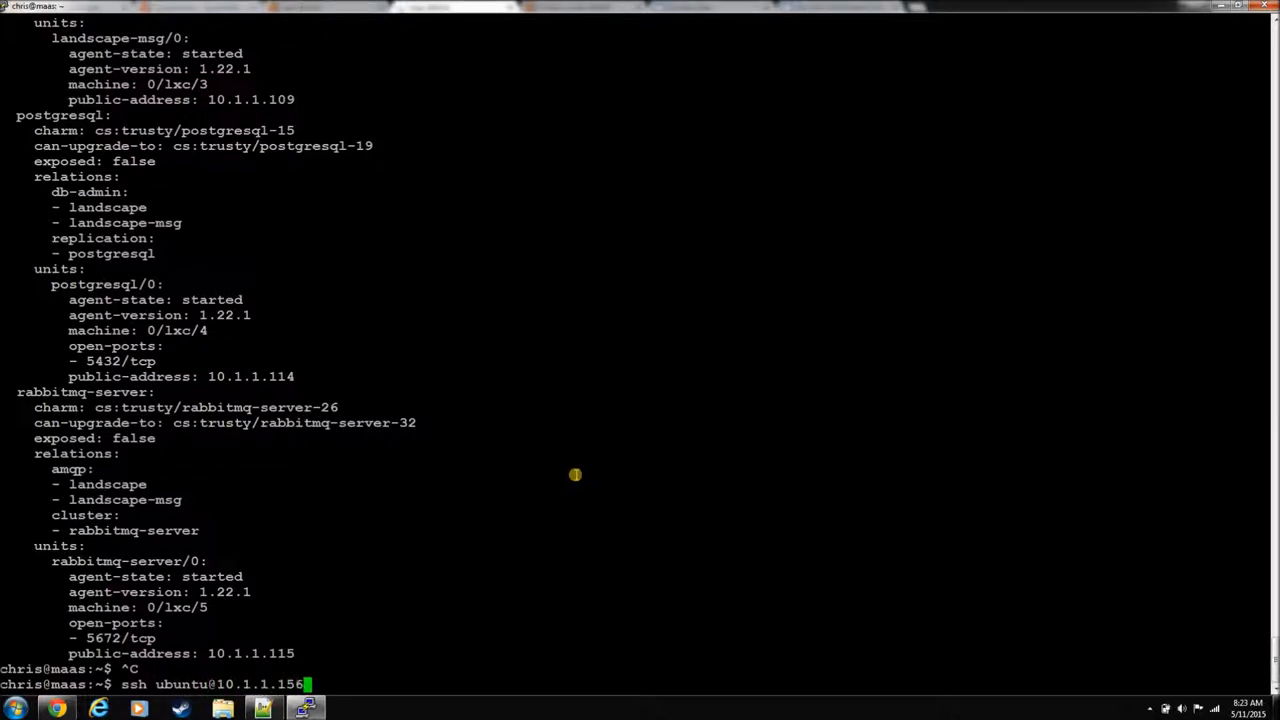
key(Return)
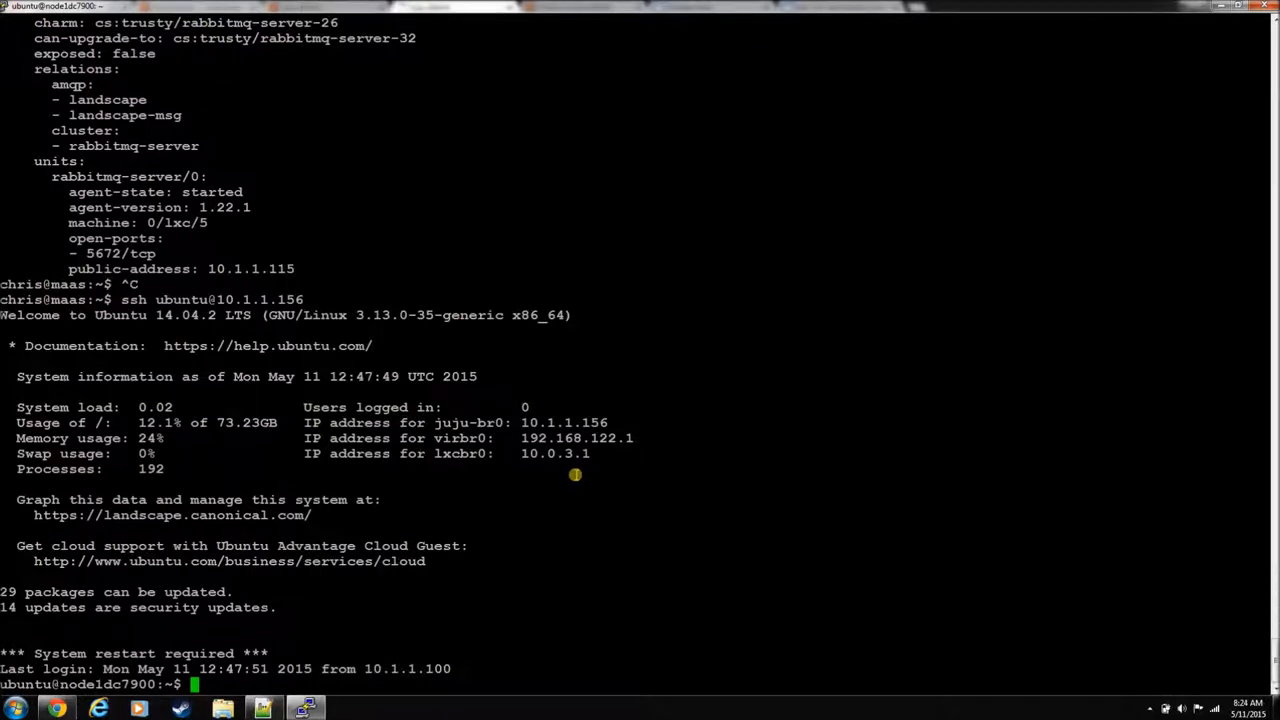
- Halt the node immediately with sudo shutdown -h now
text(sudo)
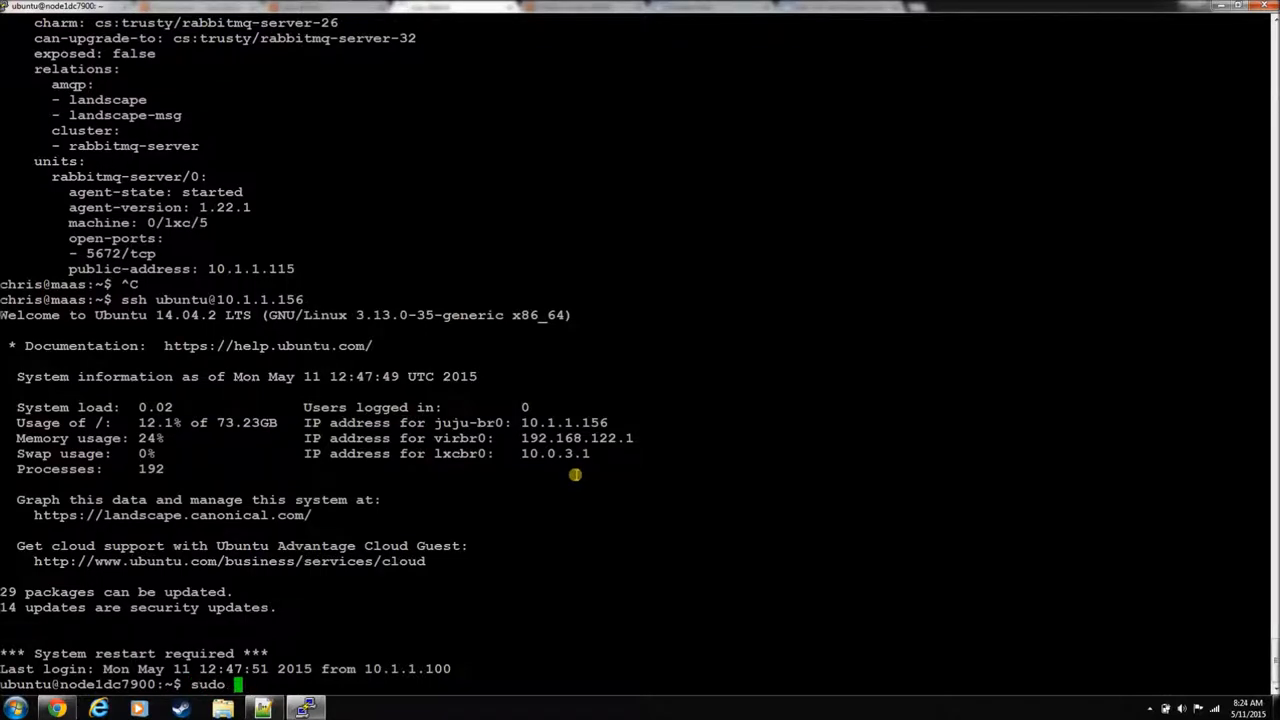
text(shutd)
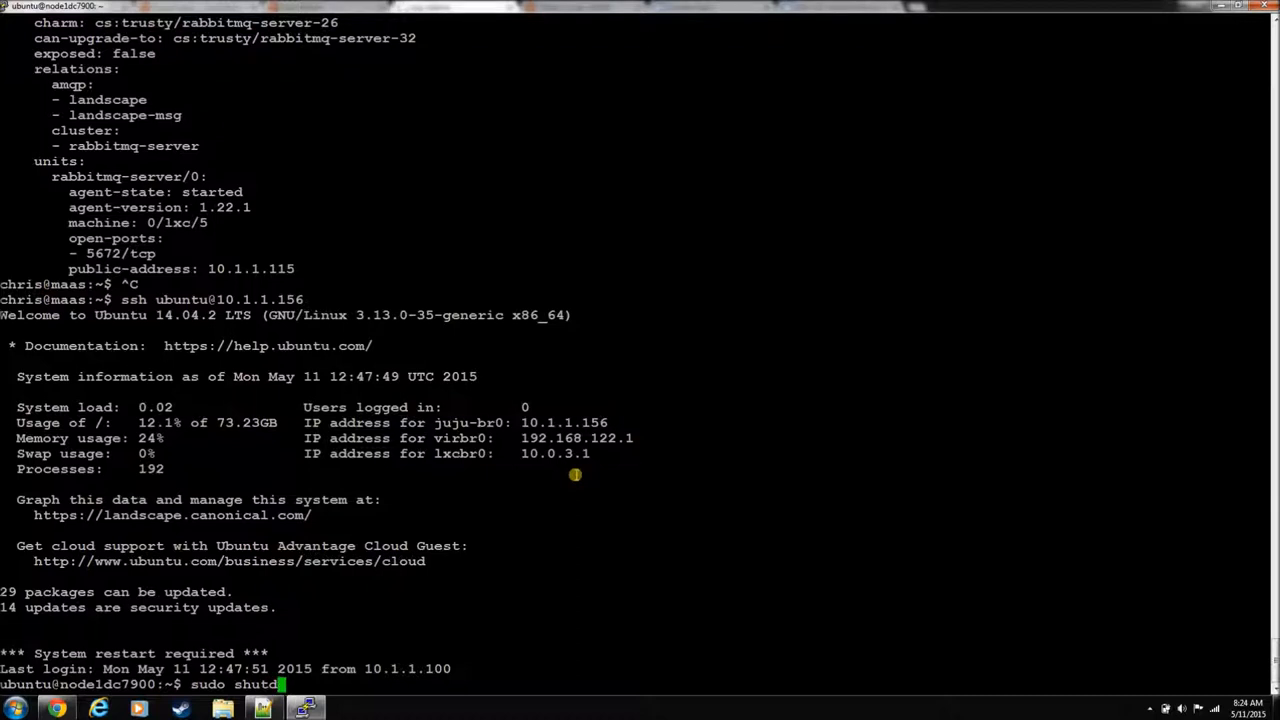
text(own -h now)
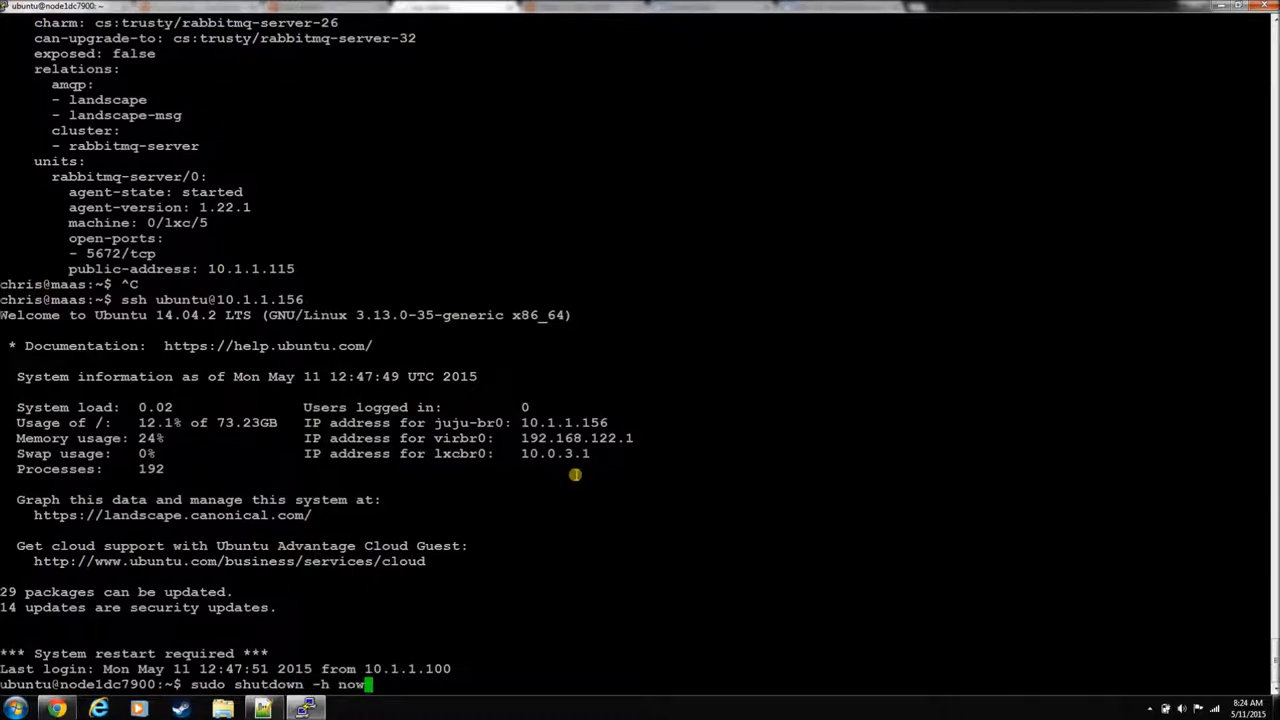
key(Return)
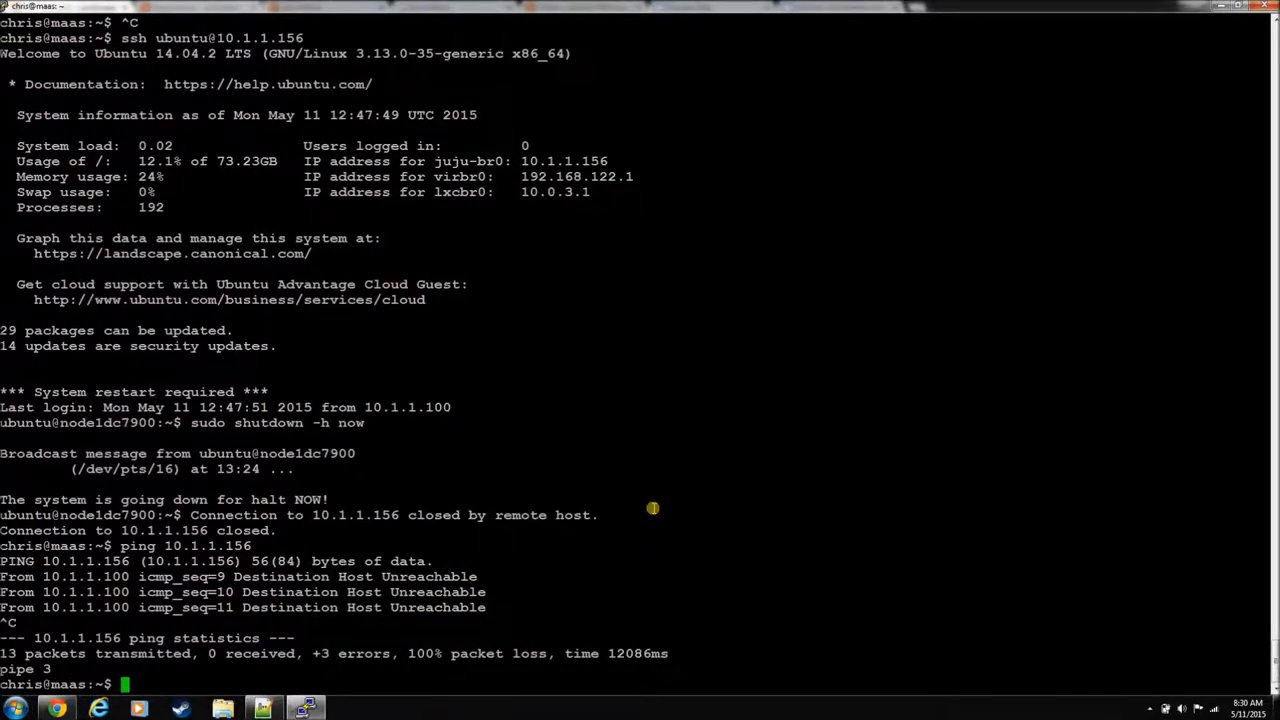
- Run ping 10.1.1.156 to confirm the halted node remains unreachable
text(ping 10.1.1.156)
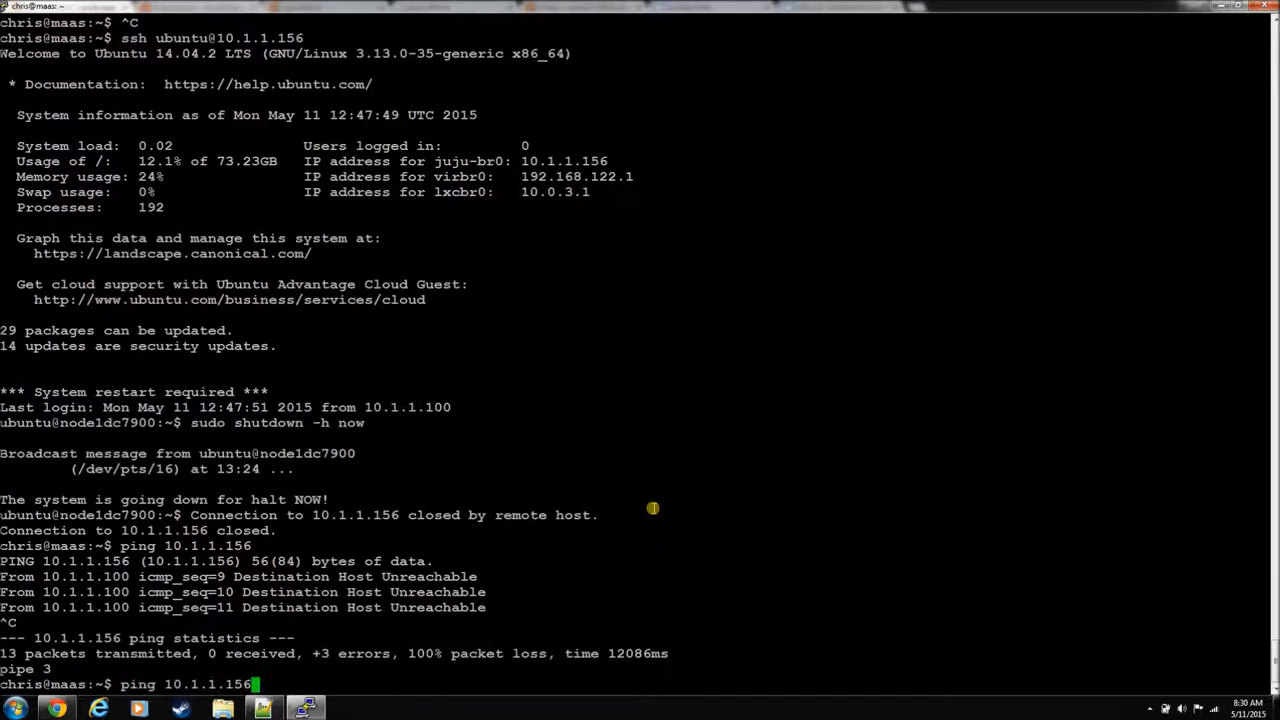
key(Return)
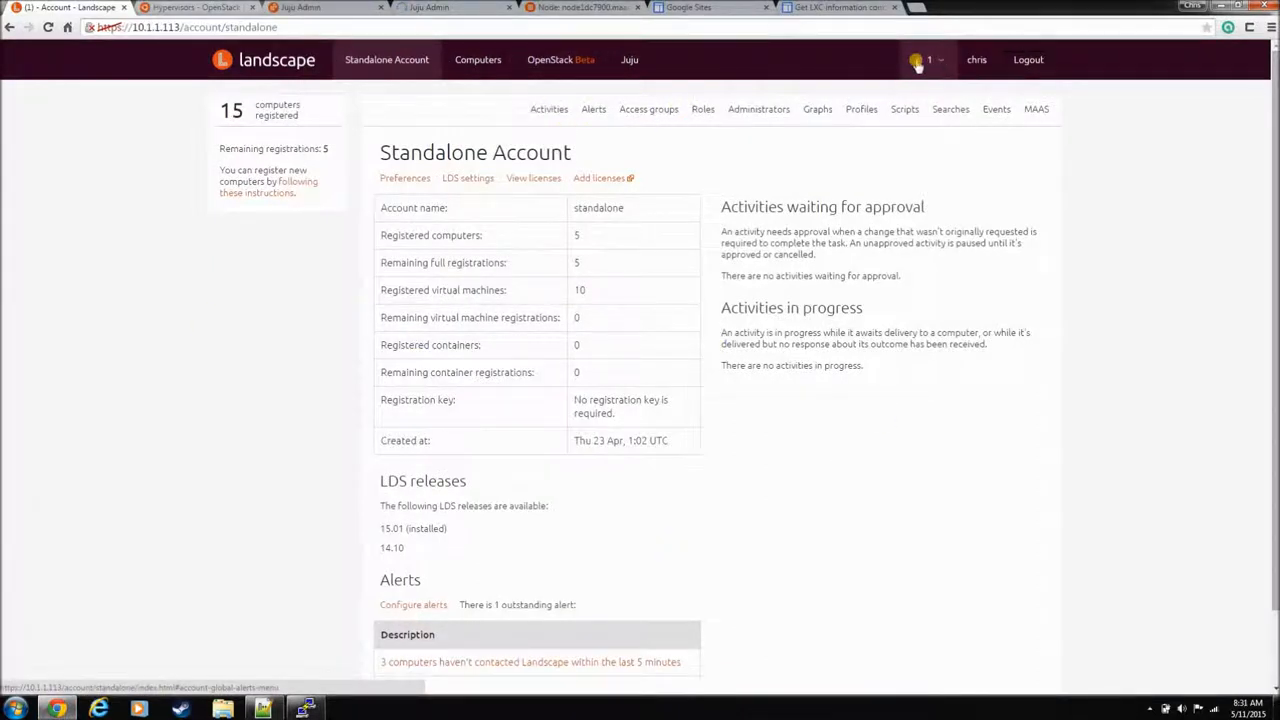
- Open the offline alert listing juju-machine-4-lxc-0, juju-machine-4-lxc-1 and node1dc7900
click(916, 60)
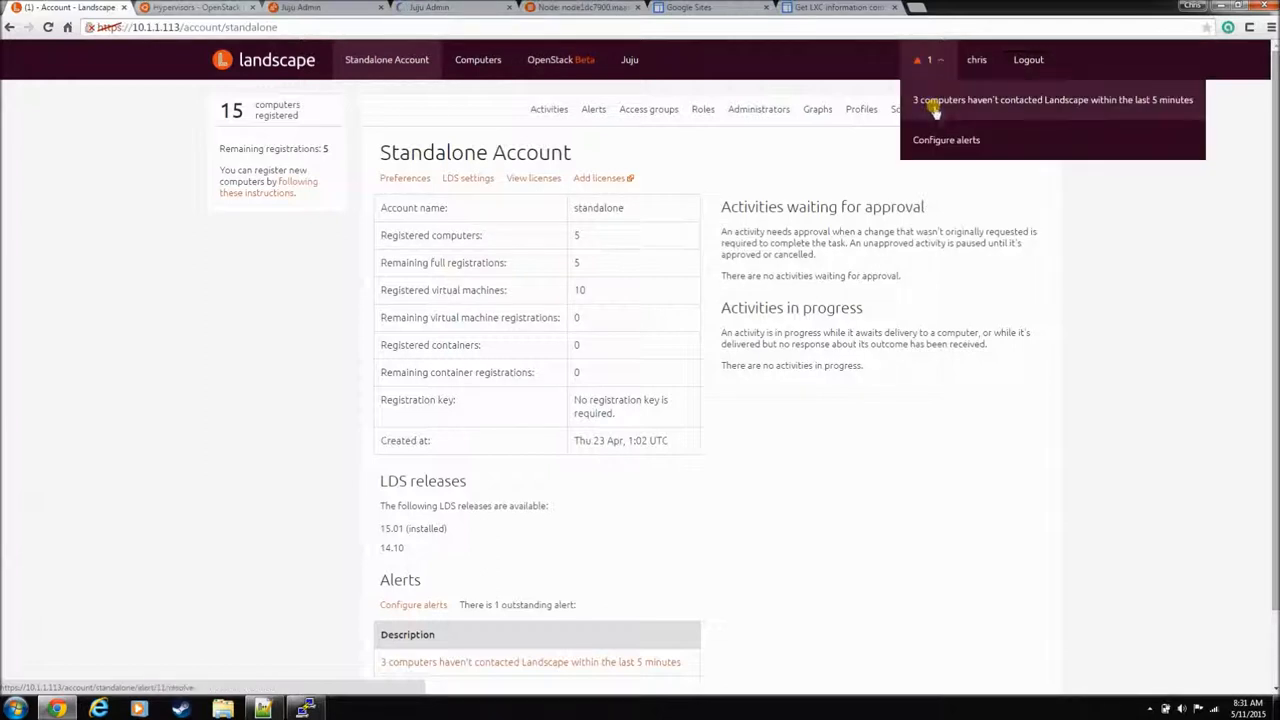
mouse_move(977, 108)
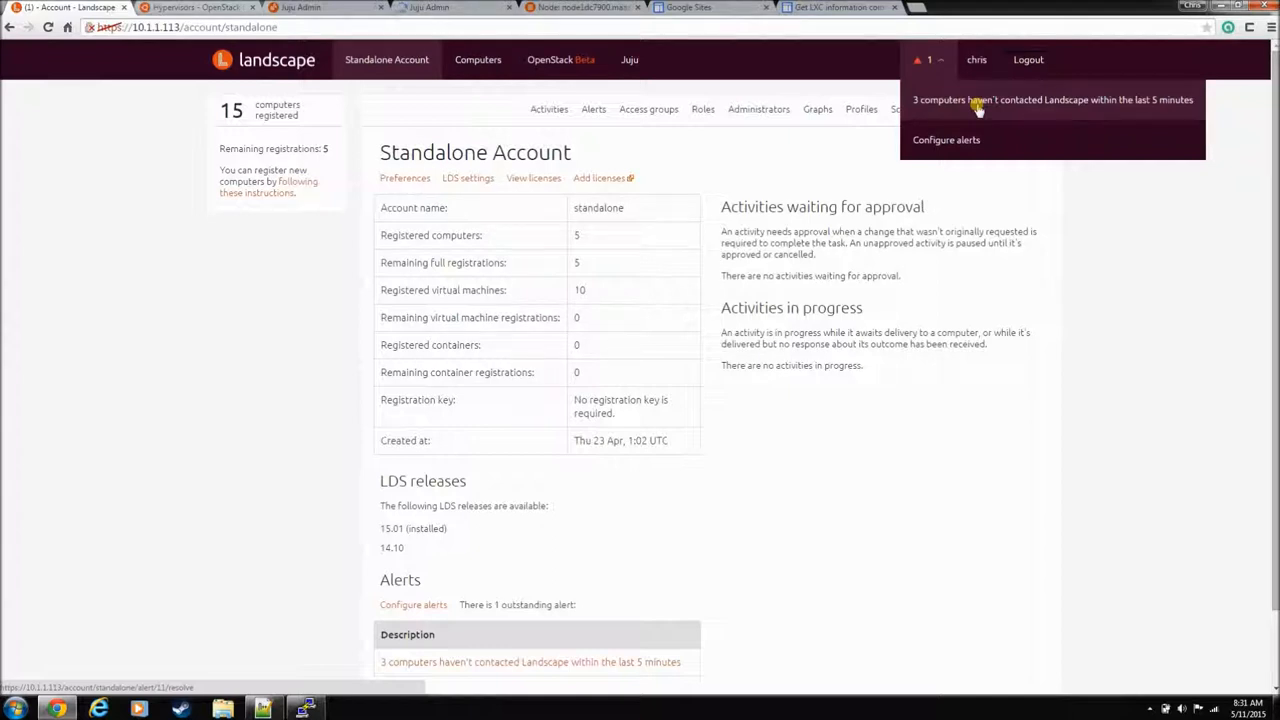
click(1050, 99)
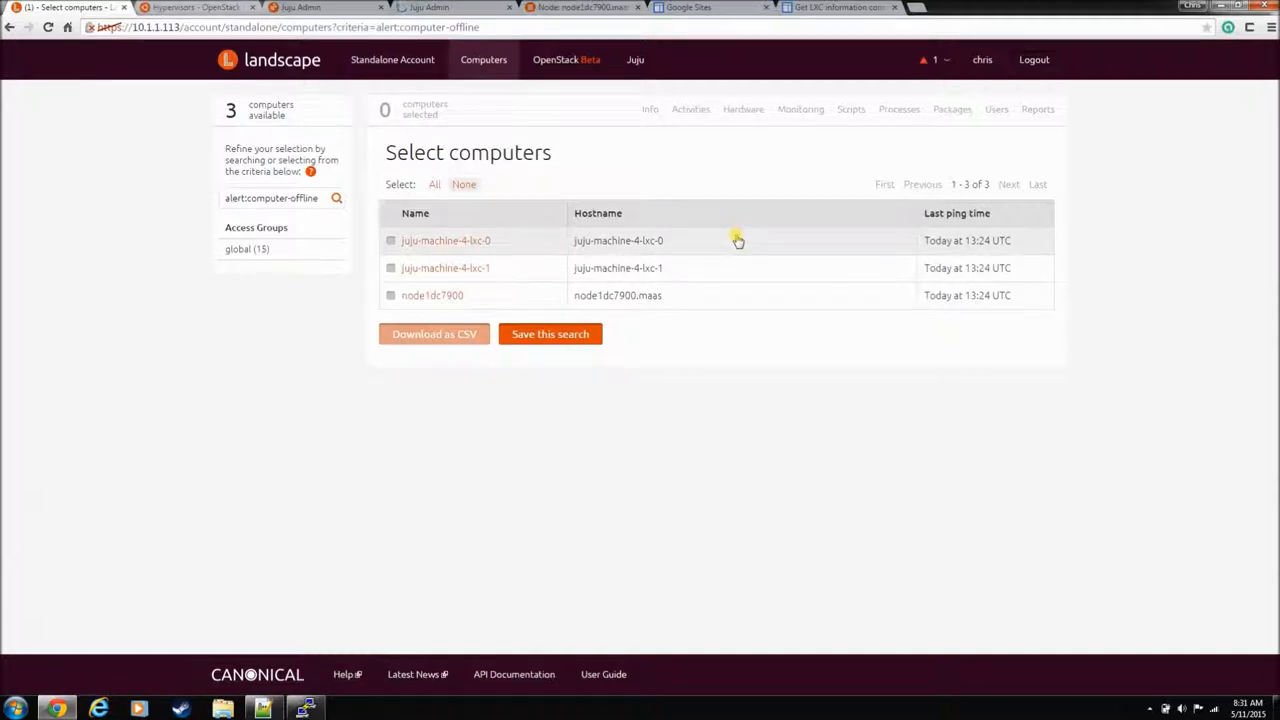
mouse_move(497, 300)
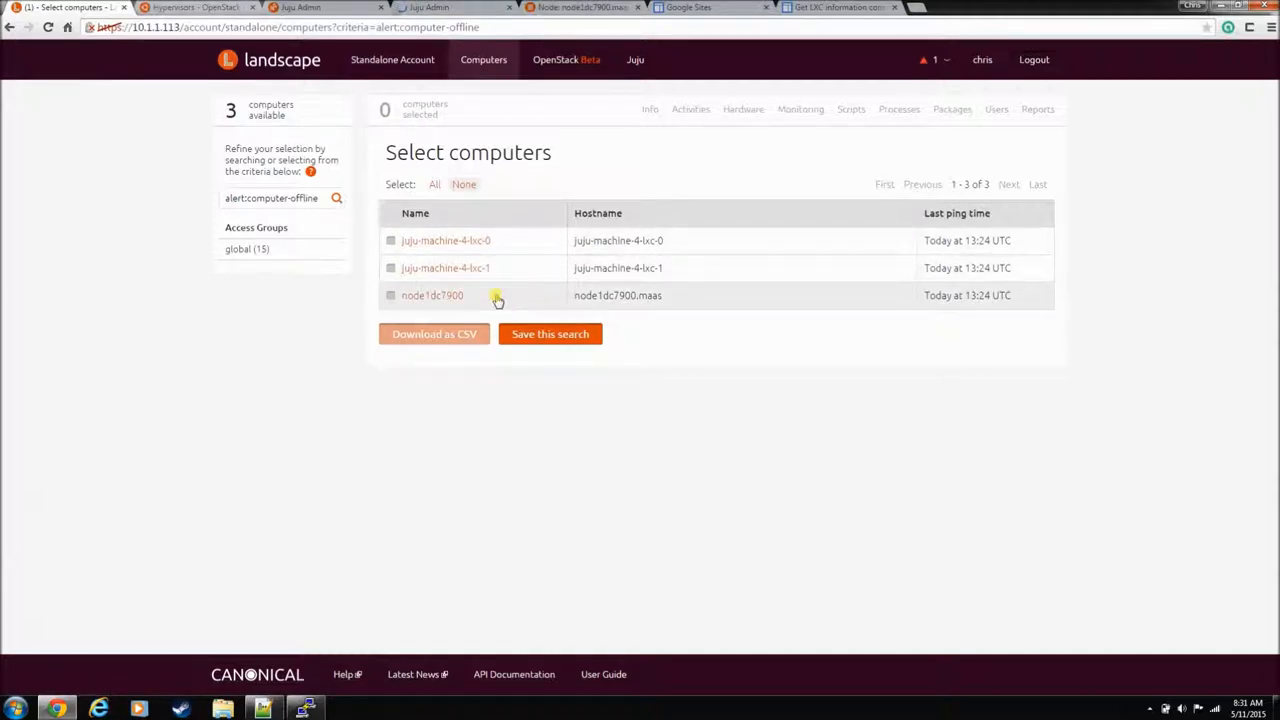
mouse_move(378, 508)
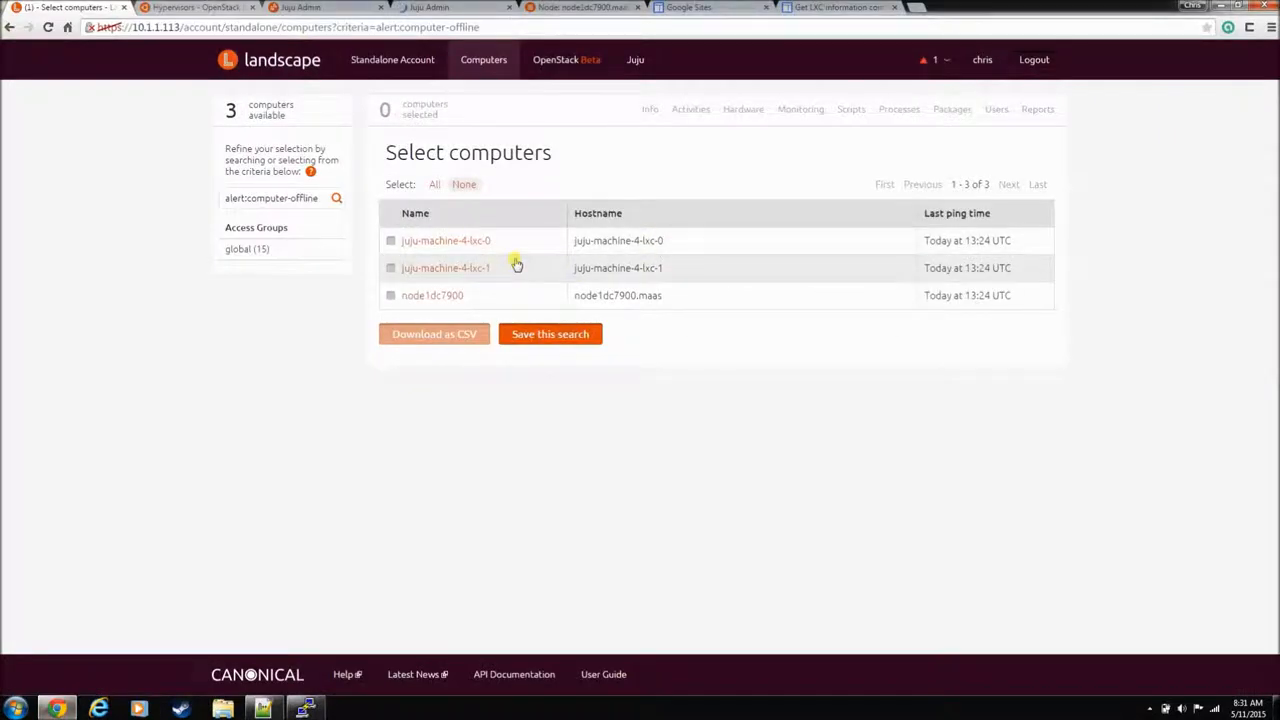
mouse_move(484, 59)
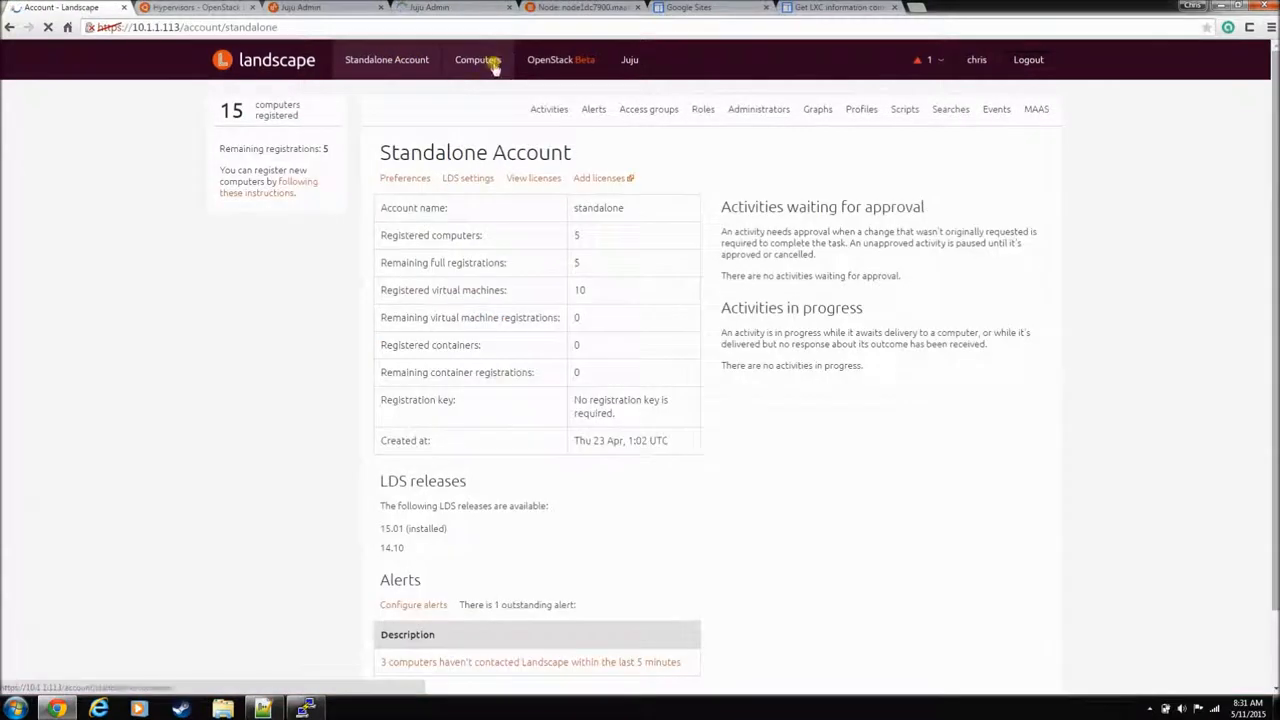
mouse_move(477, 59)
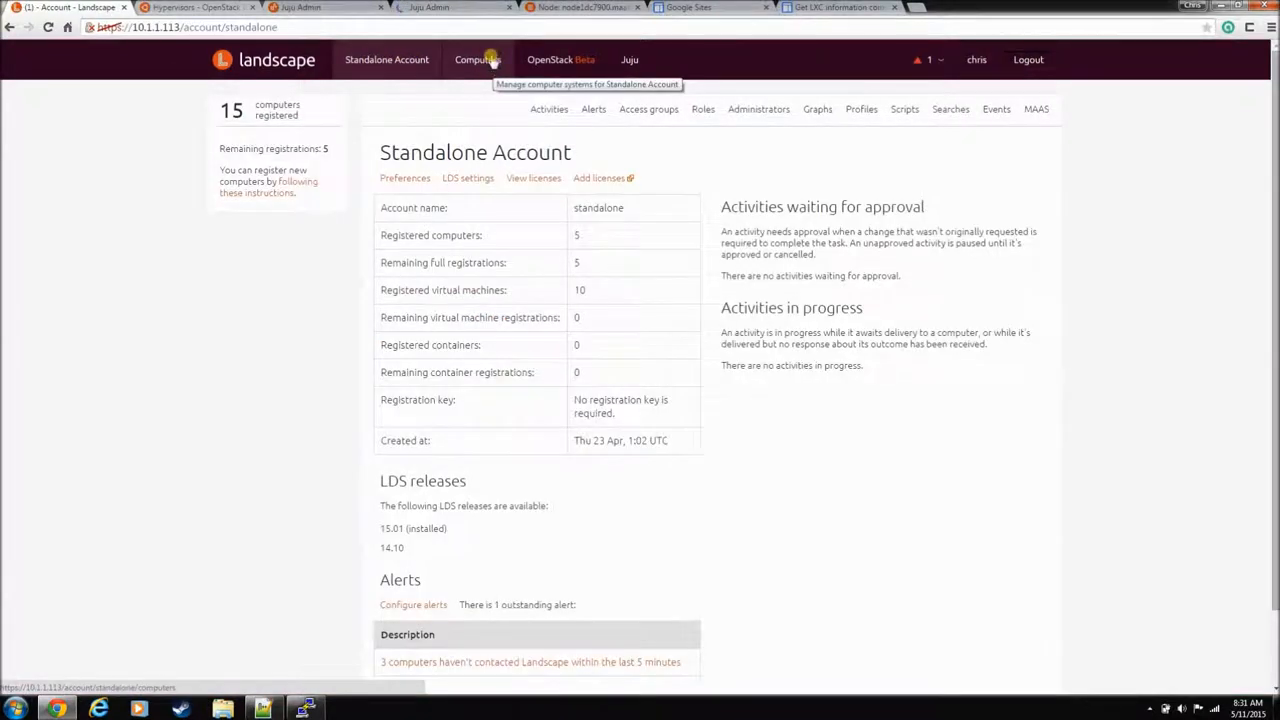
- Open Landscape's Computers list from the top navigation bar
click(478, 59)
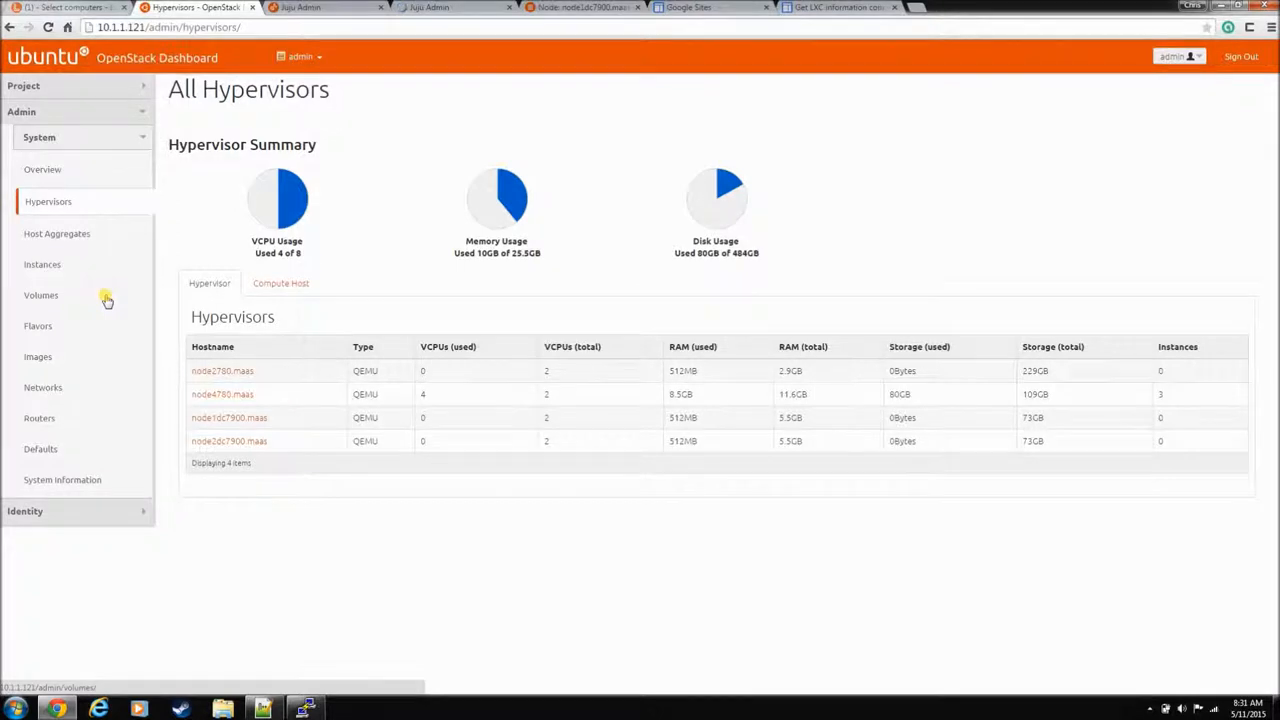
- Confirm node1dc7900.maas hosts no instances, then open Project > Compute > Instances
click(229, 418)
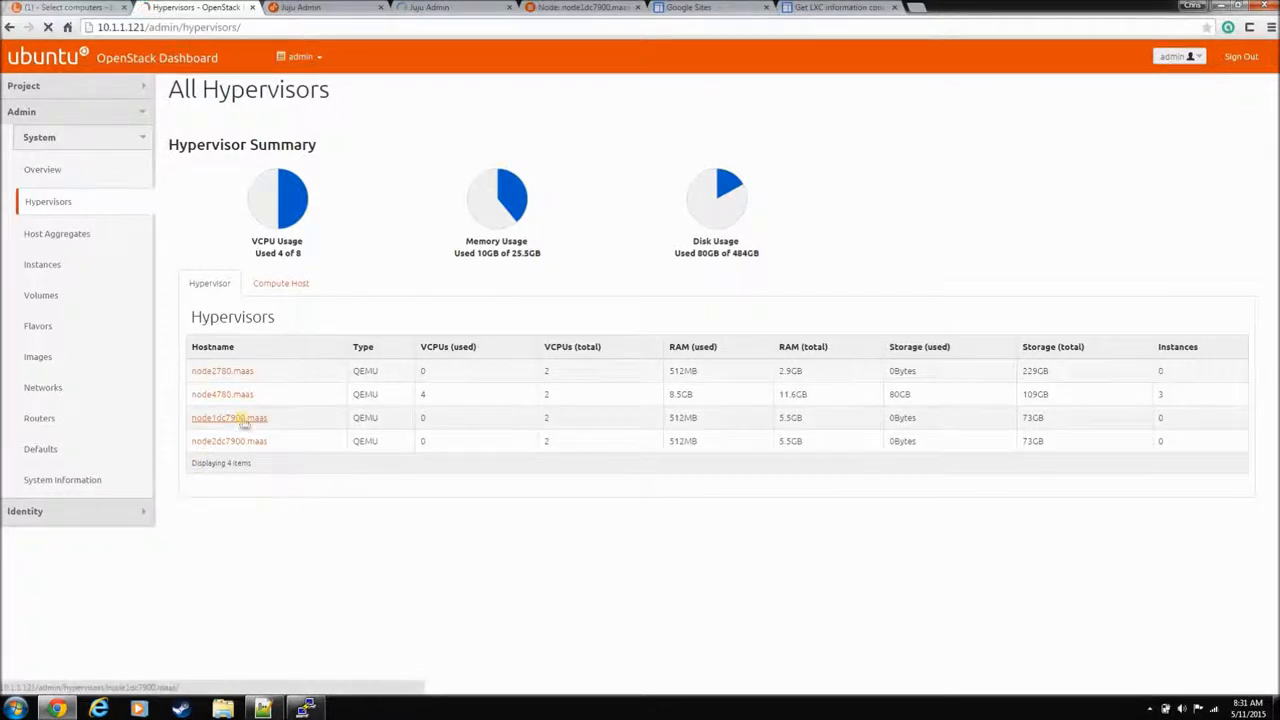
click(228, 417)
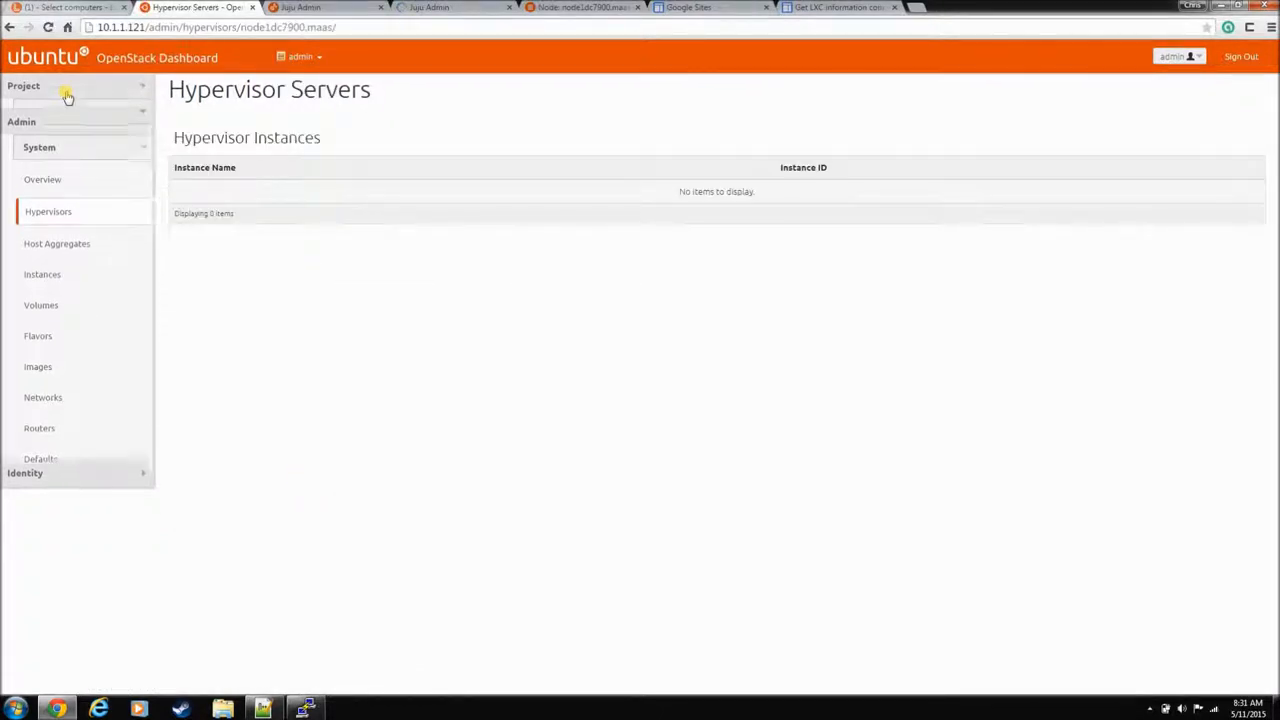
click(67, 93)
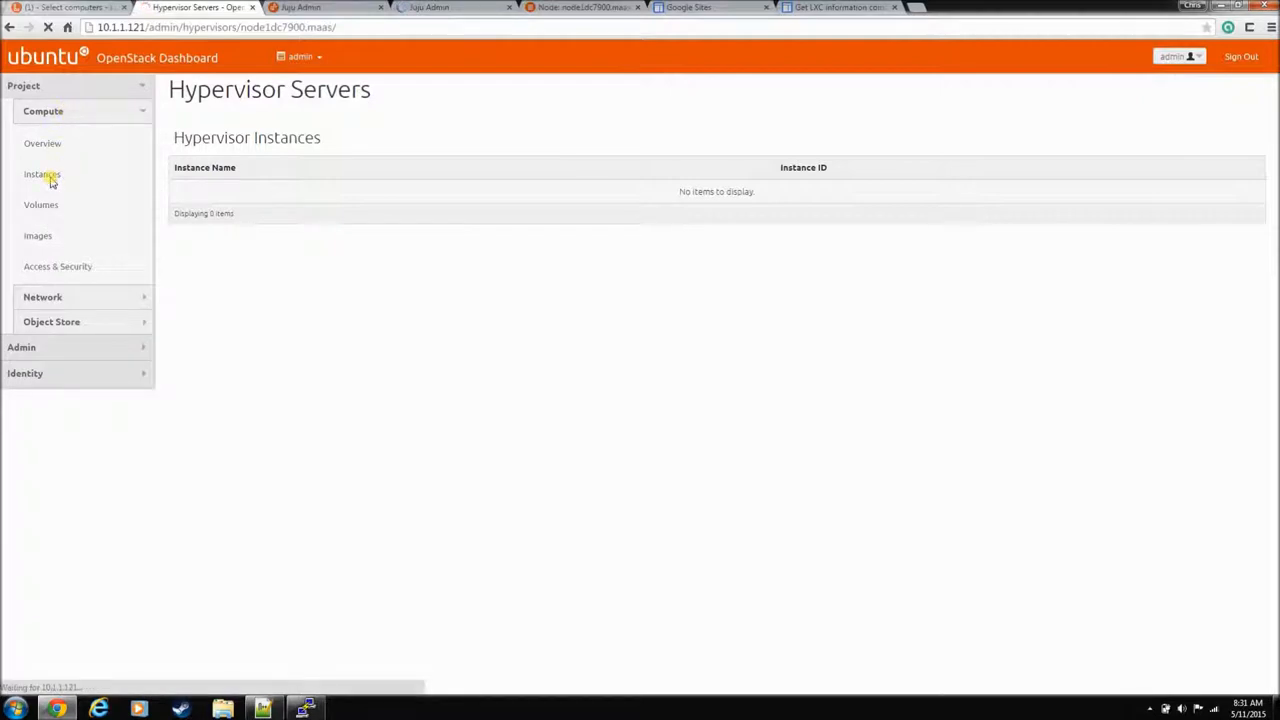
click(43, 175)
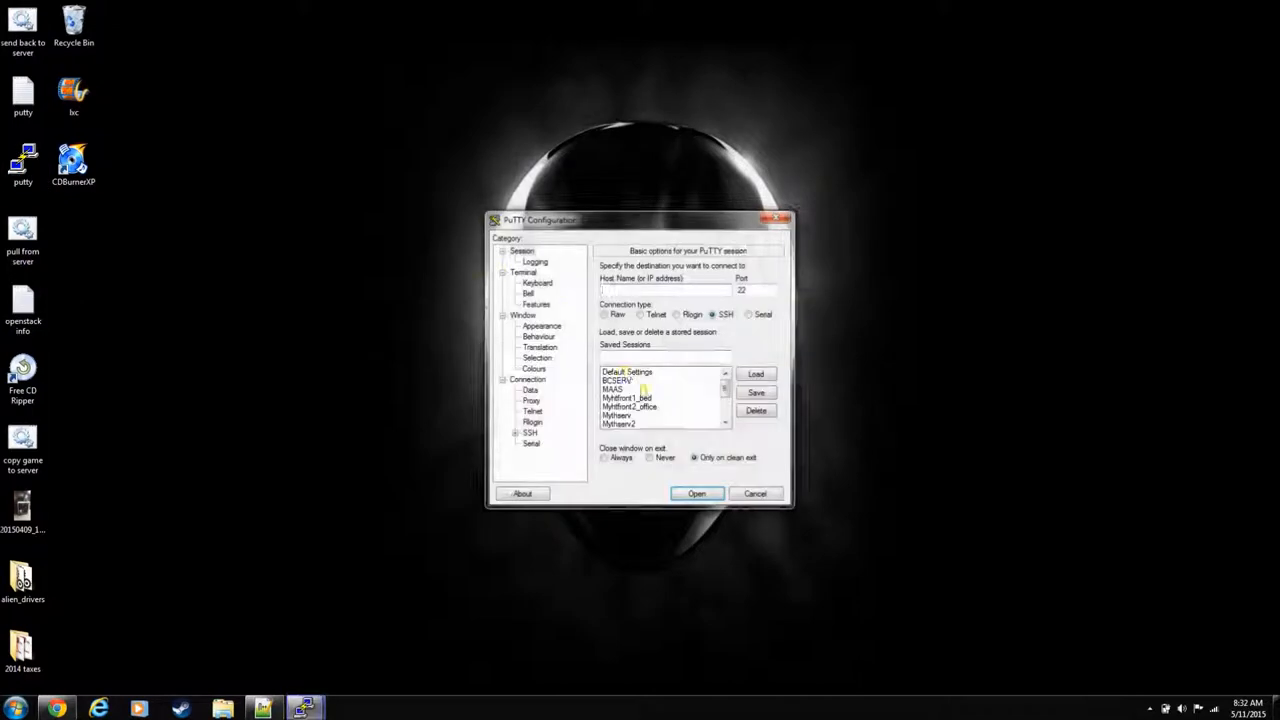
- Connect to the saved chrisserv session and run ifconfig -a, finding eth0 at 10.10.0.6
click(696, 493)
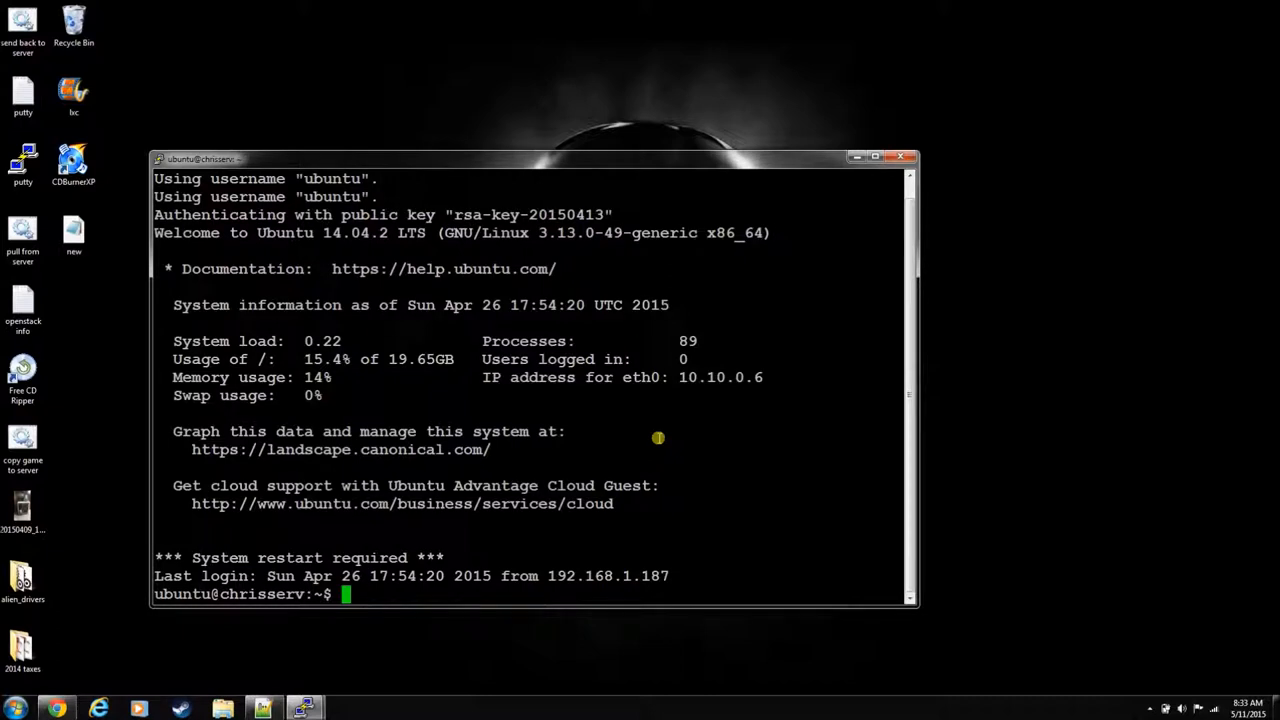
text(ifco)
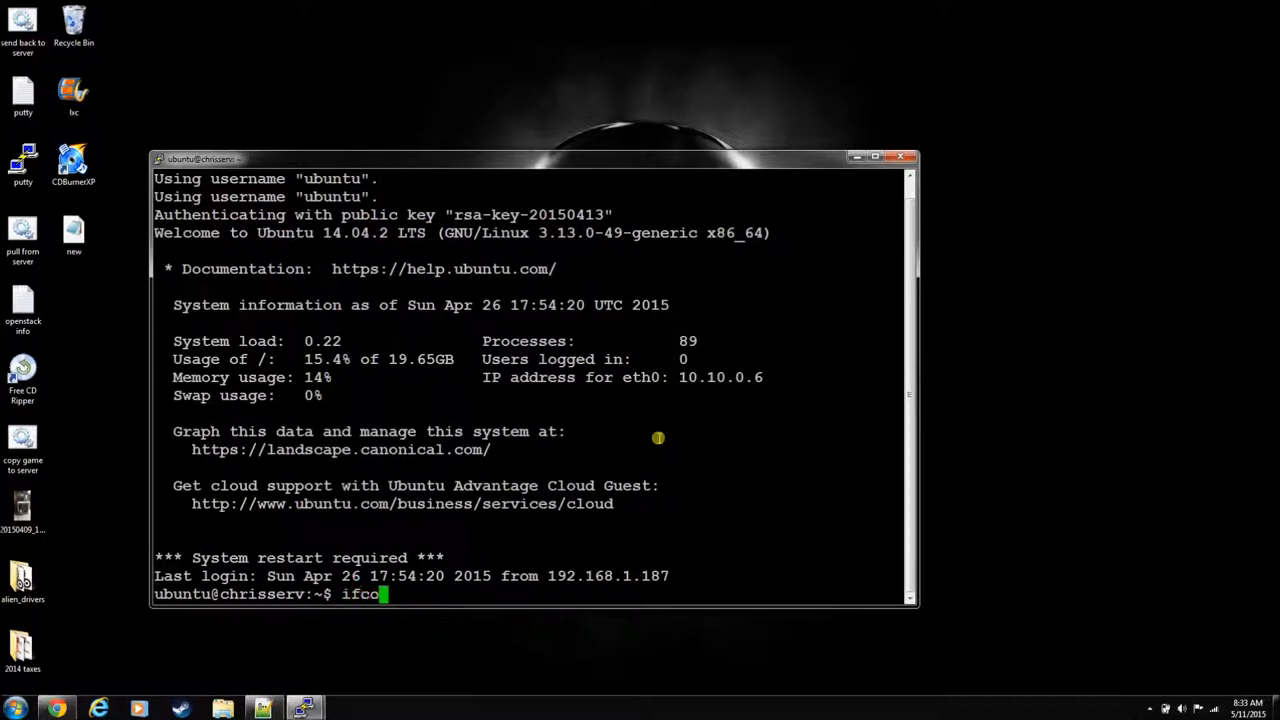
text(nfig -a)
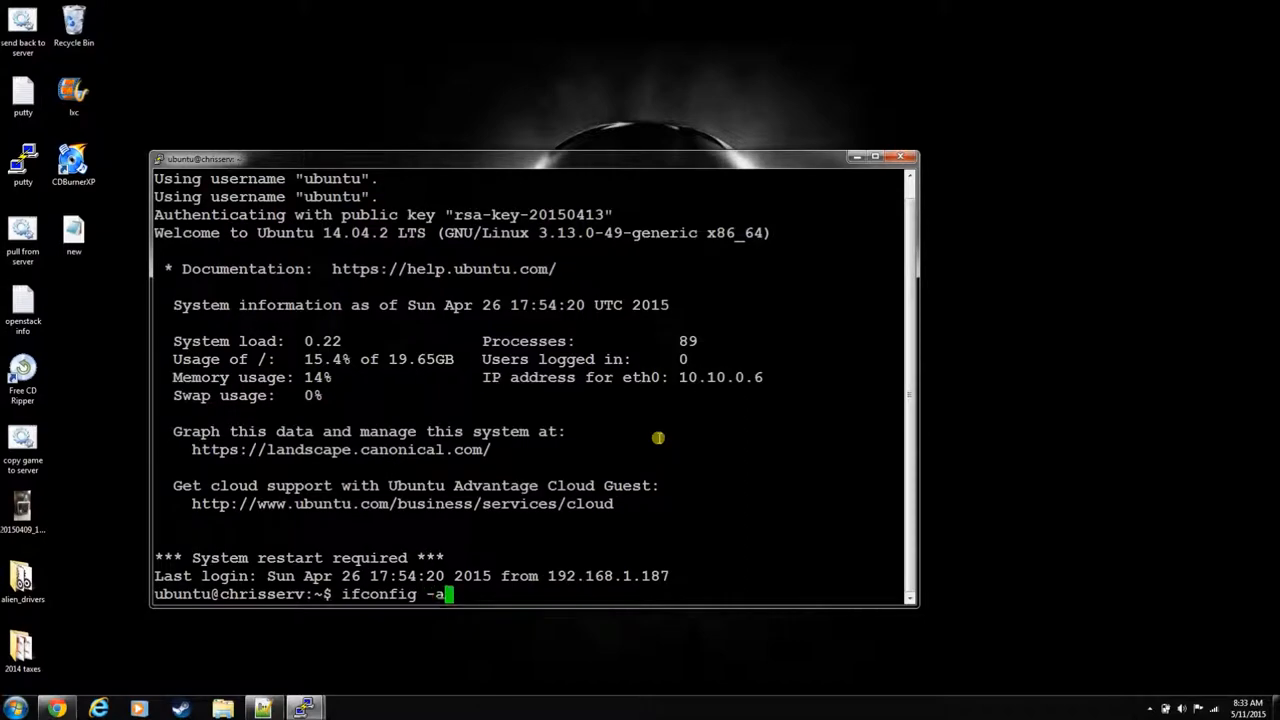
key(Return)
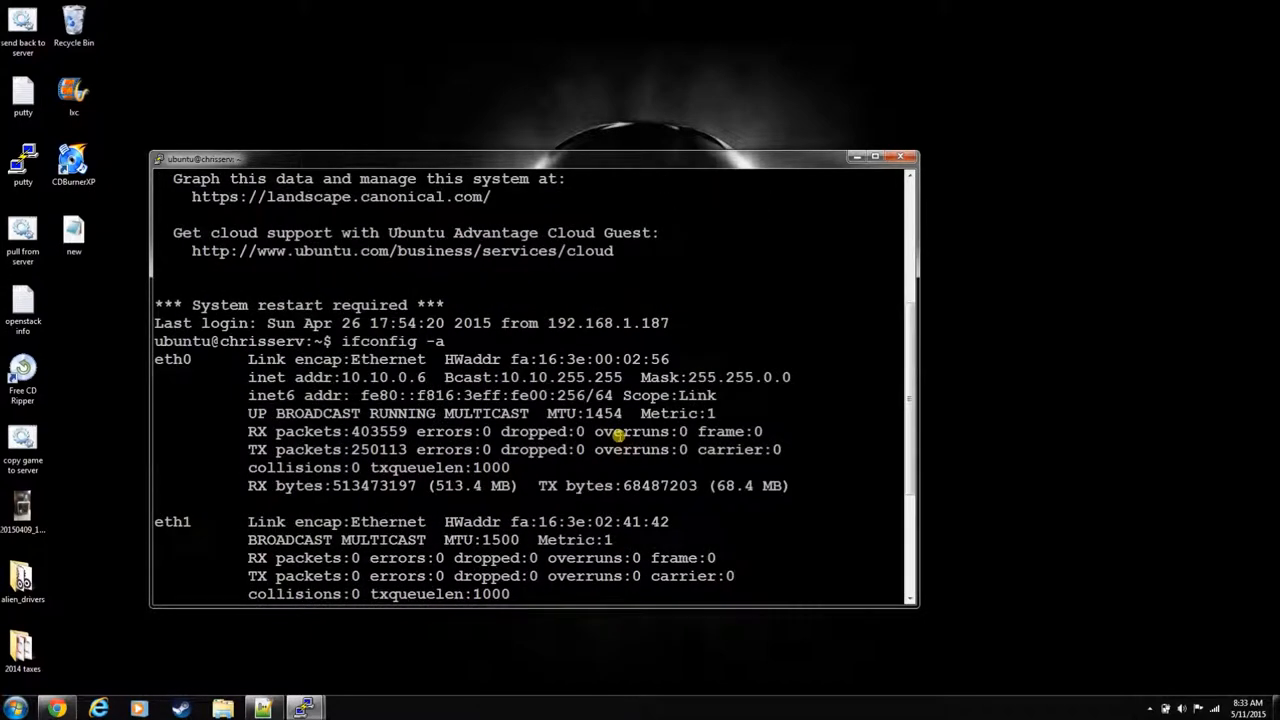
mouse_move(478, 467)
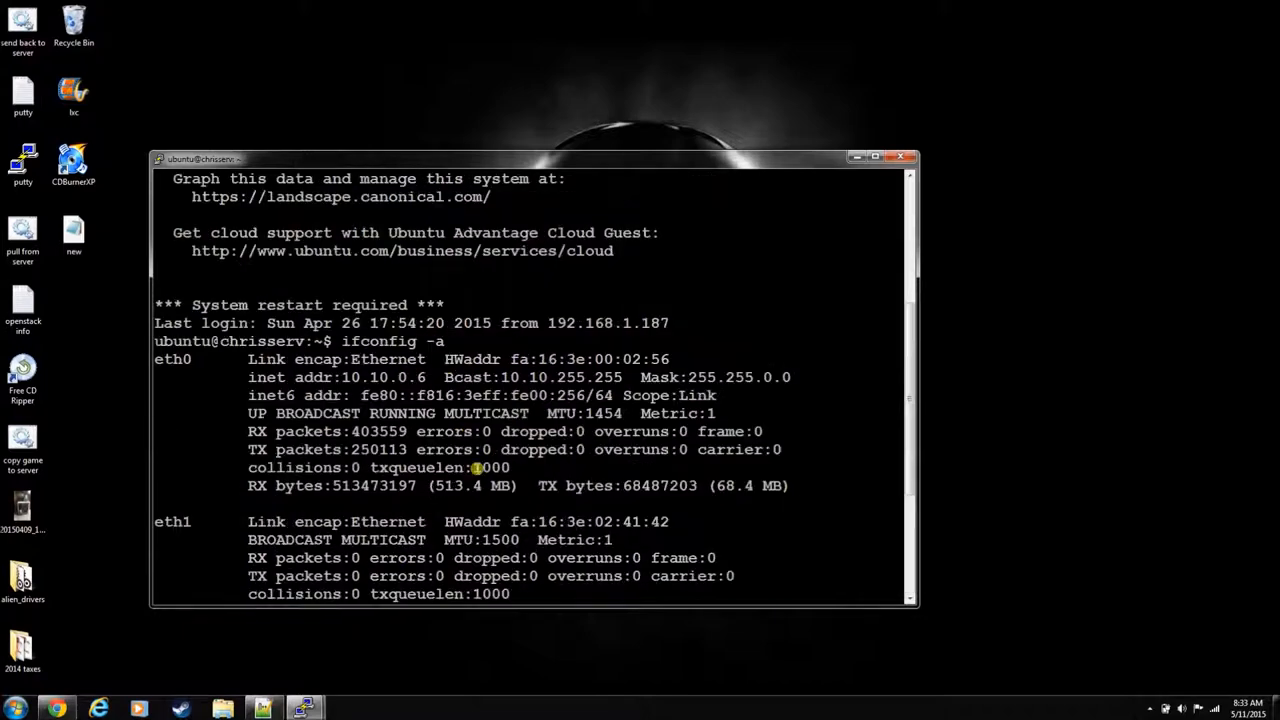
scroll(down, 3)
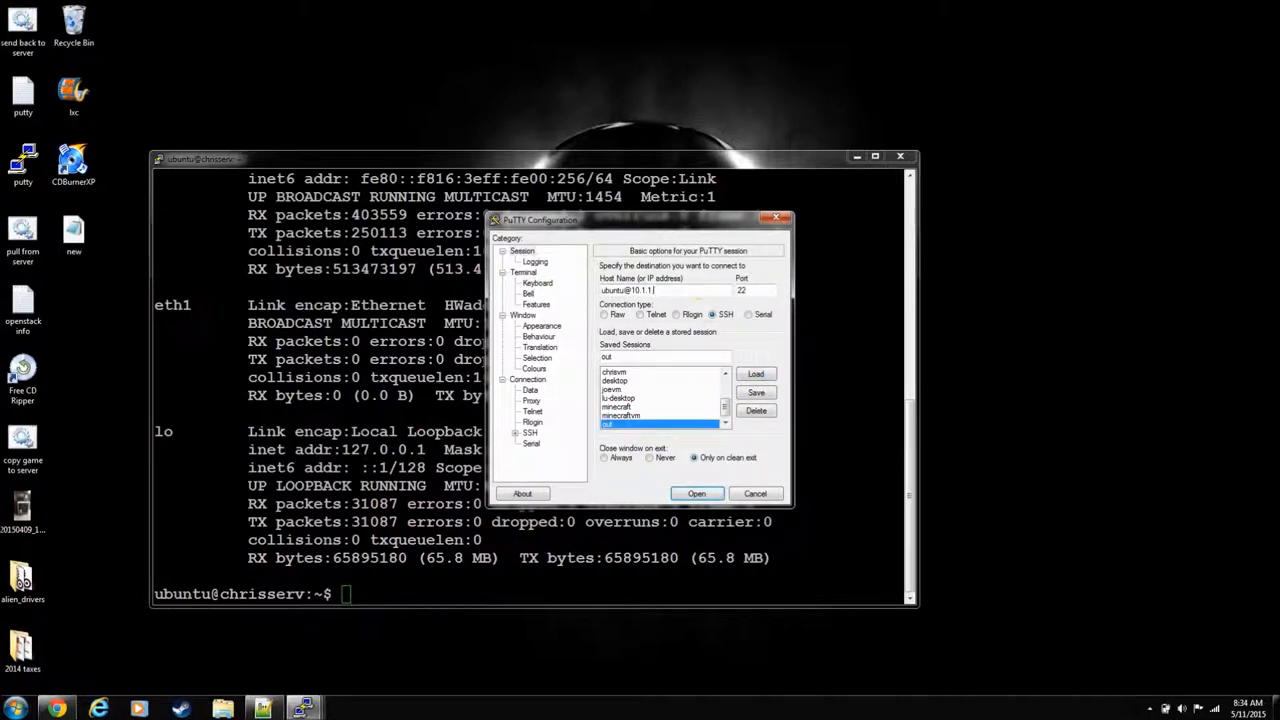
click(696, 493)
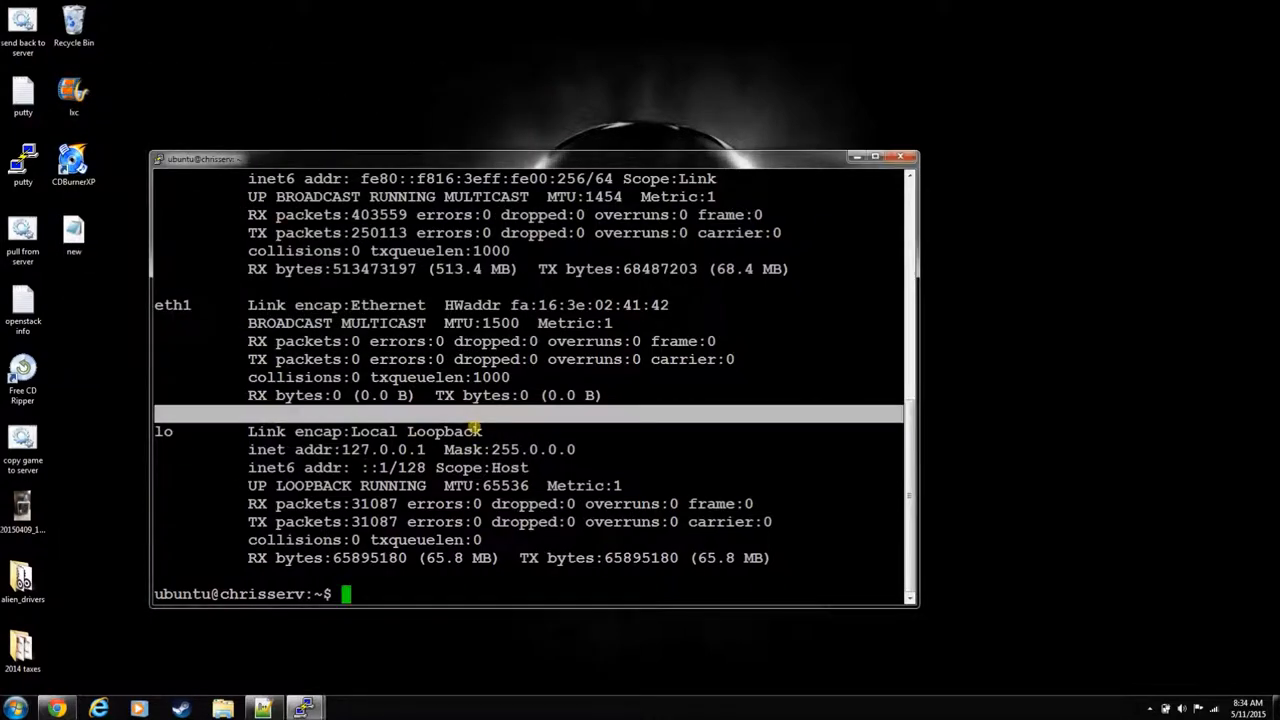
click(902, 157)
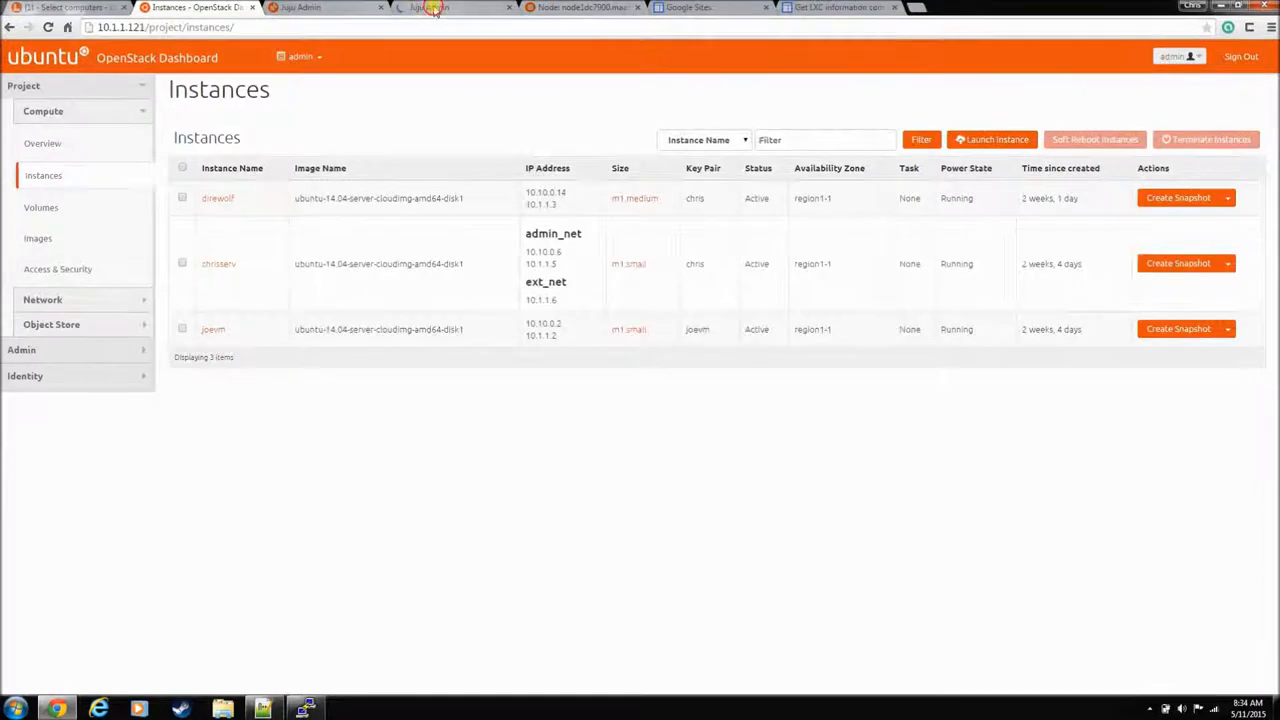
- Show machine 4's rabbitmq-server and ntpmaster containers in the Juju machine view
click(455, 8)
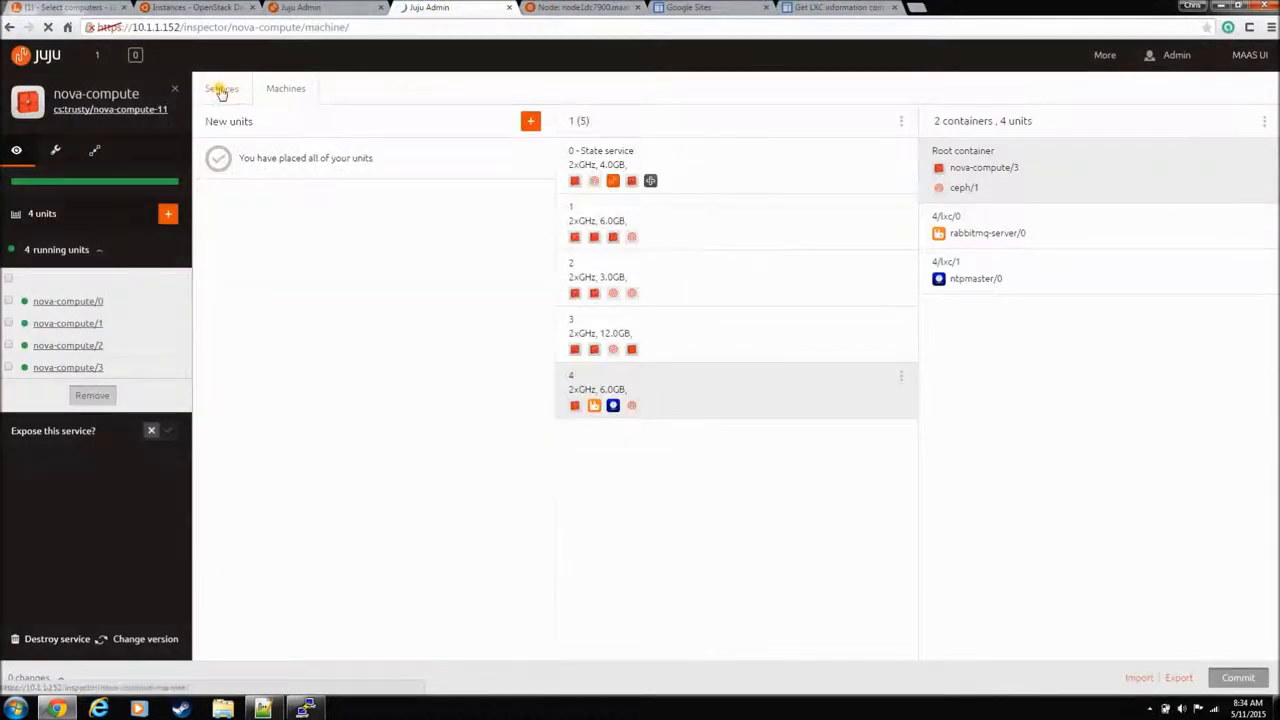
click(221, 88)
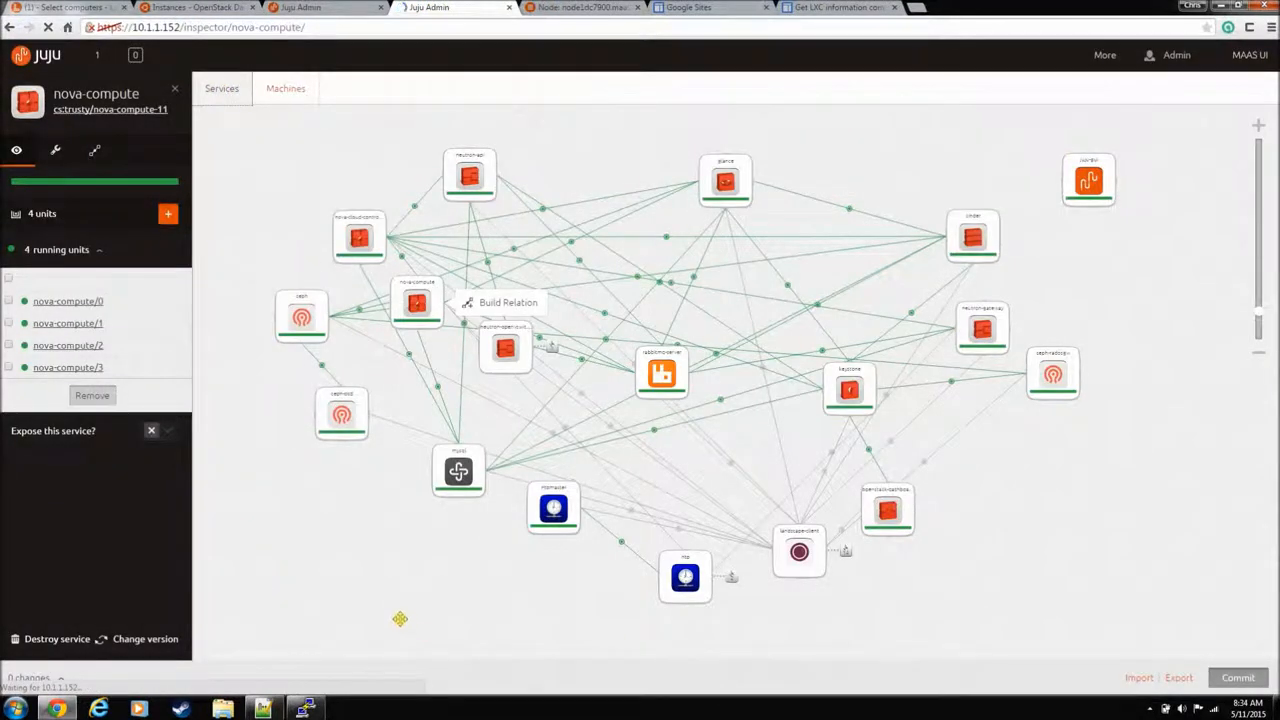
mouse_move(465, 623)
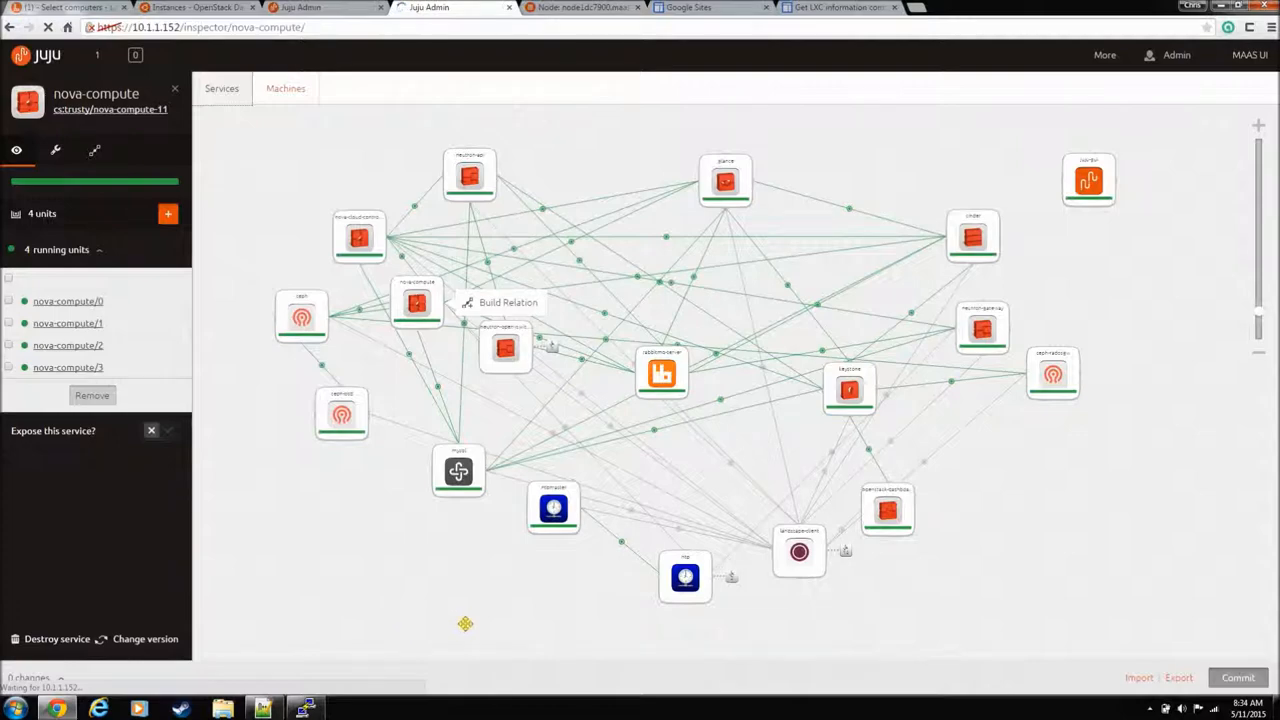
drag(465, 623, 661, 510)
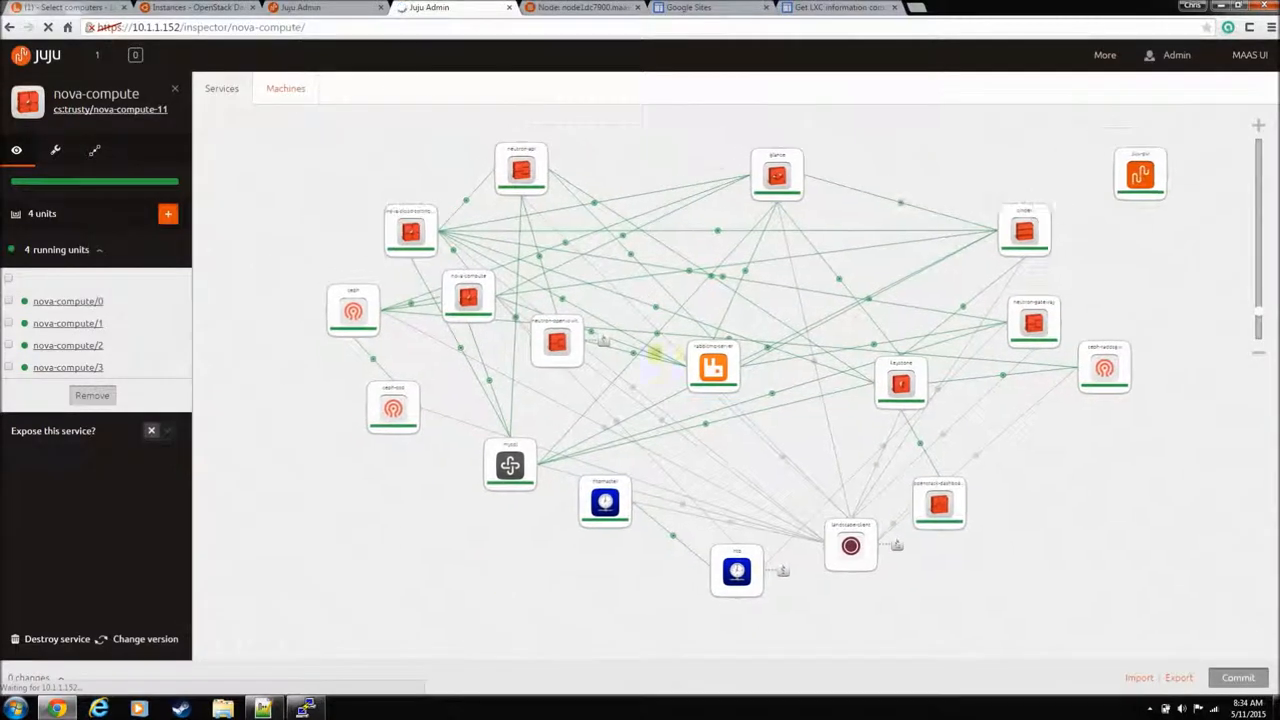
click(285, 88)
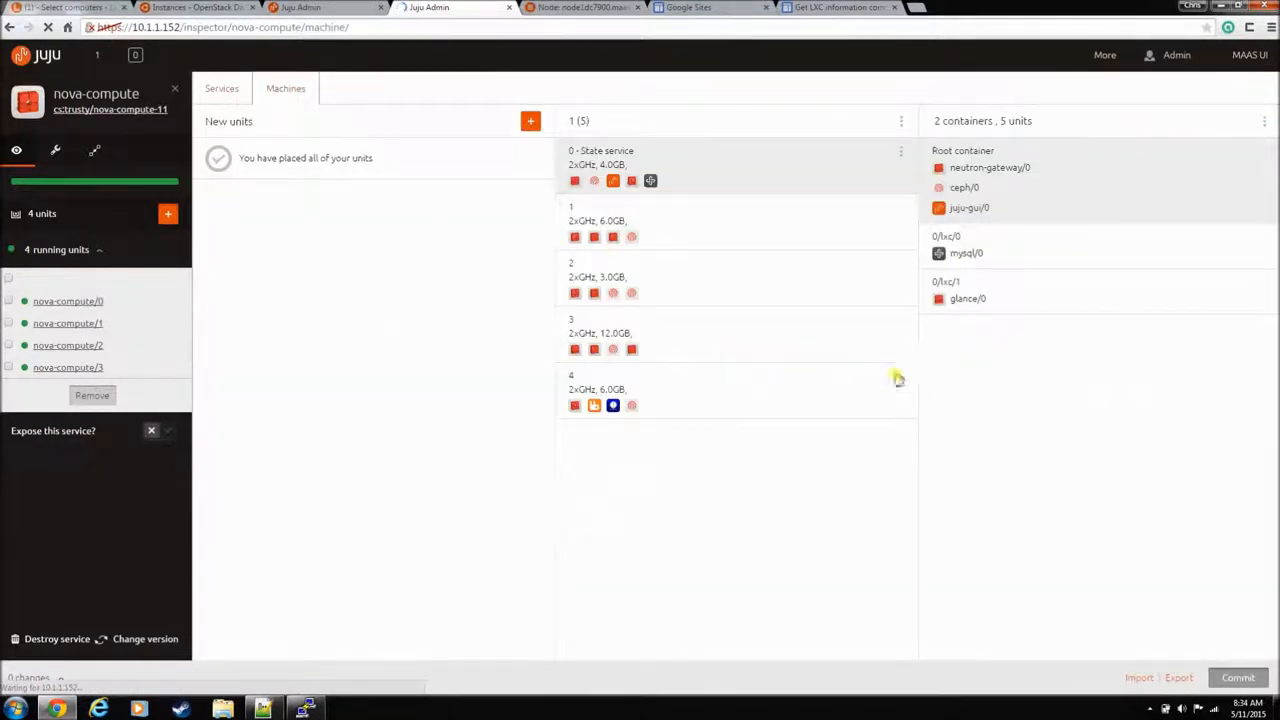
click(737, 389)
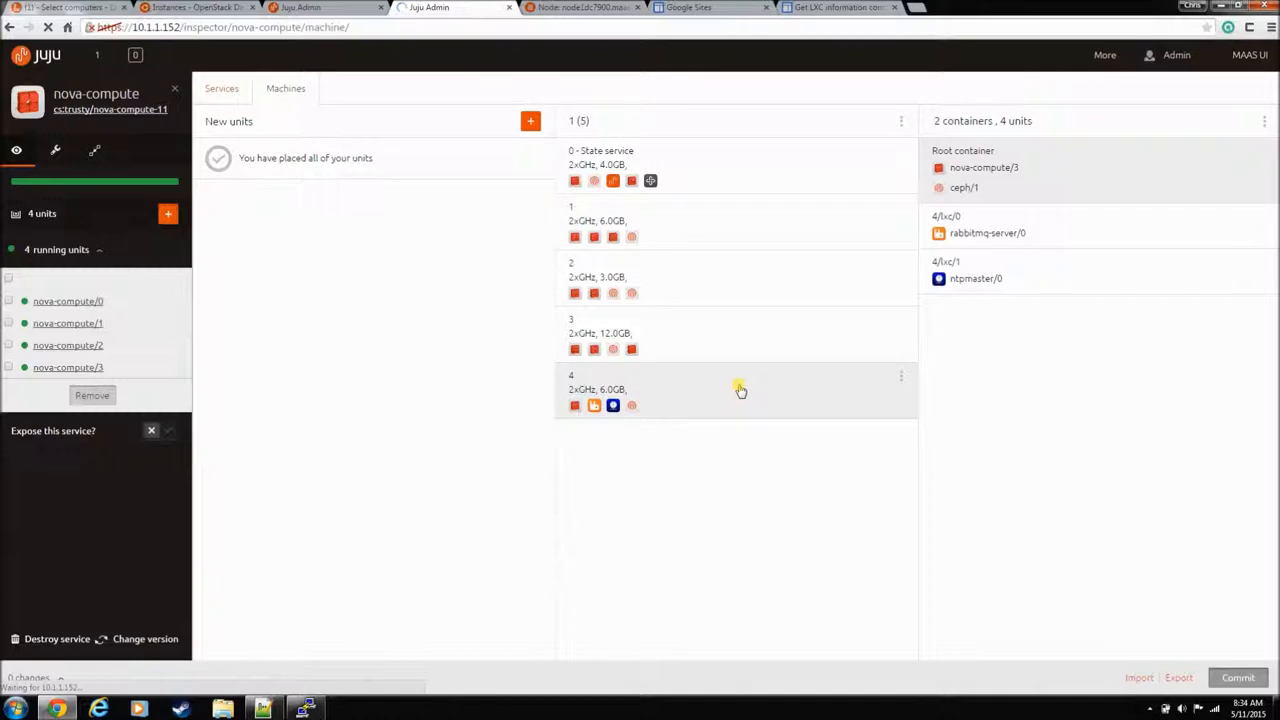
mouse_move(1028, 275)
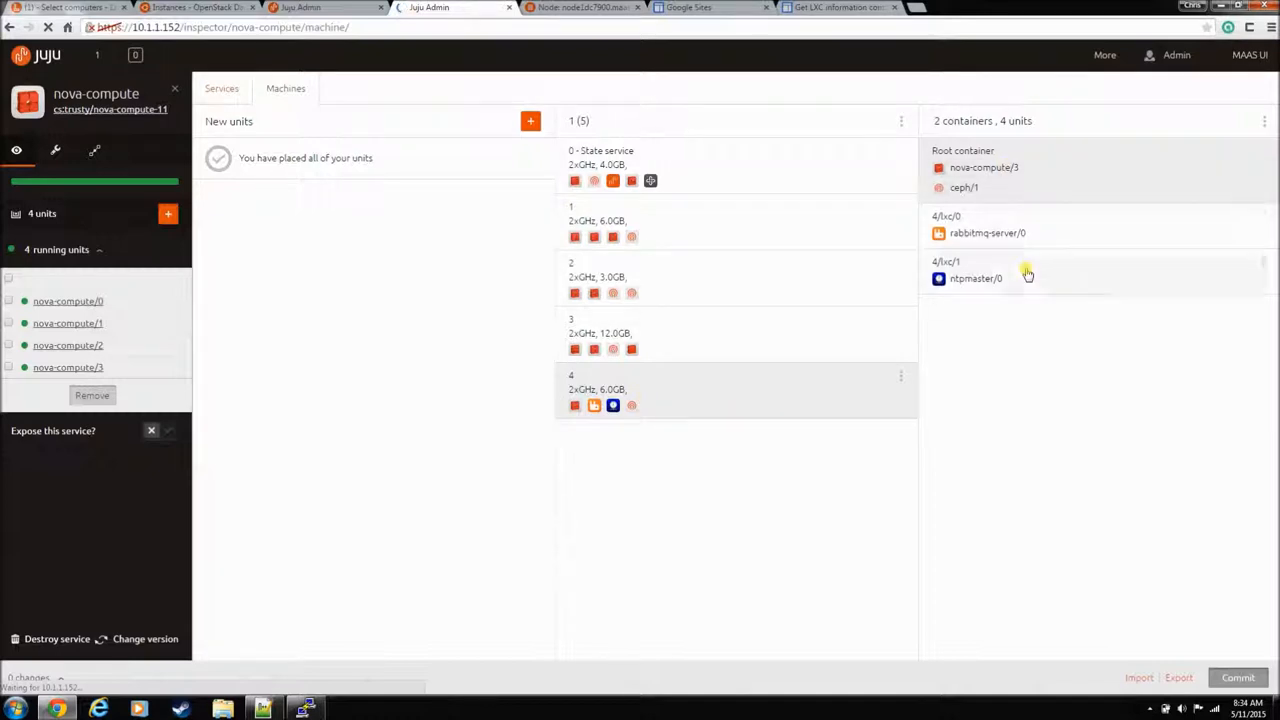
mouse_move(993, 284)
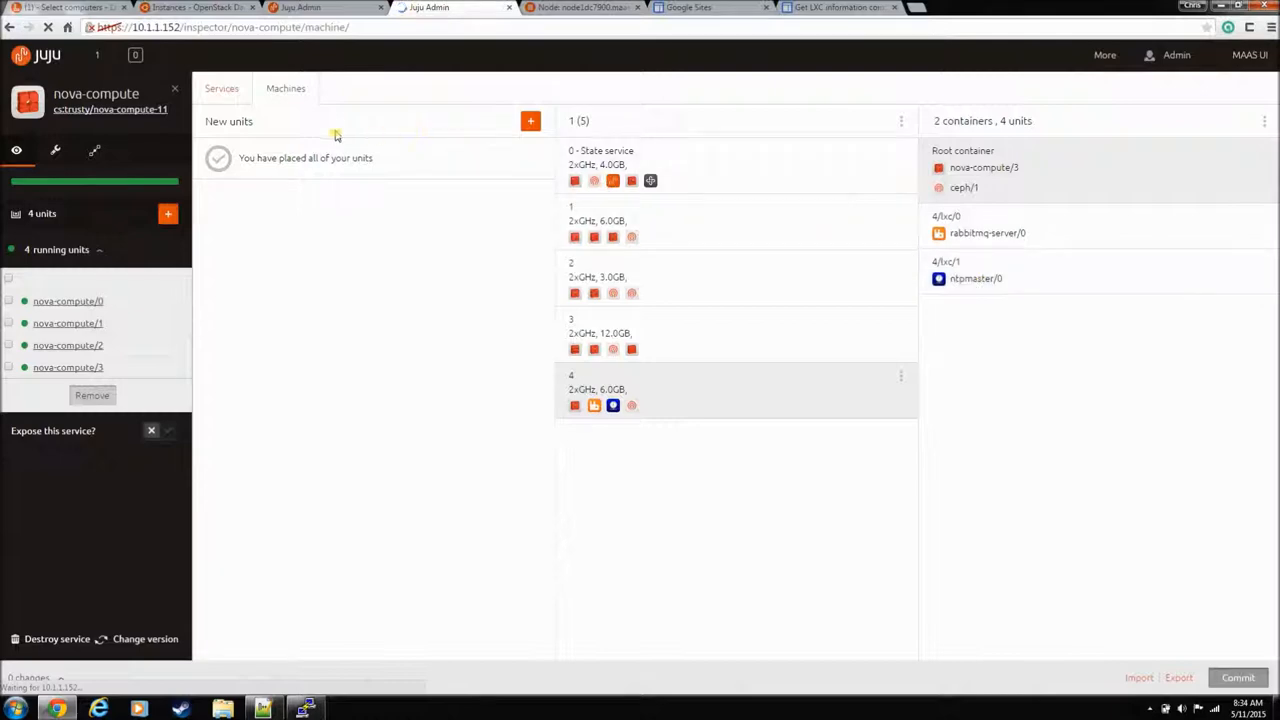
- Review and close the ntpmaster/0 unit details, ending on the Juju services diagram
click(221, 88)
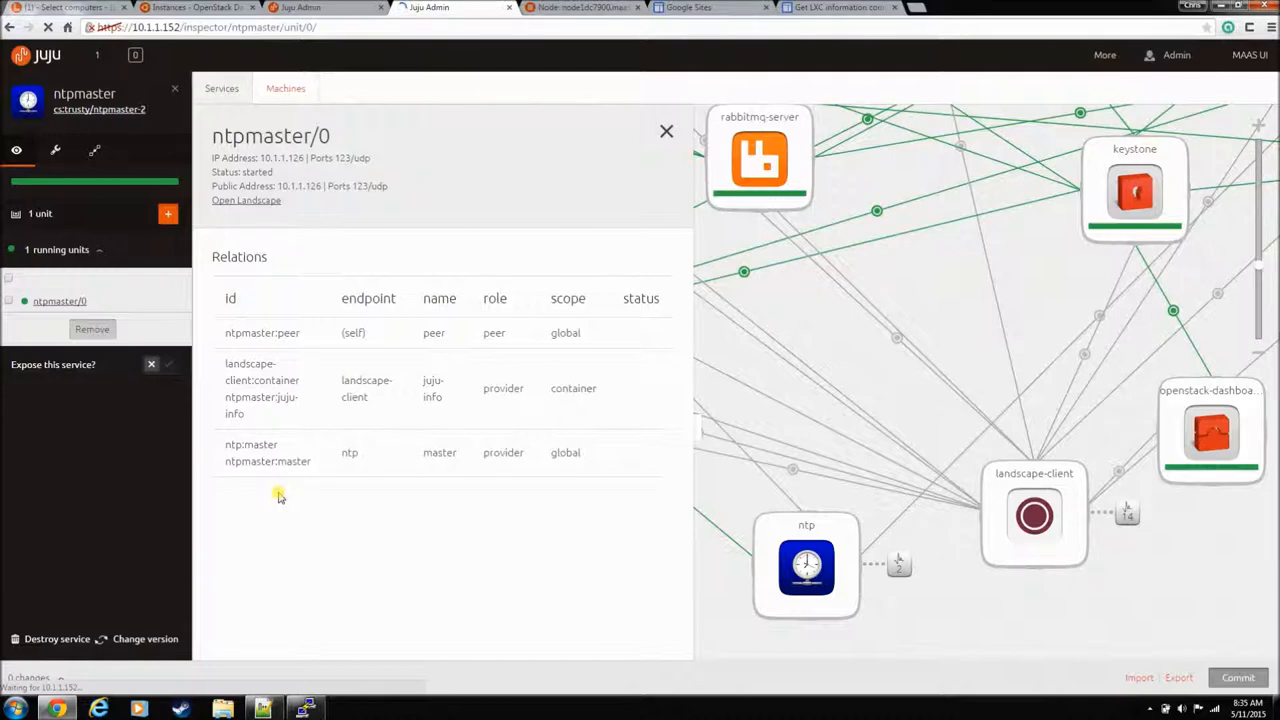
mouse_move(617, 293)
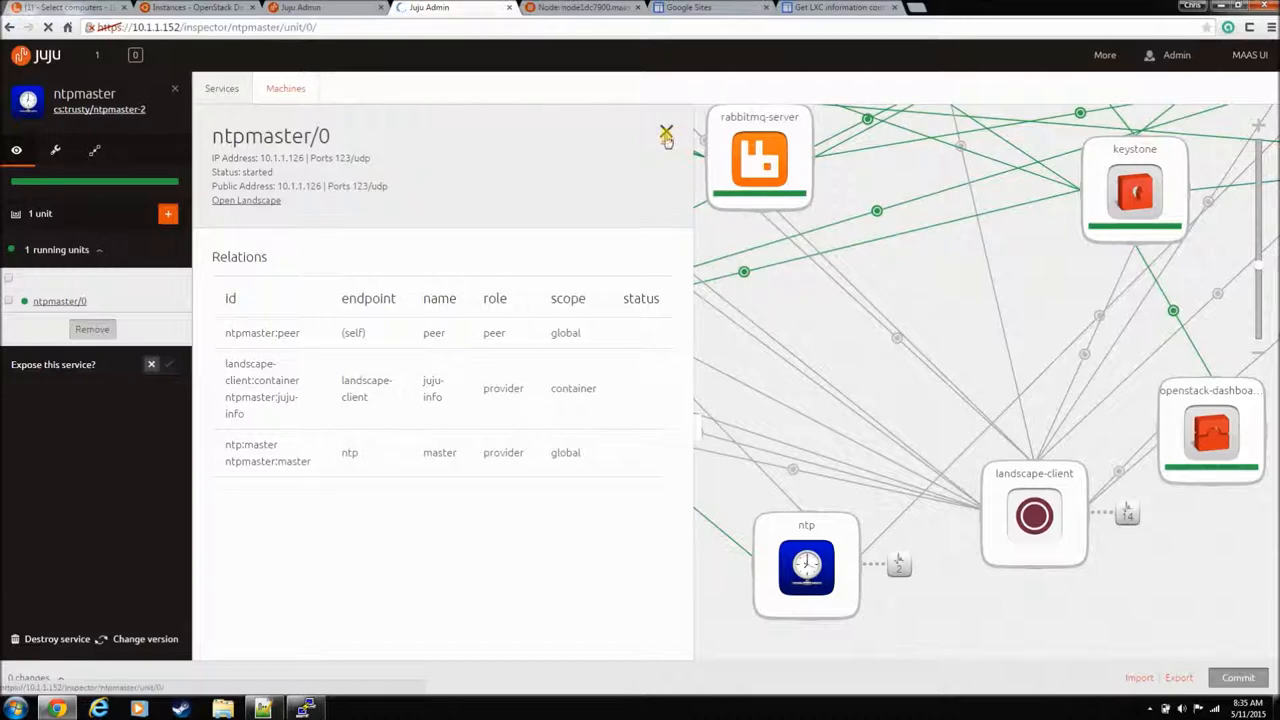
click(667, 133)
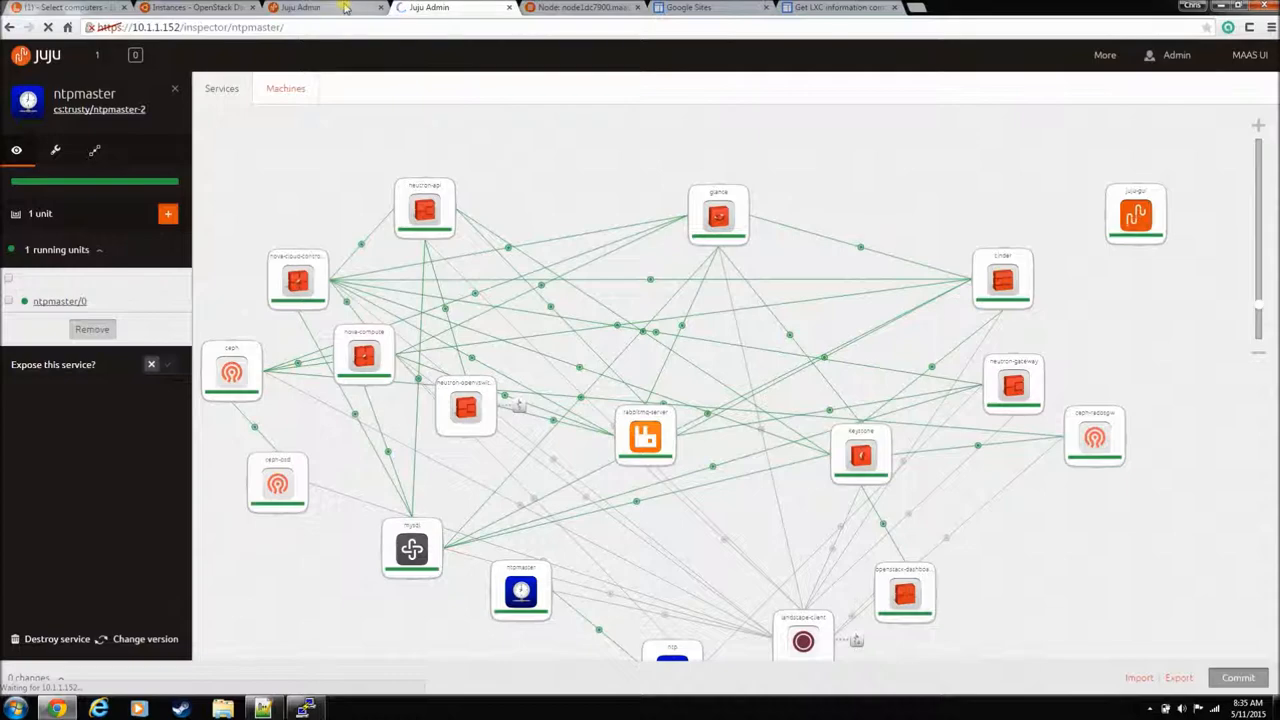
click(195, 7)
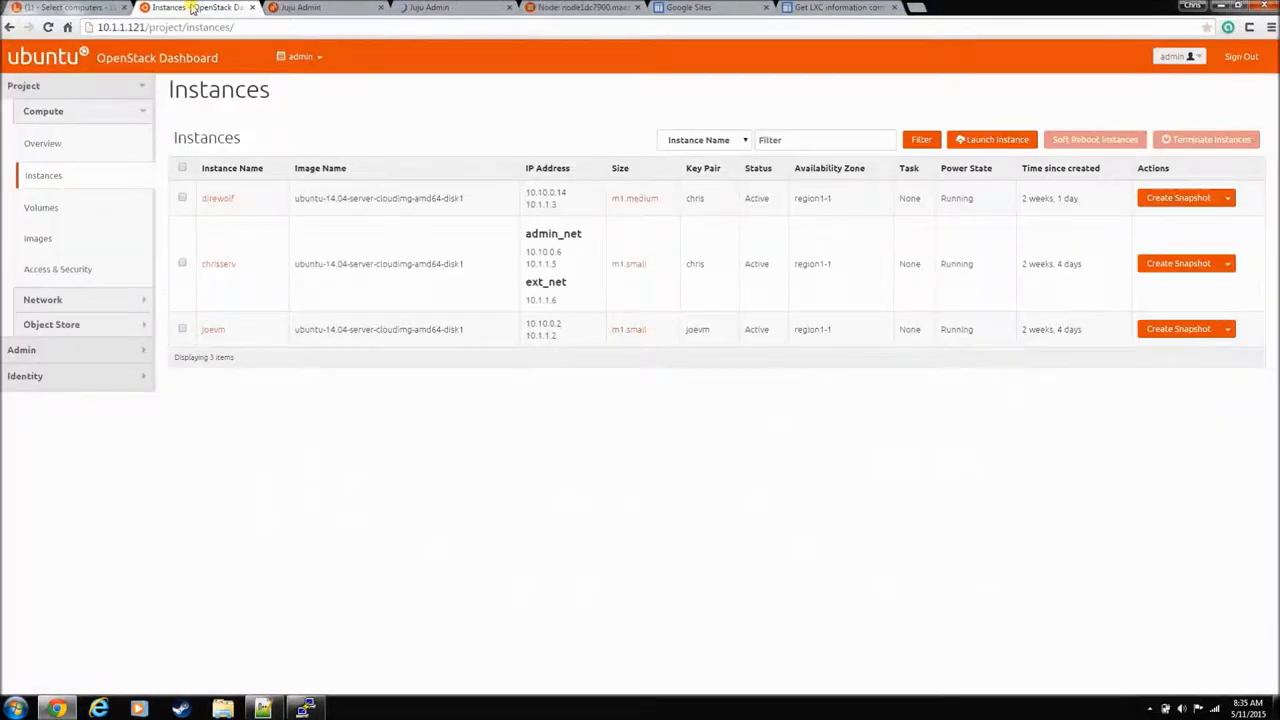
click(450, 7)
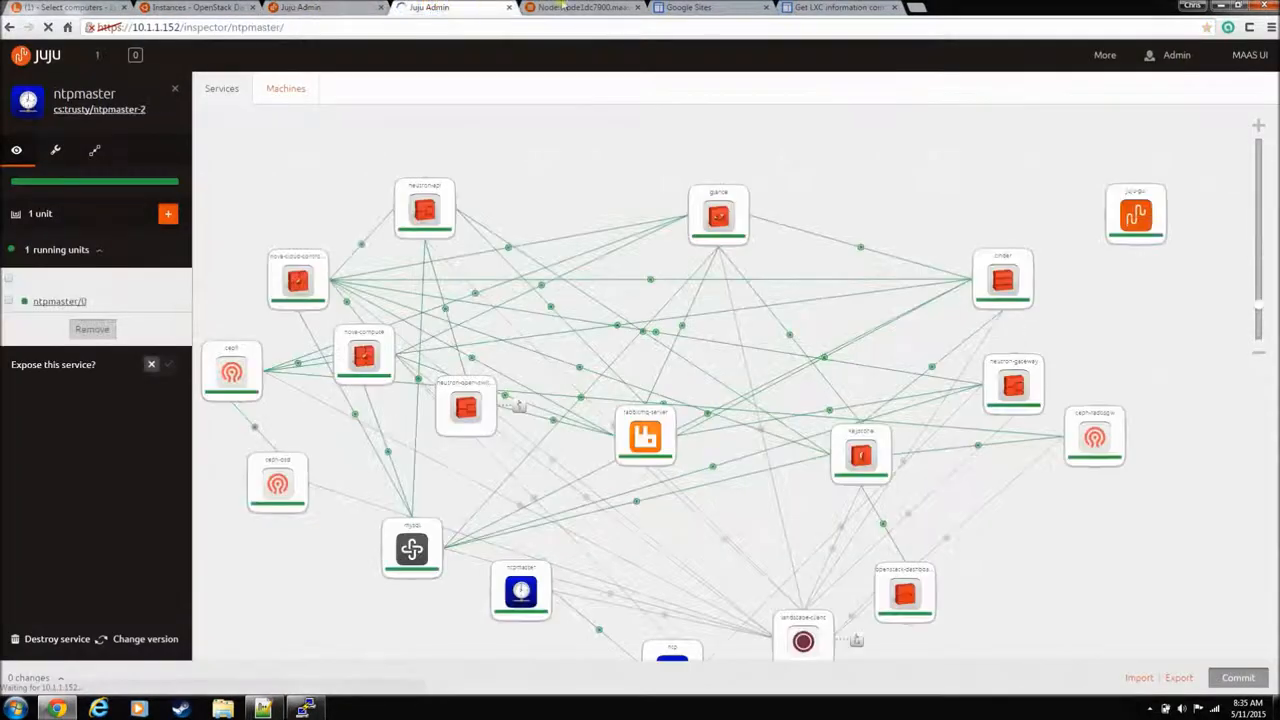
- Open node1dc7900's MAAS page, glance at Landscape, and select the node's MAC address
click(582, 8)
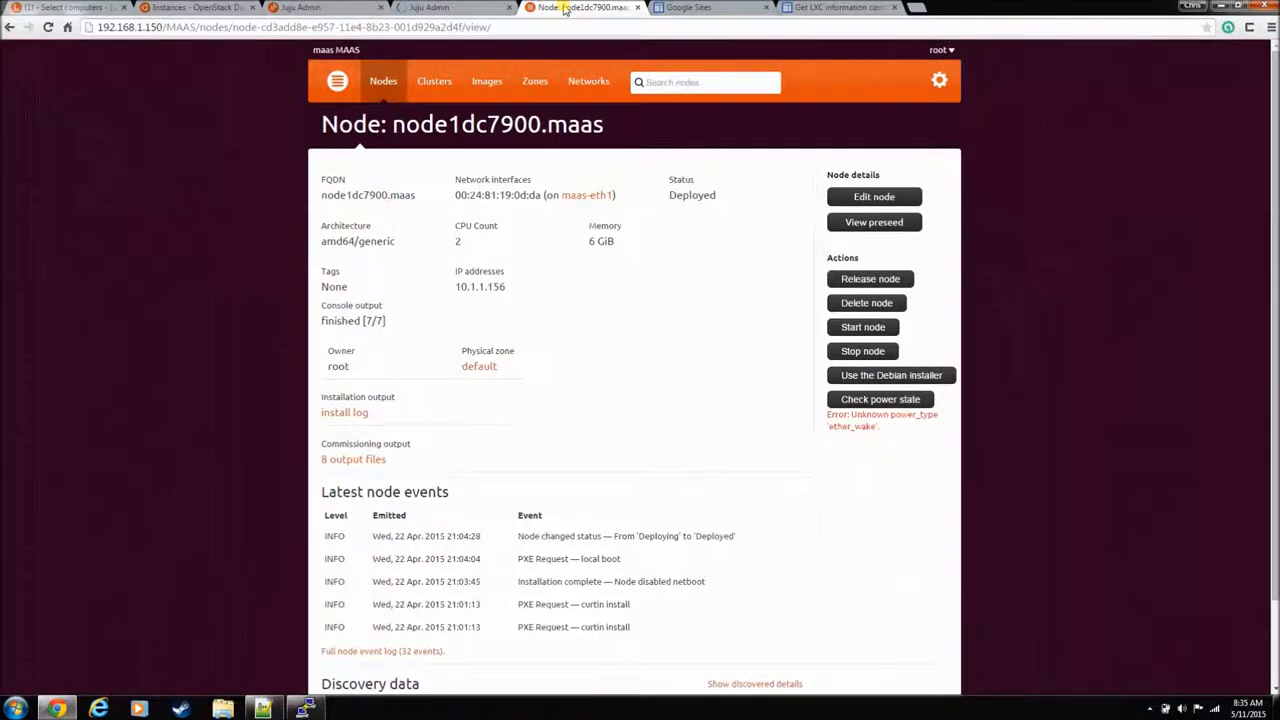
mouse_move(690, 8)
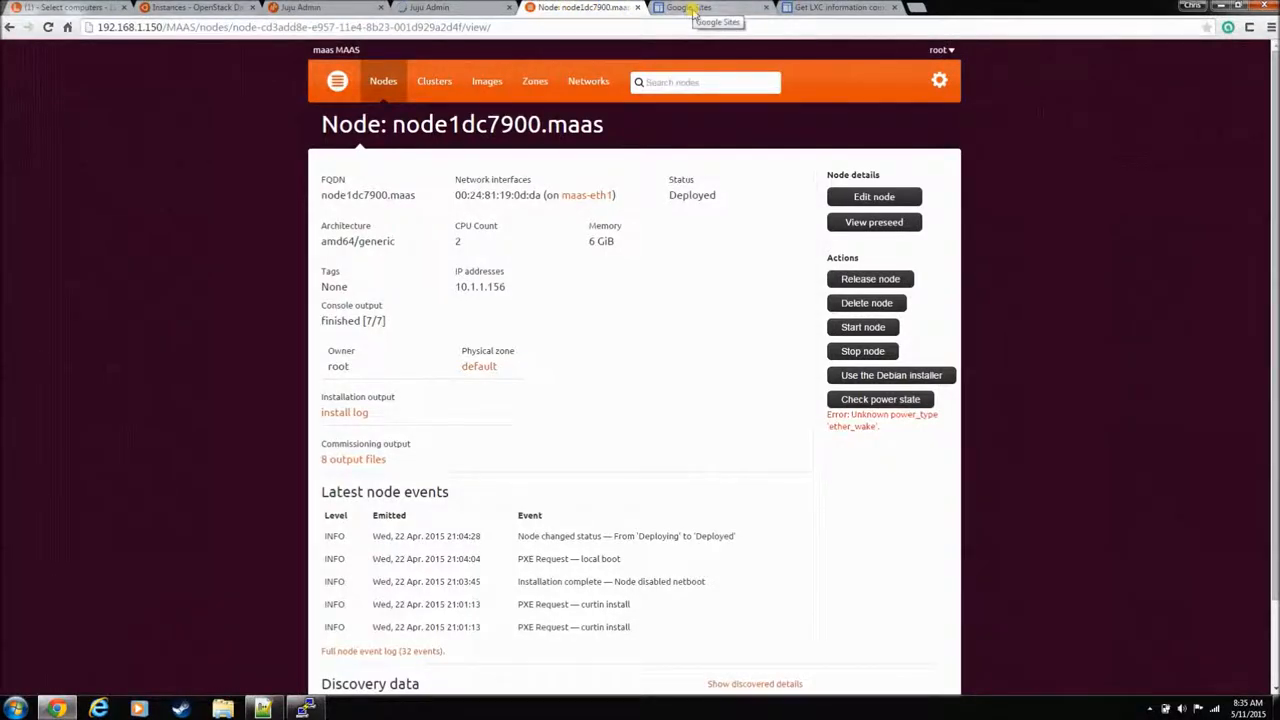
click(65, 8)
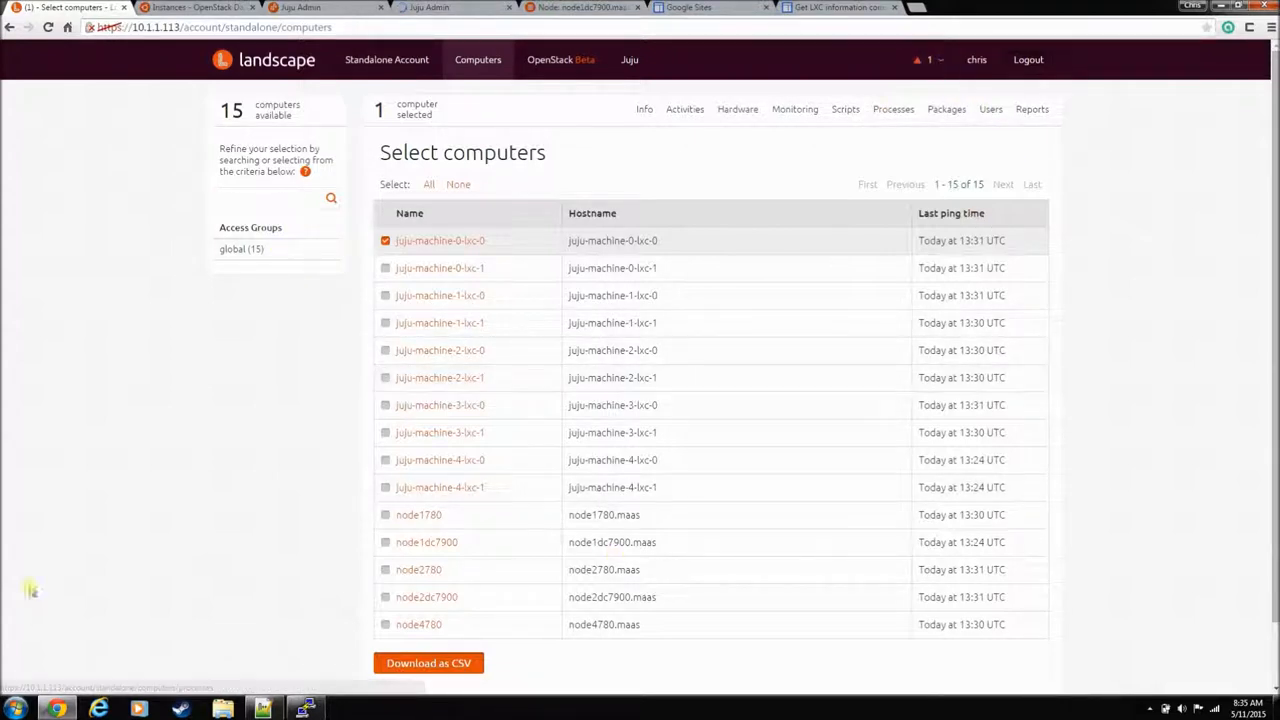
mouse_move(160, 507)
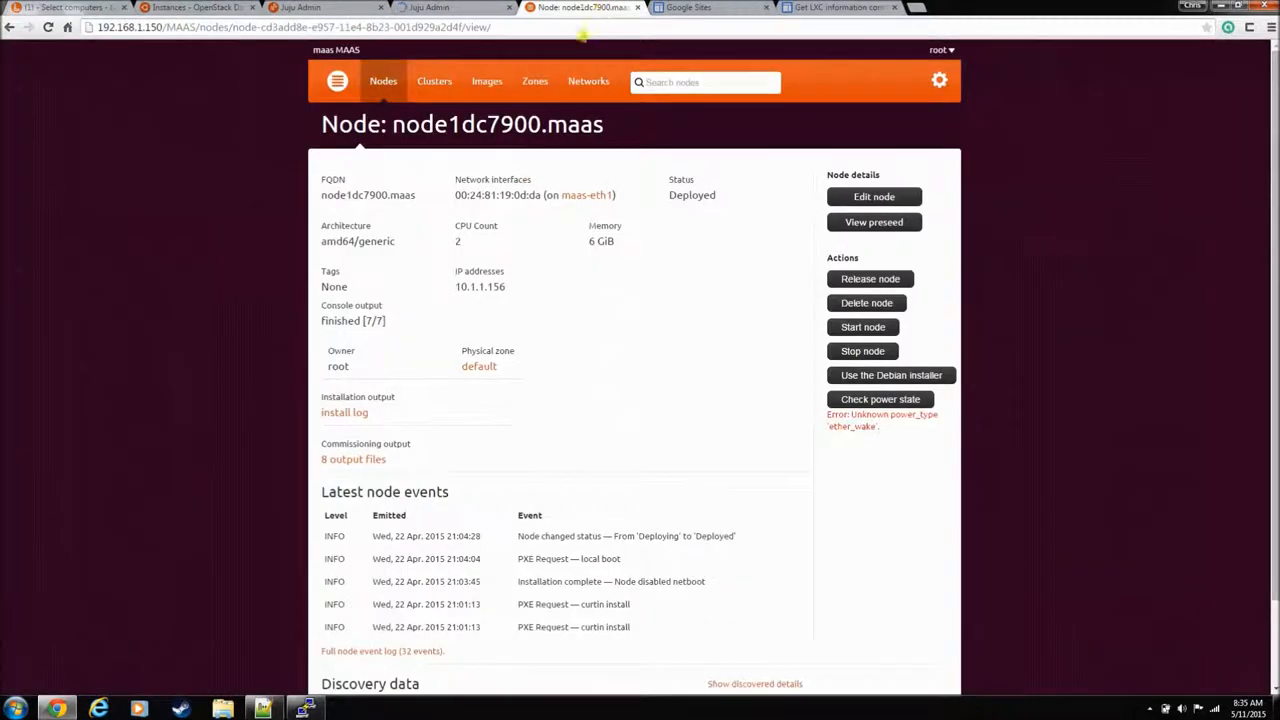
mouse_move(456, 195)
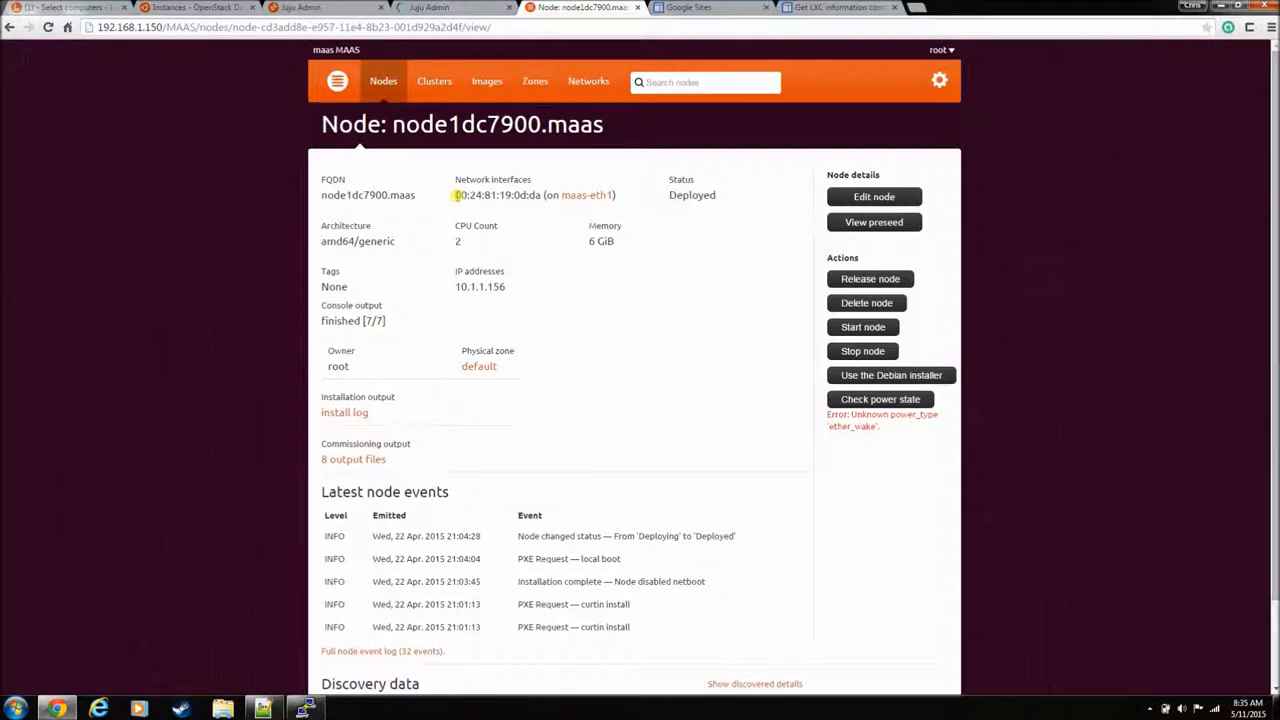
double_click(495, 195)
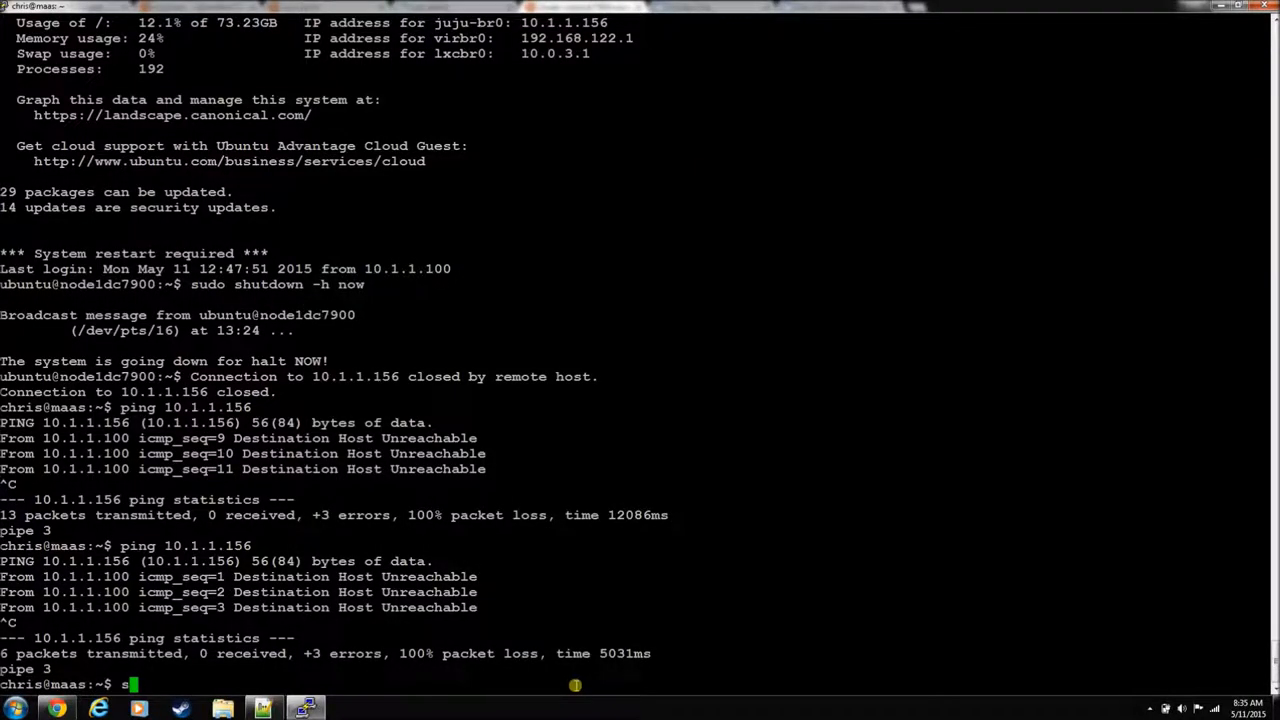
- Send a wake packet with sudo etherwake -i eth1 00:24:81:19:0d:da and watch pings return
text(udo)
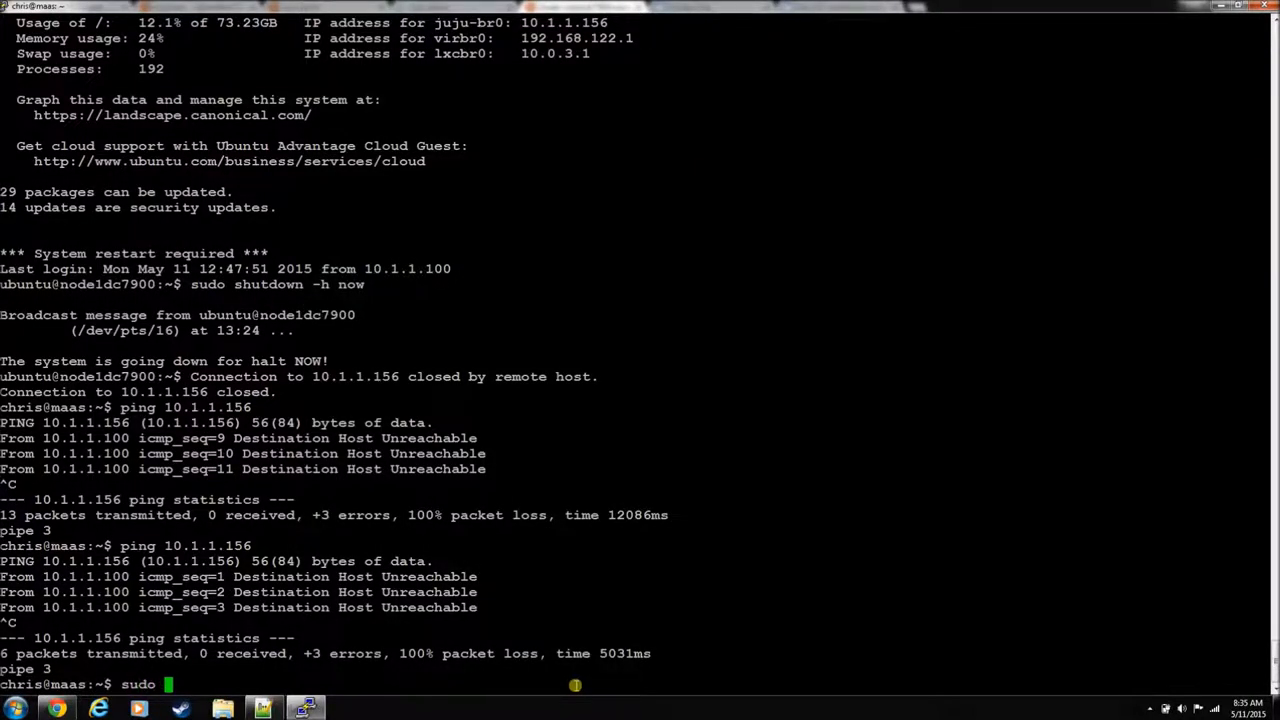
text(et)
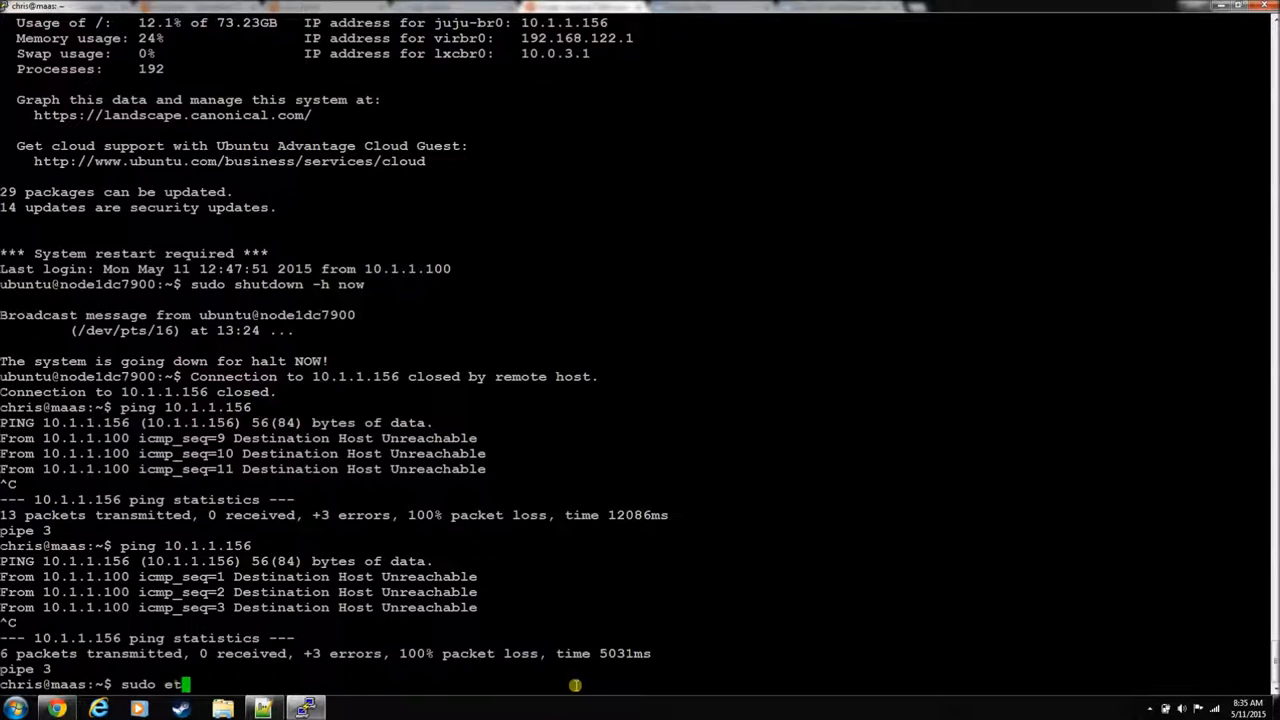
text(herwak)
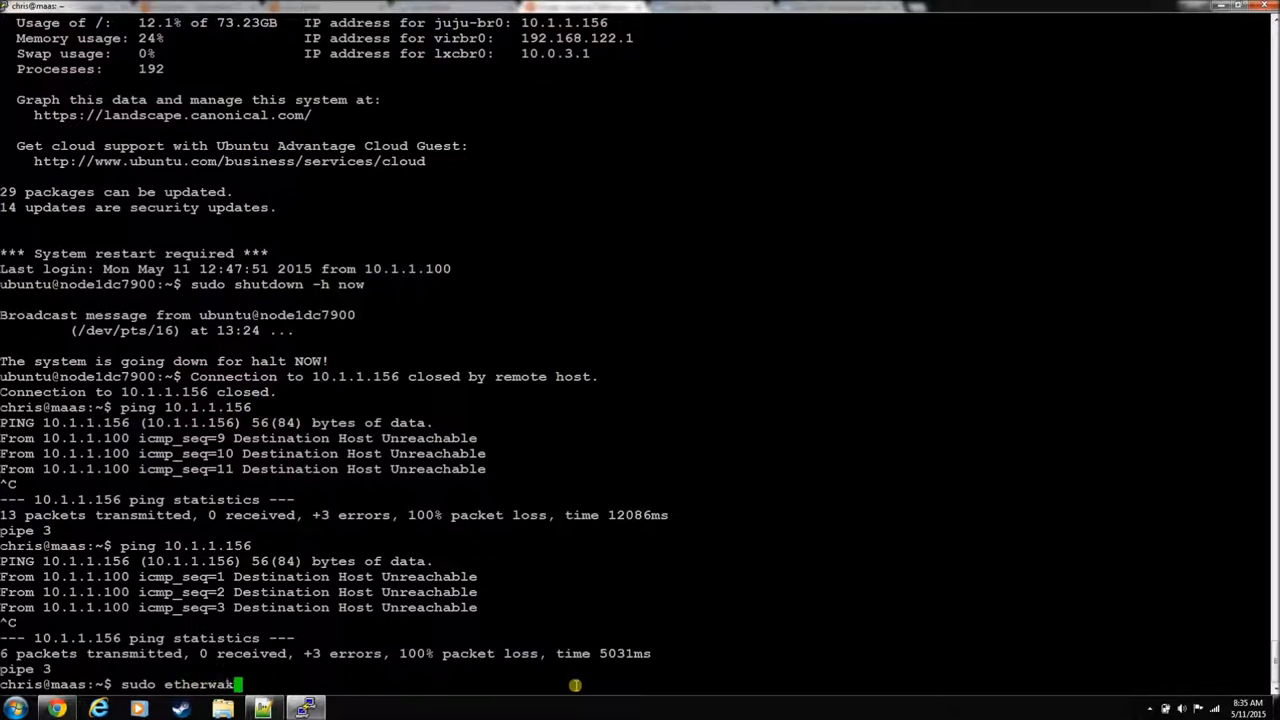
text(-i)
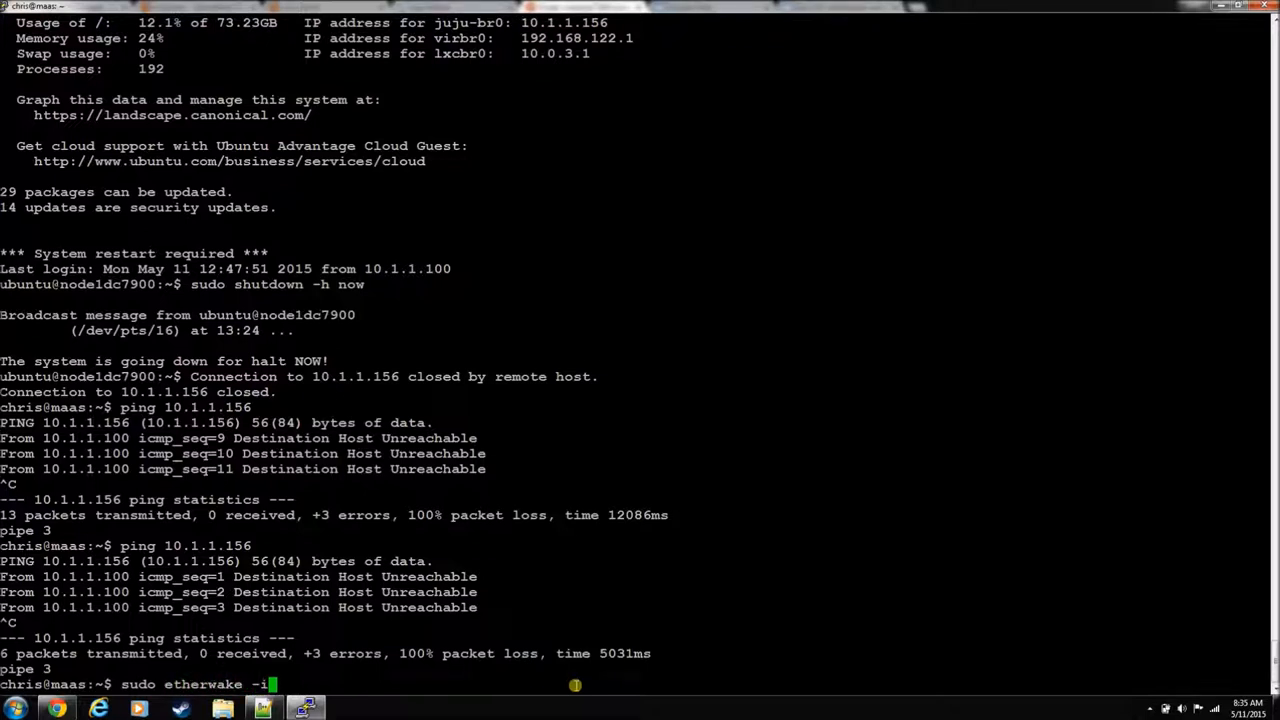
text(e)
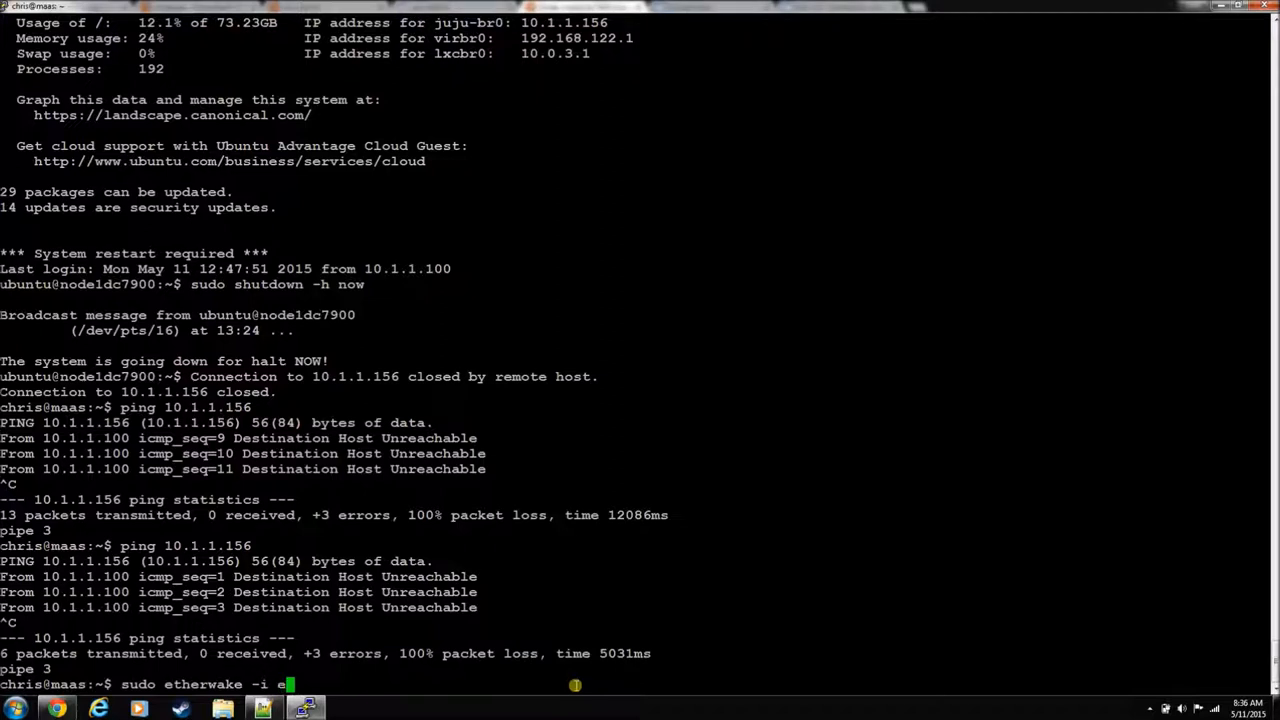
text(th1)
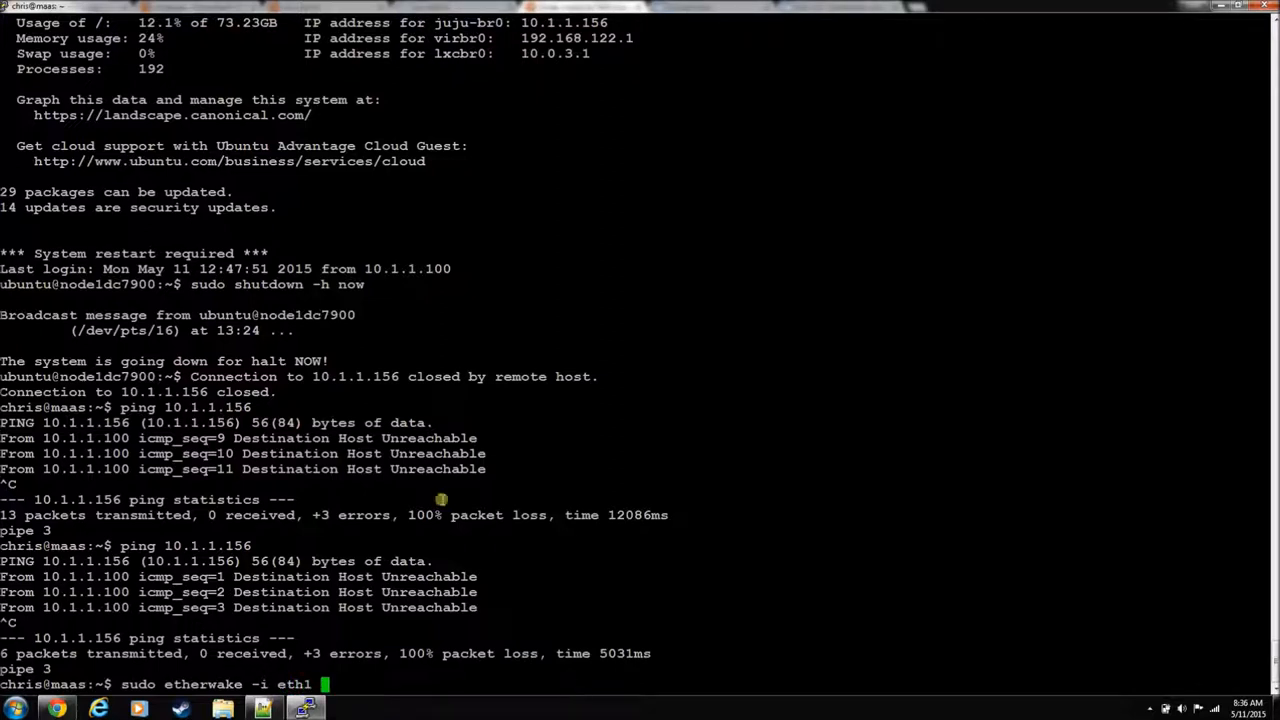
text(00:24:81:19:0d:da)
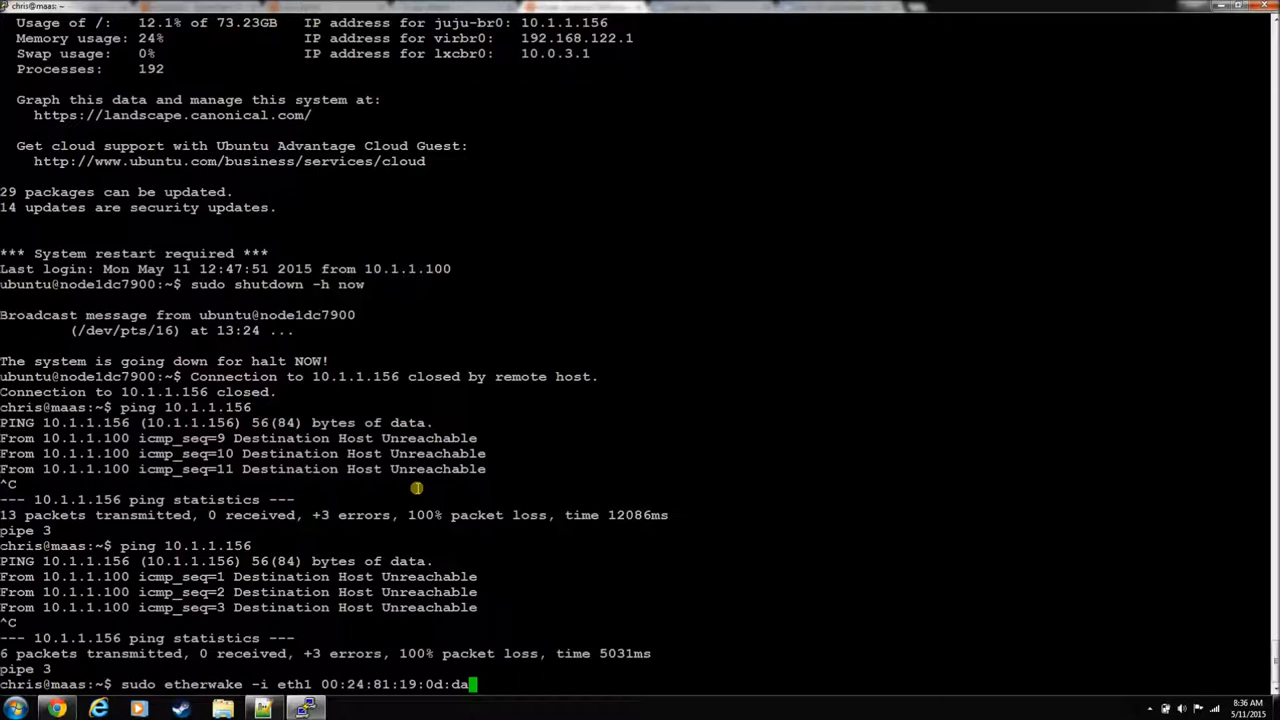
key(Return)
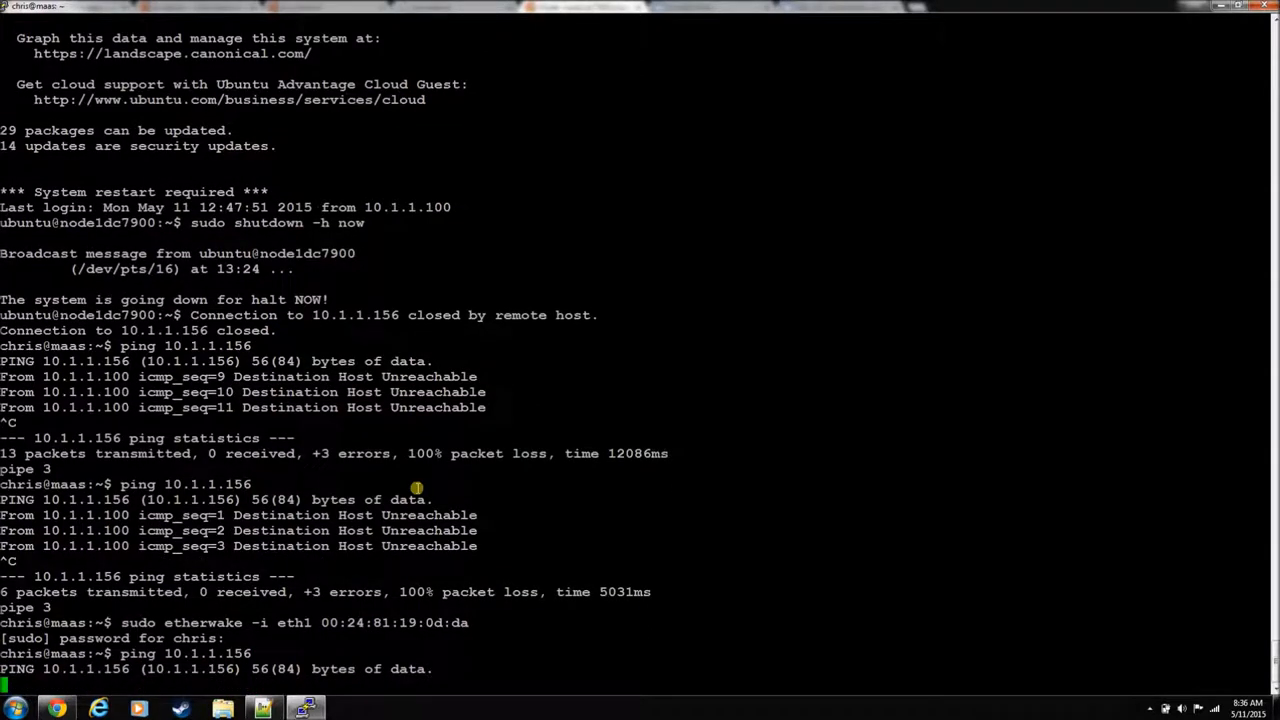
scroll(down, 3)
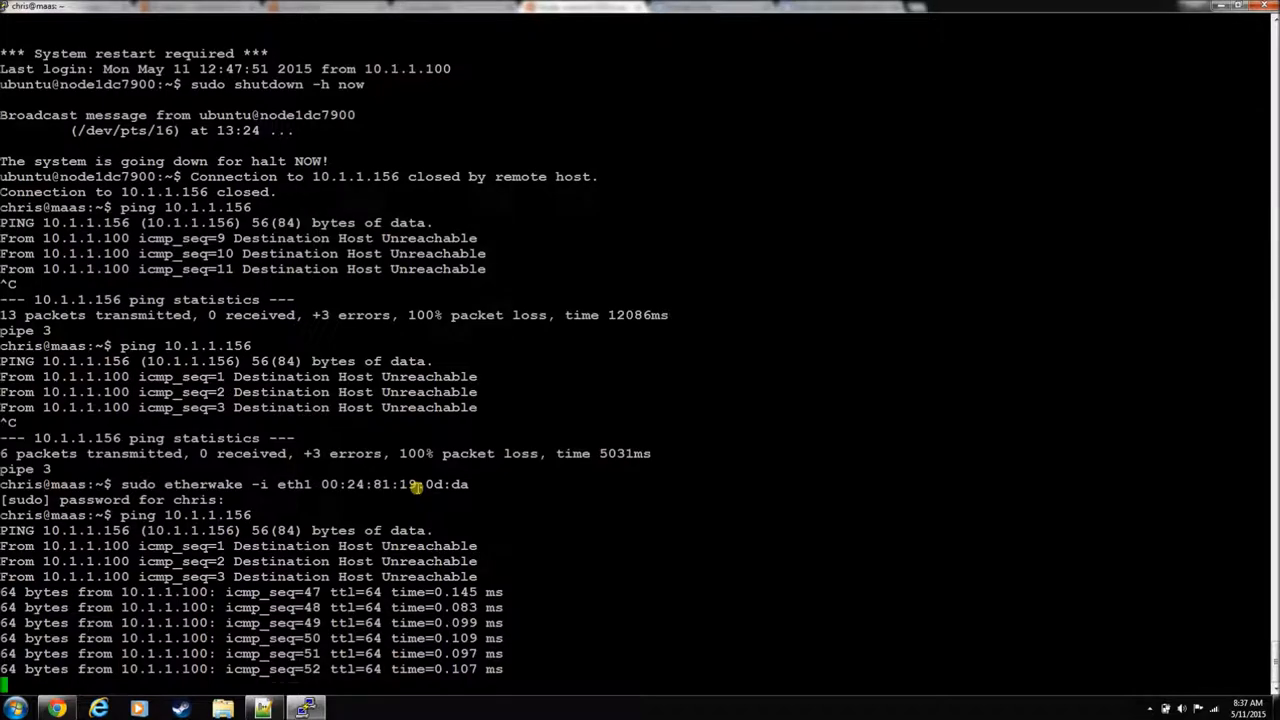
scroll(down, 3)
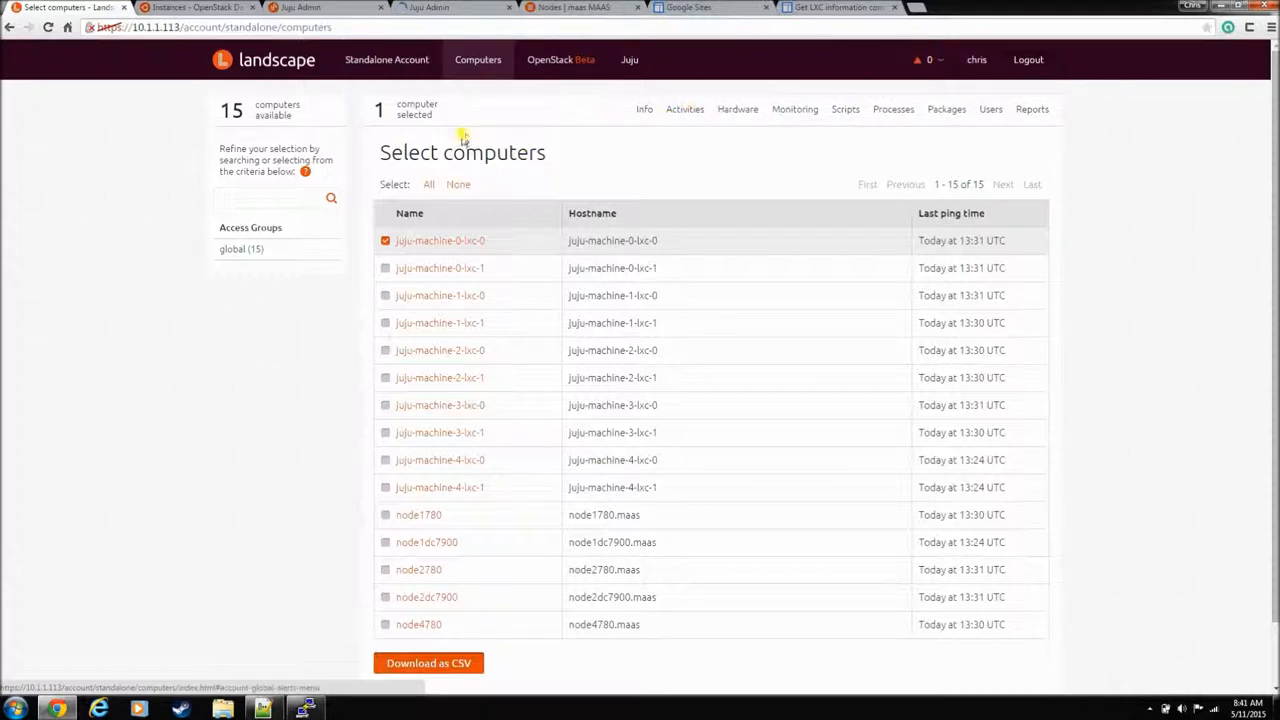
- Refresh the Computers list and open the Standalone Account's alerts
click(477, 59)
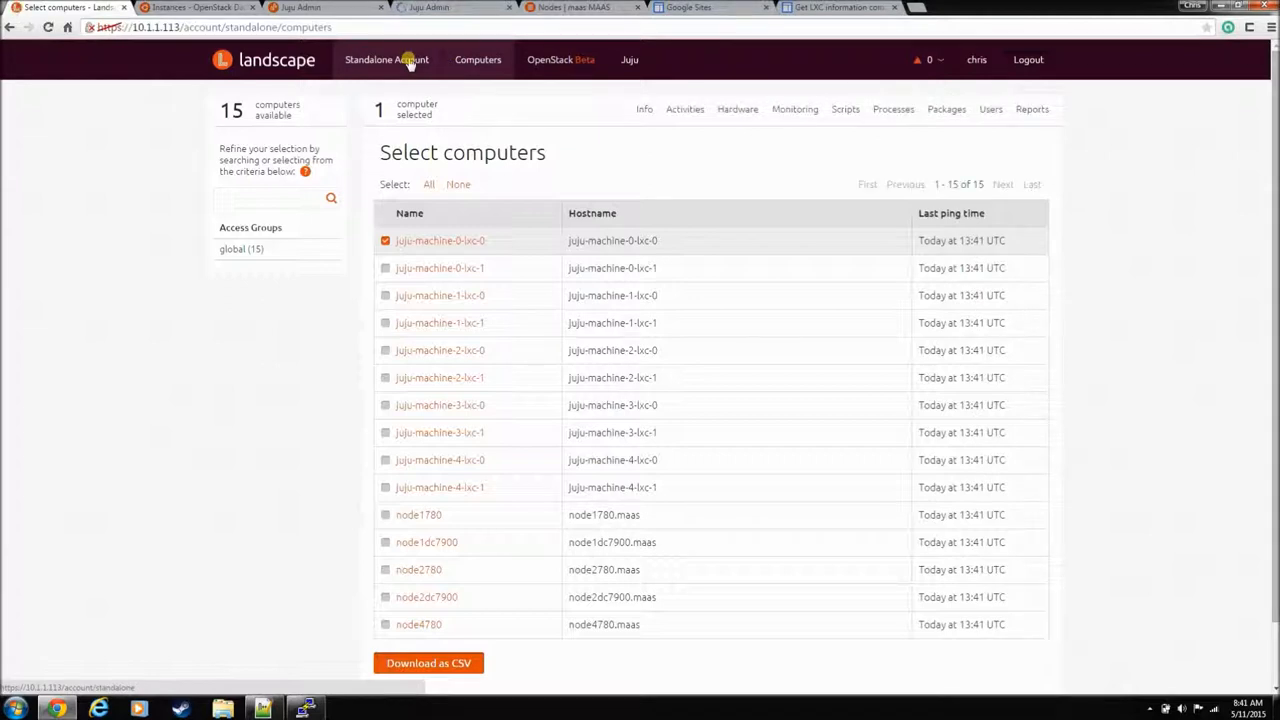
click(386, 59)
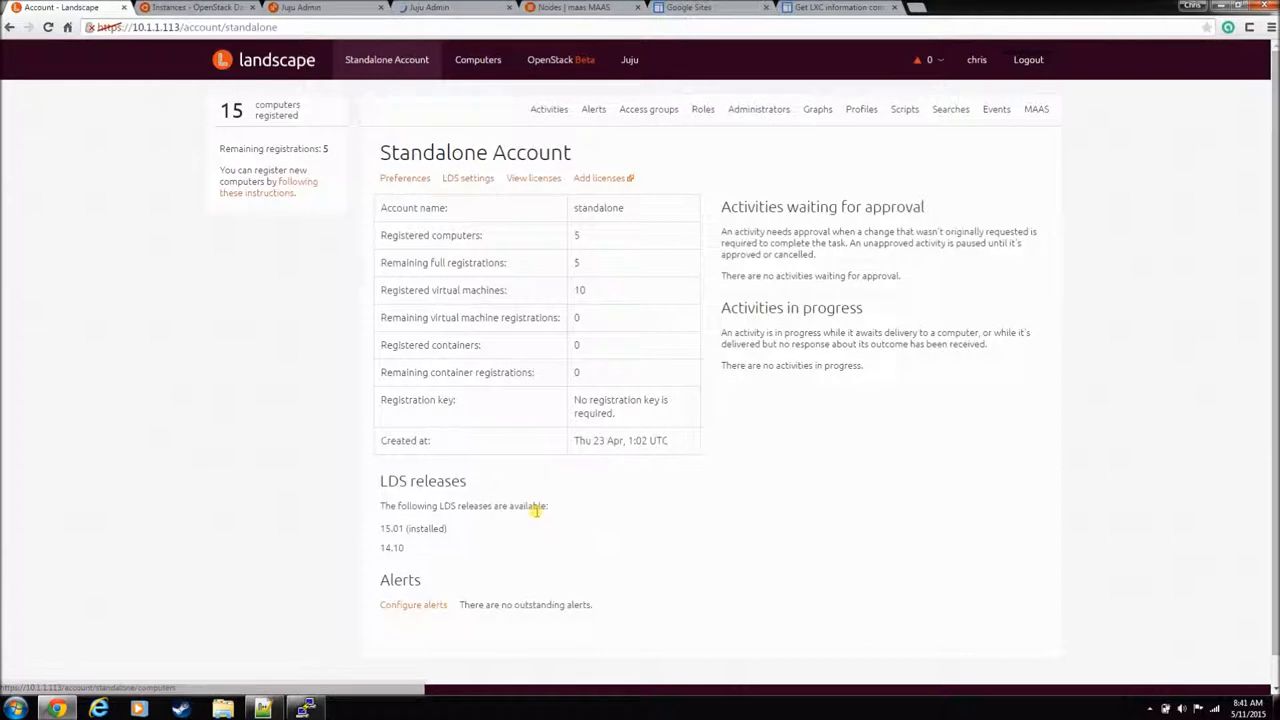
click(593, 109)
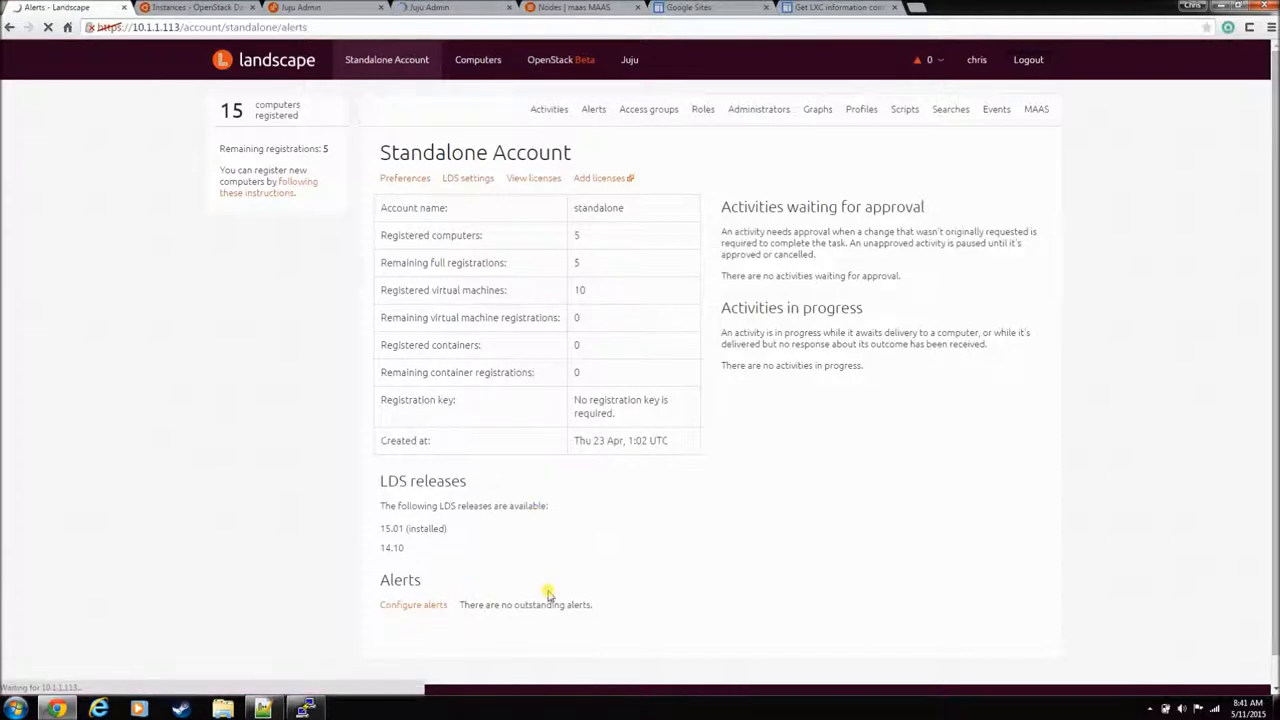
click(593, 109)
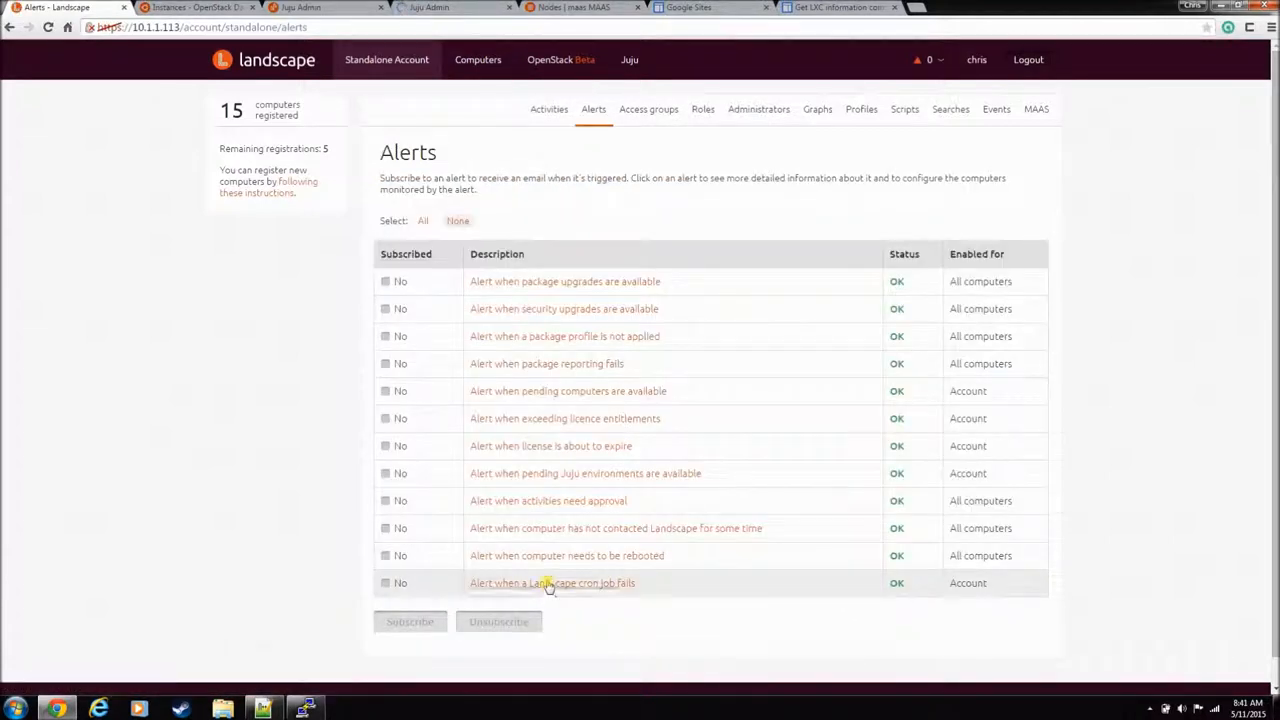
mouse_move(417, 217)
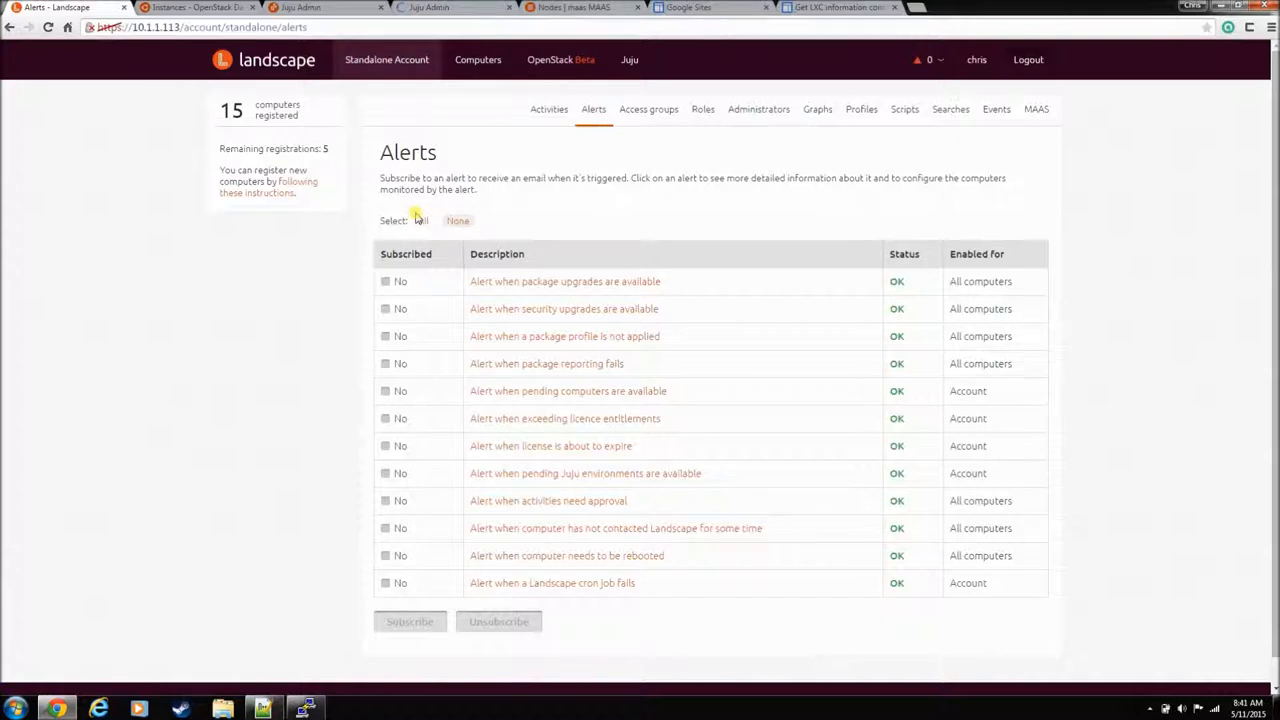
mouse_move(685, 139)
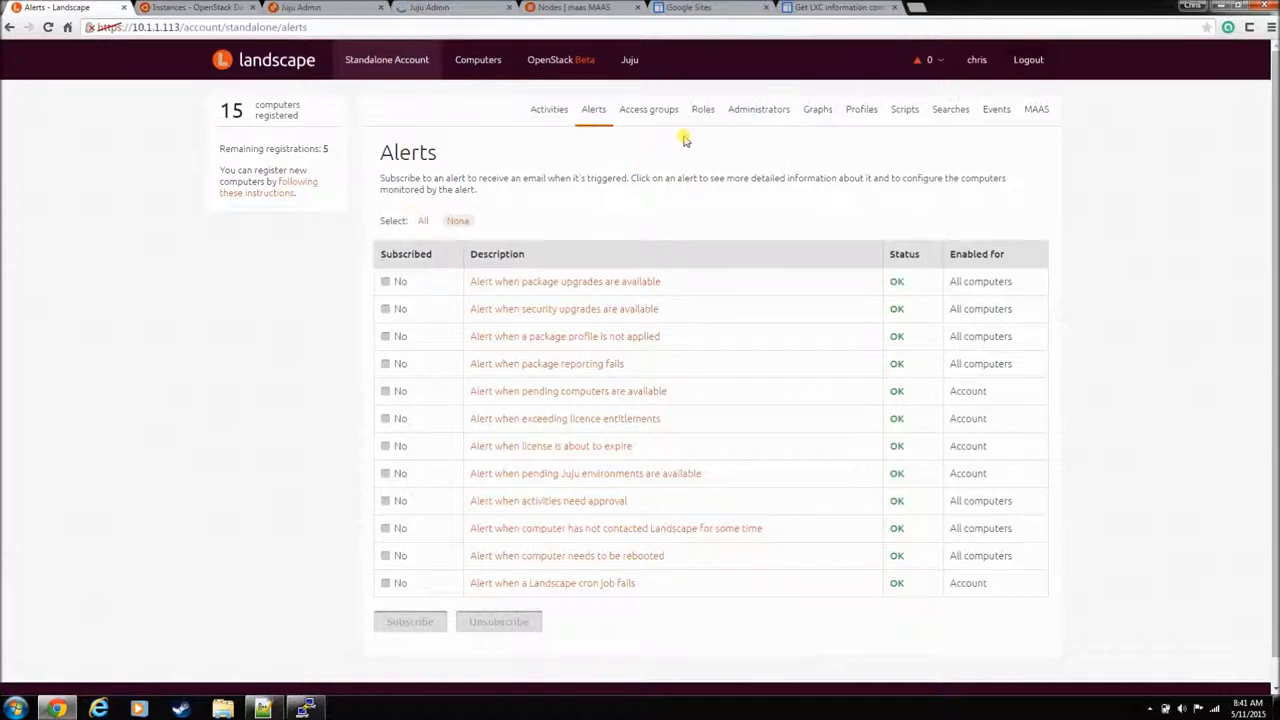
- Review the account's activities and alerts again, then view the event log
click(548, 109)
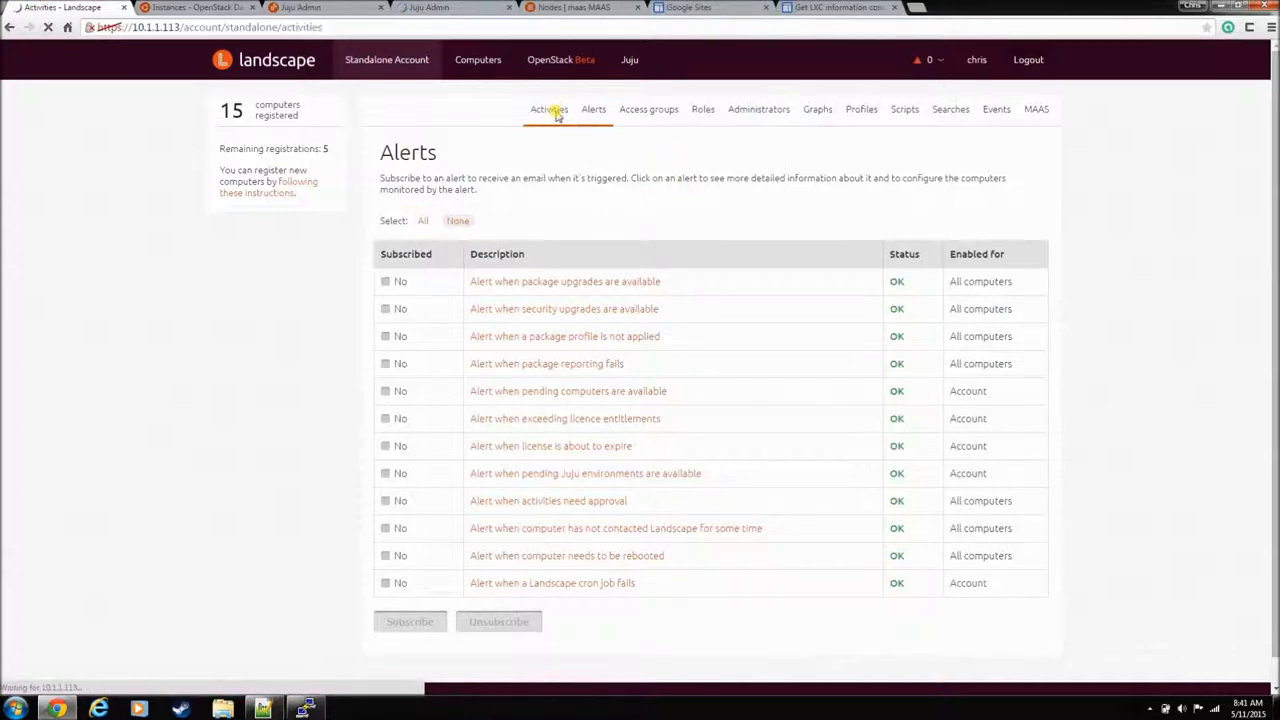
click(548, 109)
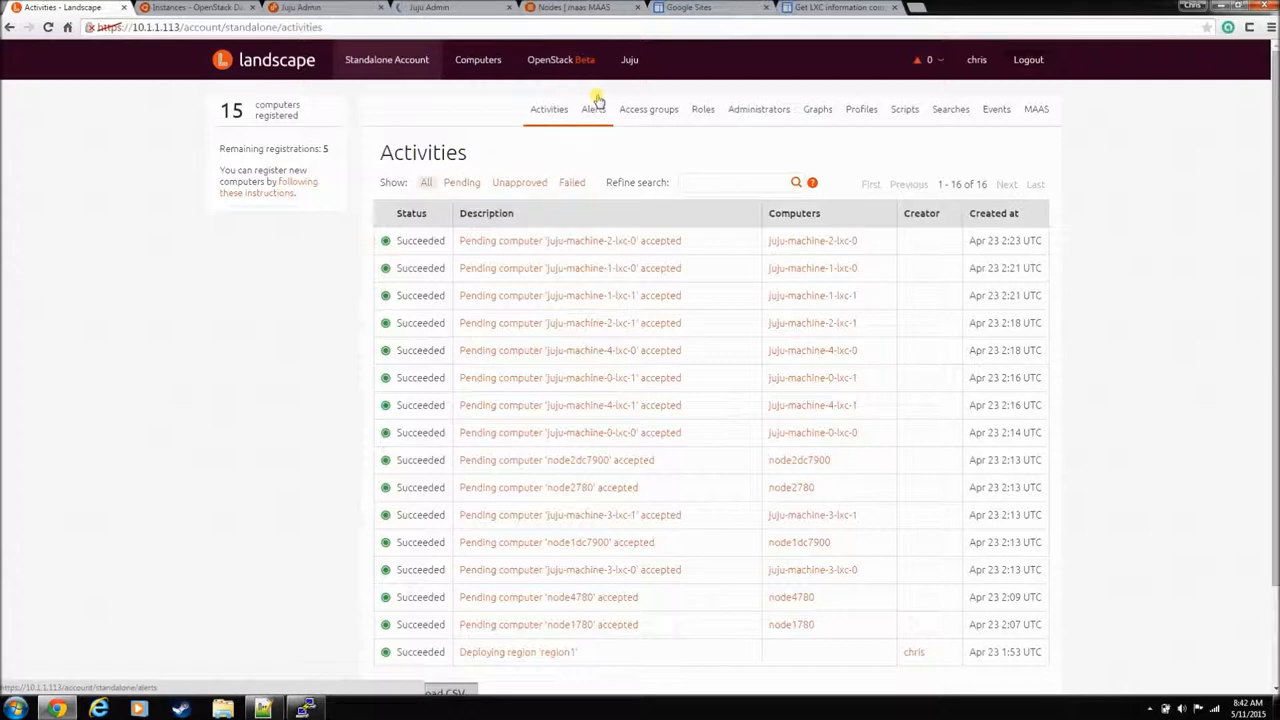
click(593, 109)
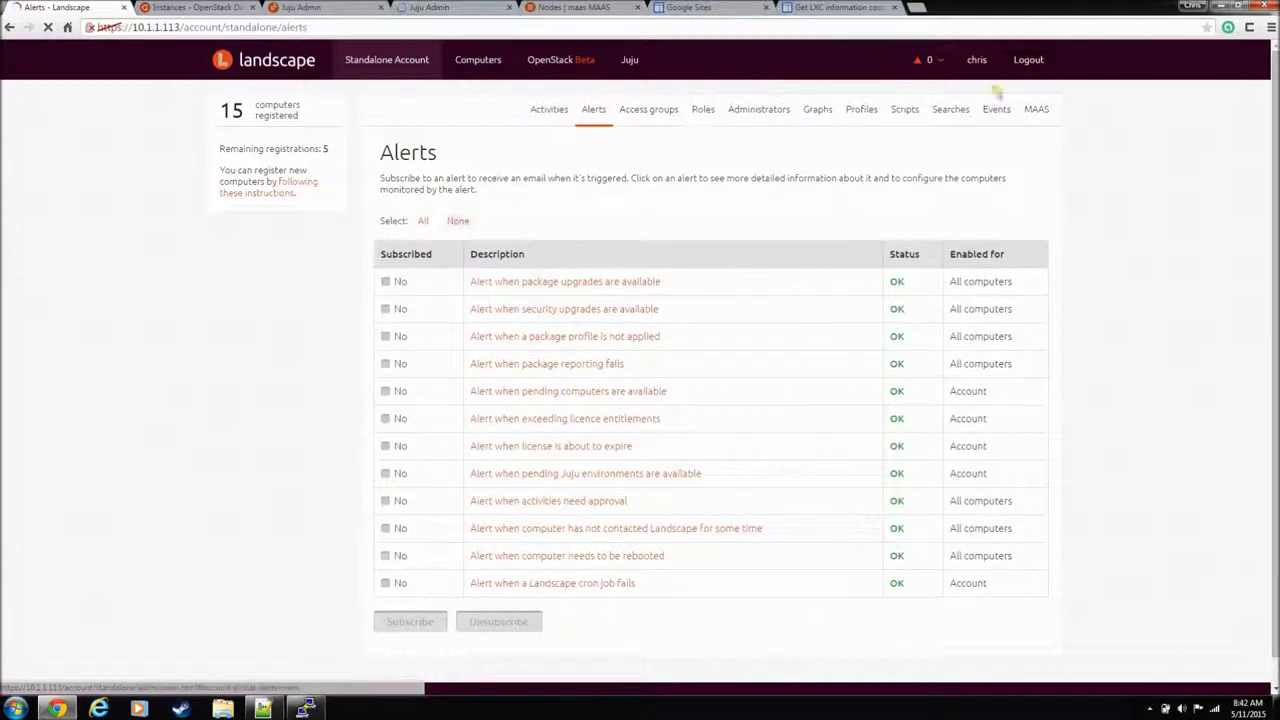
click(996, 109)
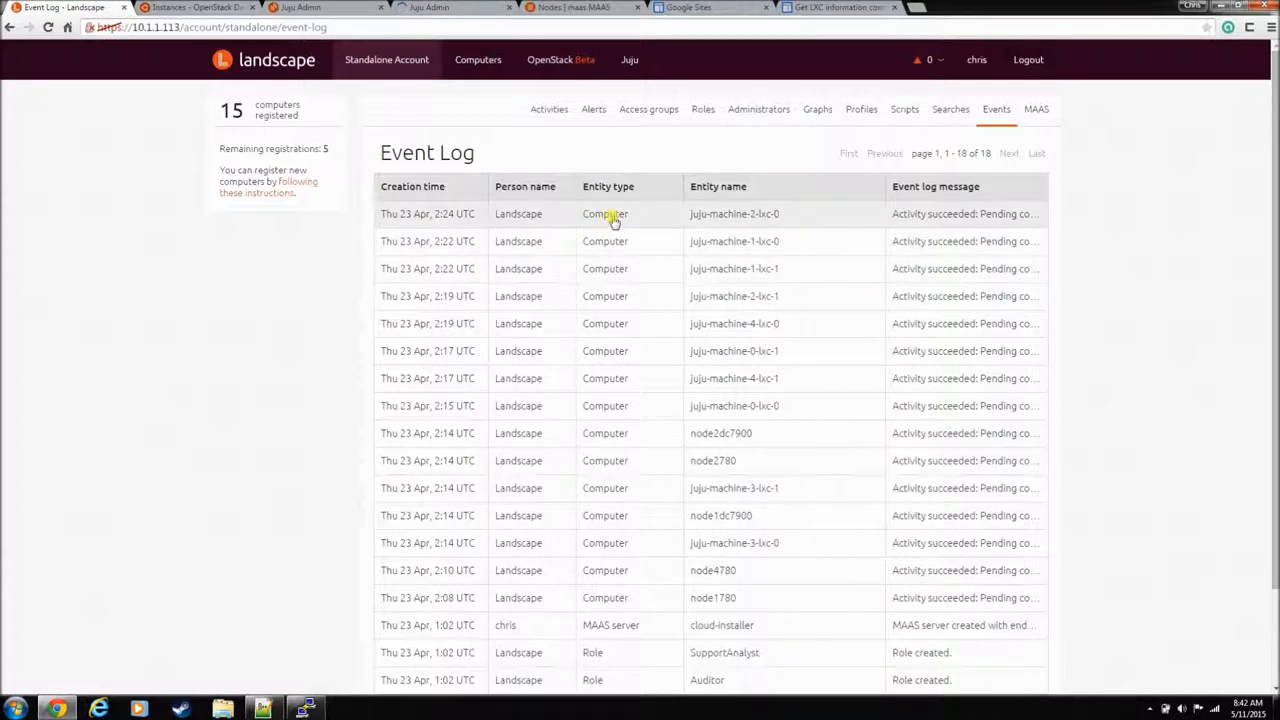
mouse_move(625, 237)
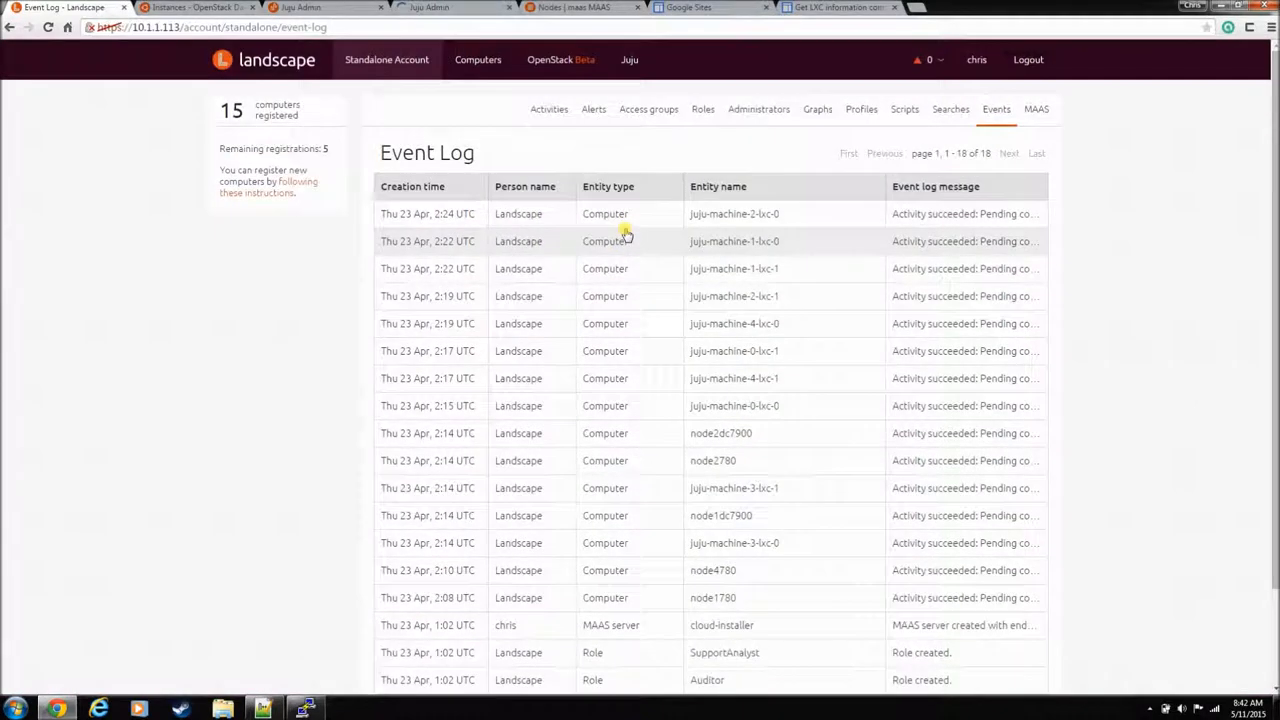
mouse_move(880, 203)
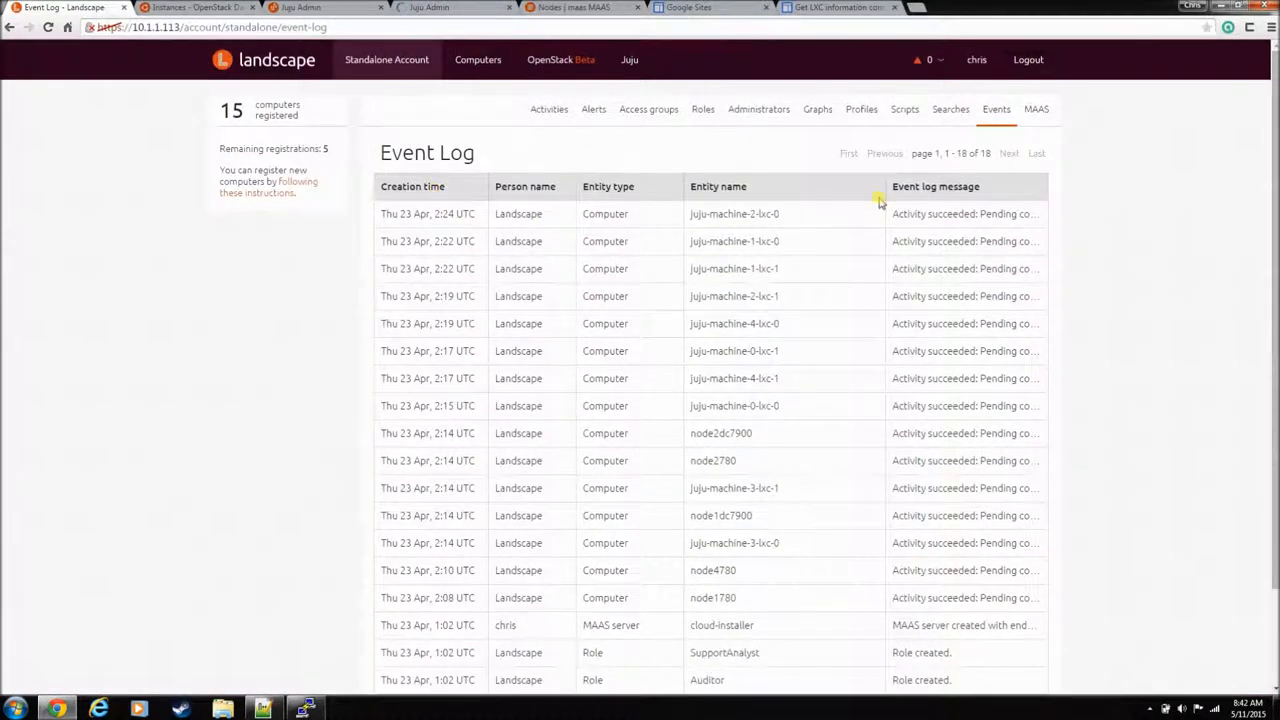
mouse_move(785, 220)
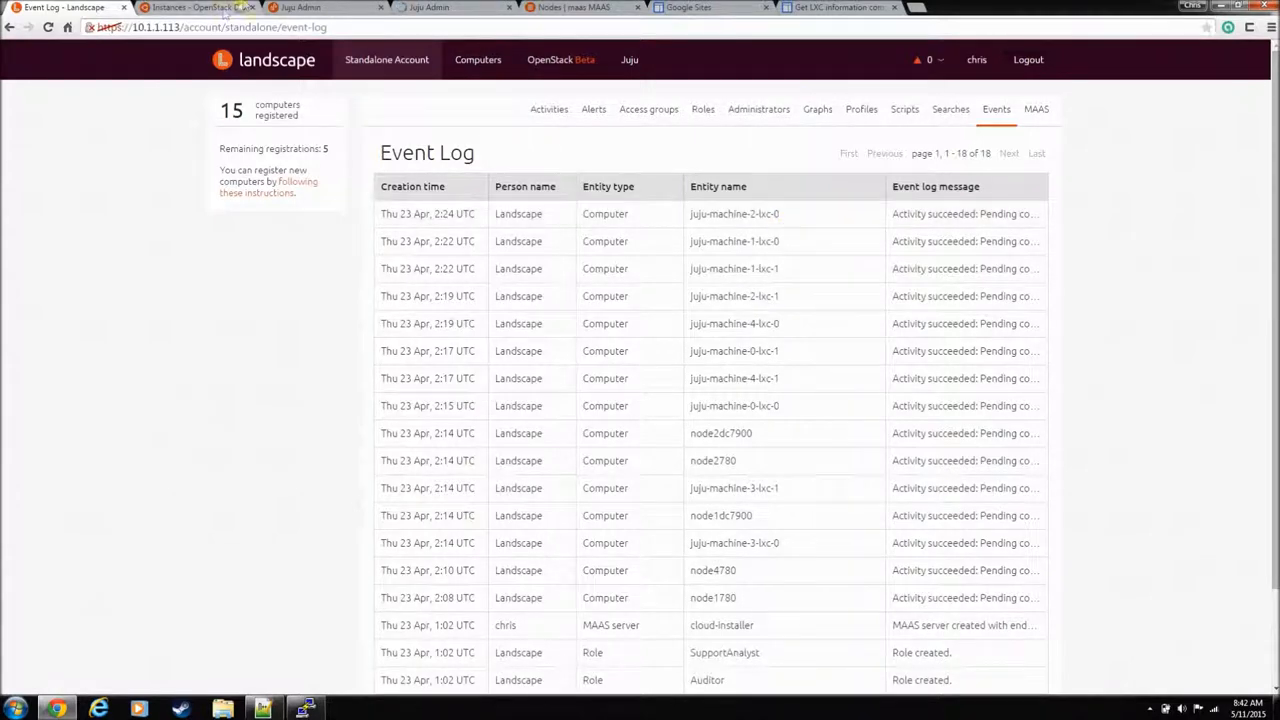
- Switch Juju Admin browser tabs to show the OpenStack environment's services canvas
click(325, 8)
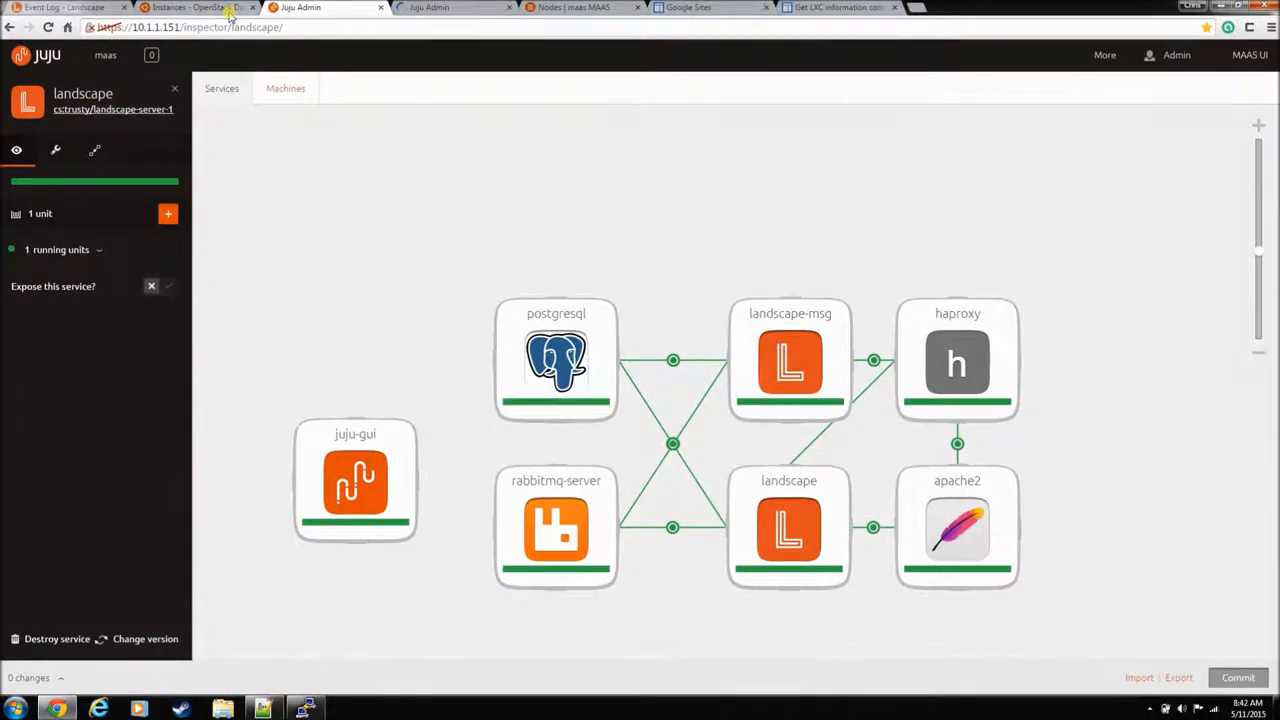
click(190, 7)
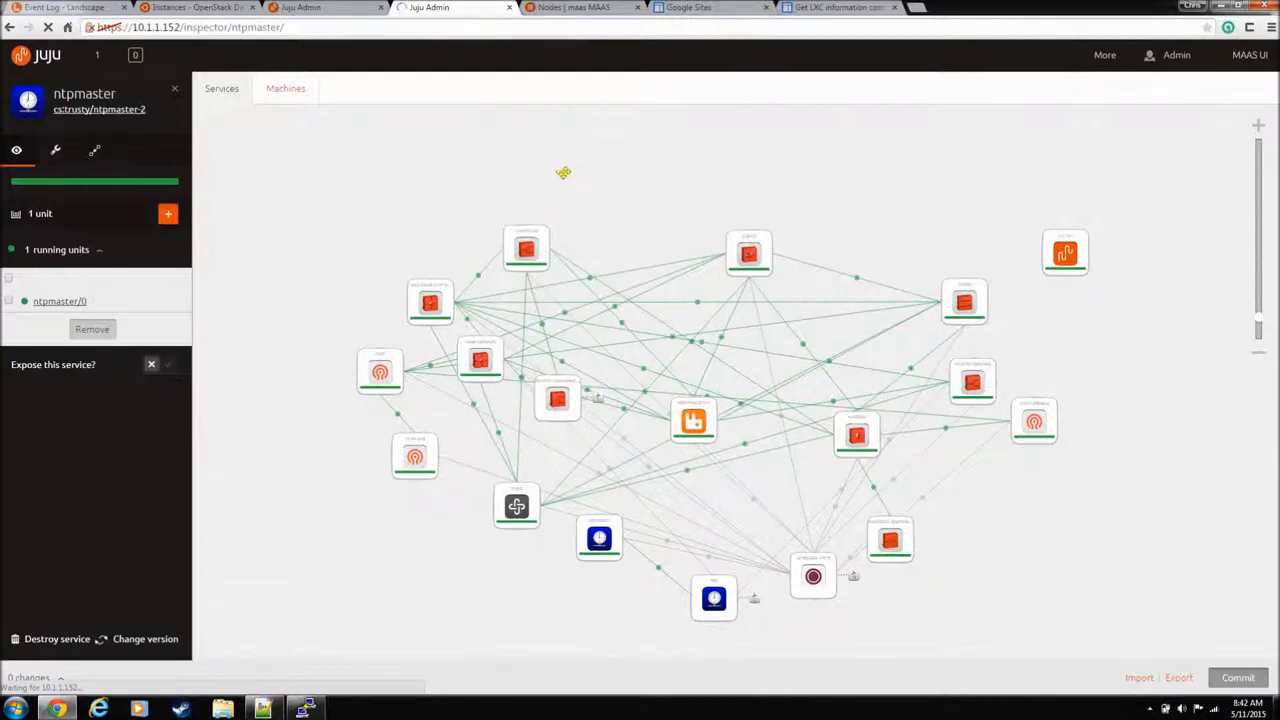
mouse_move(600, 167)
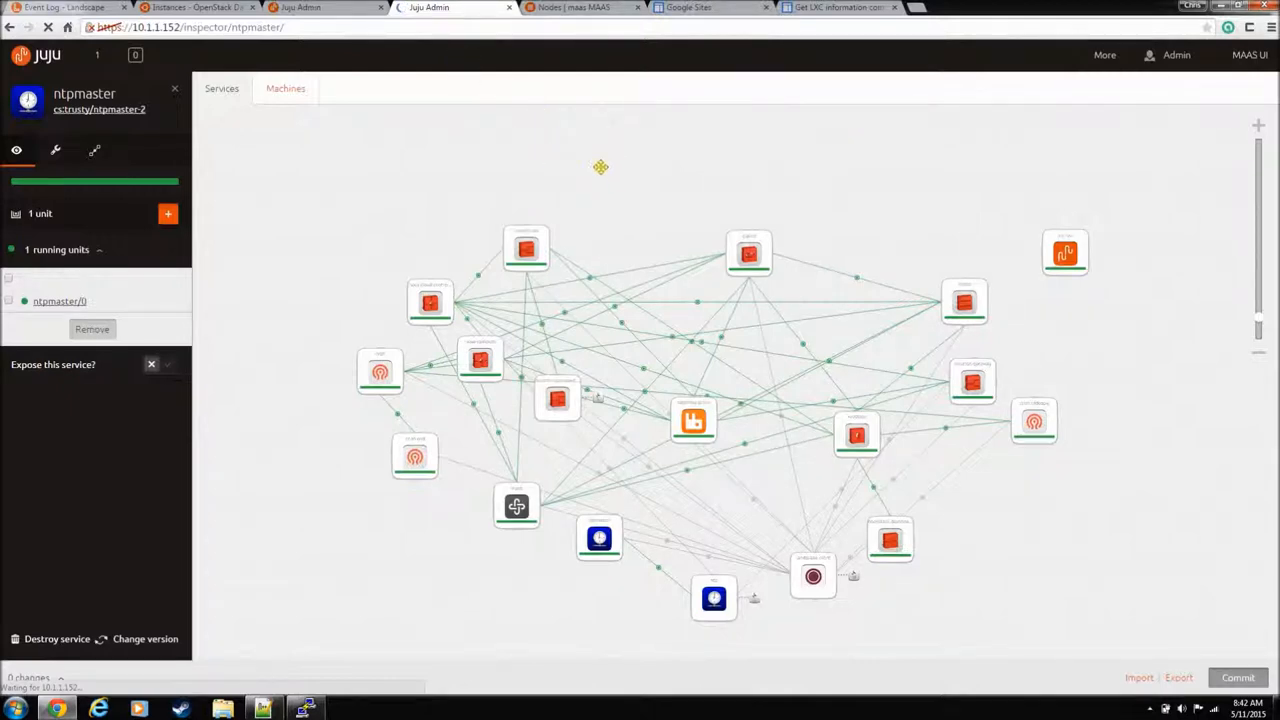
click(580, 7)
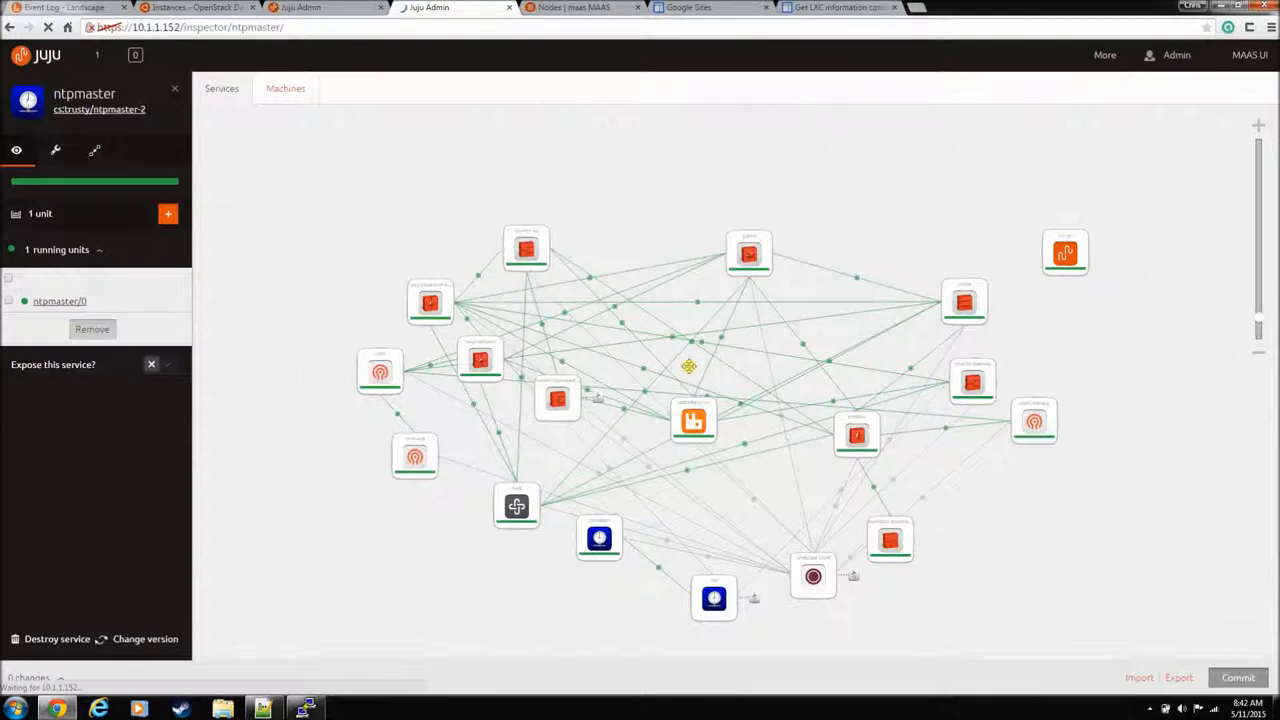
mouse_move(358, 200)
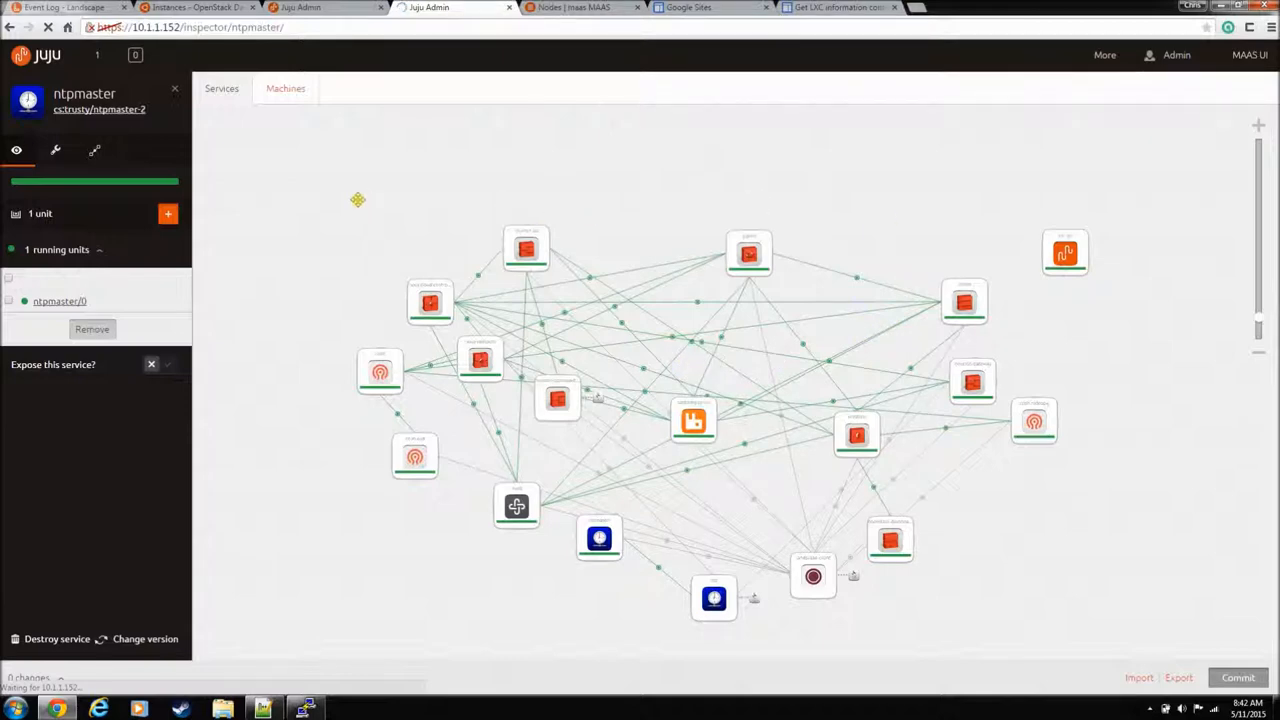